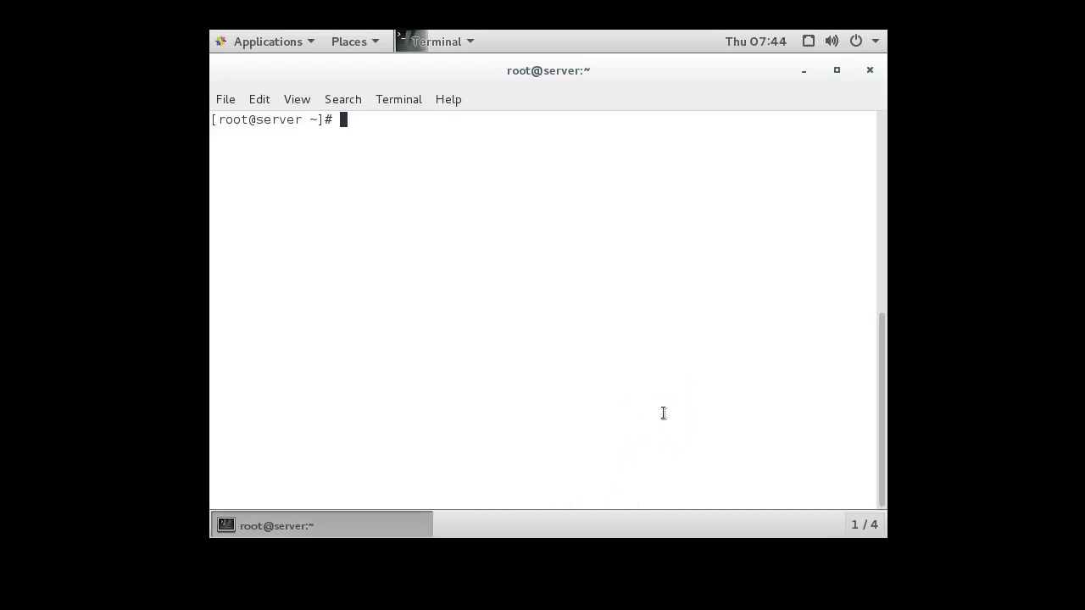
Step: Run 'yum install httpd' and confirm installing httpd with its four dependencies
text(yum)
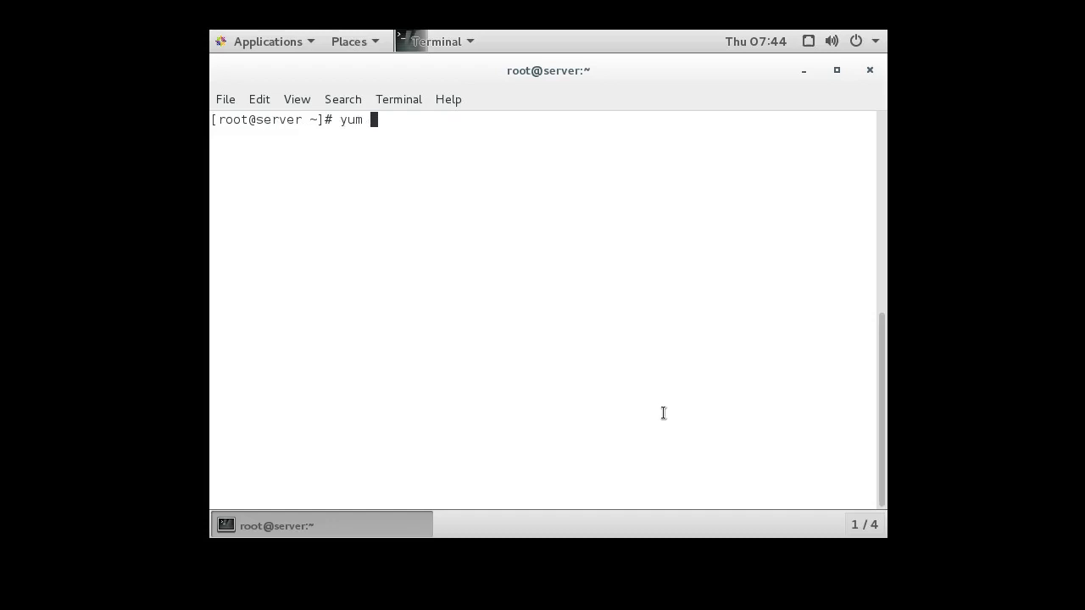
text(install ht)
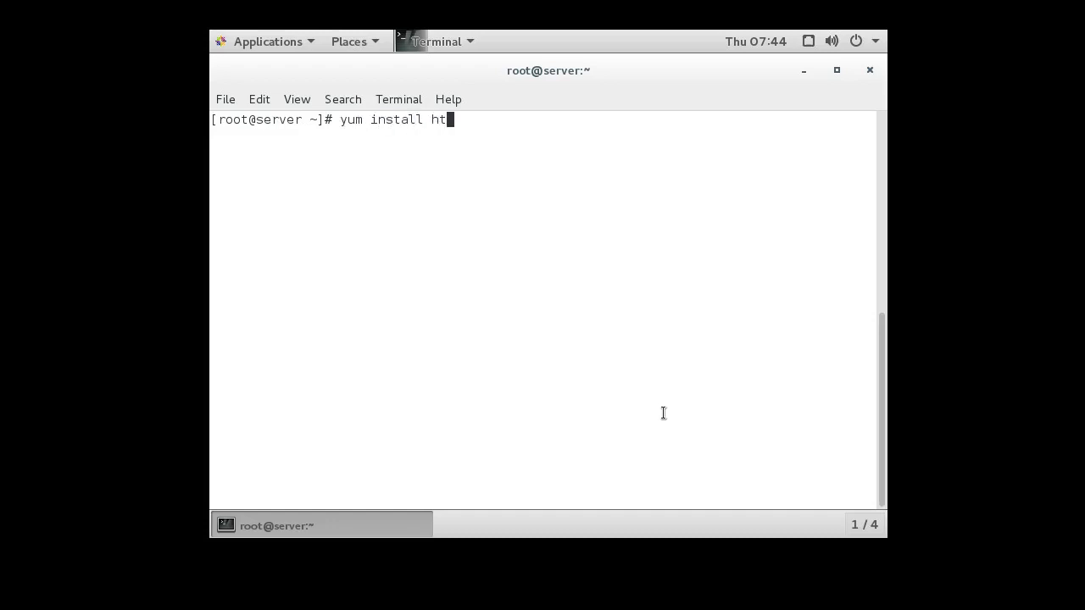
key(Return)
text(y)
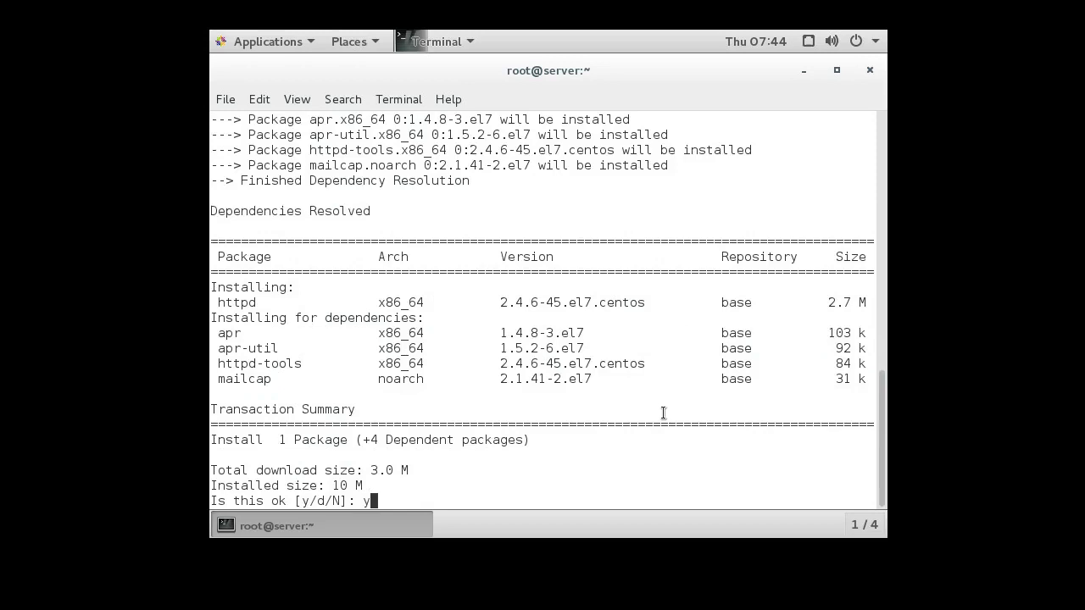
key(Return)
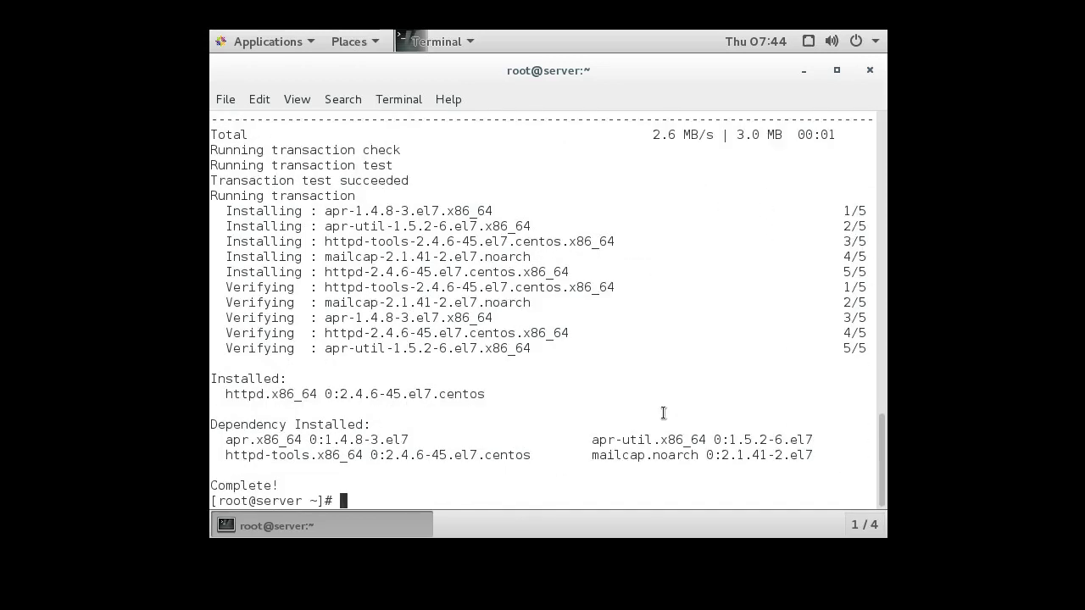
Step: Change into /etc/httpd and then into its conf directory, listing httpd.conf and magic
text(cd /et)
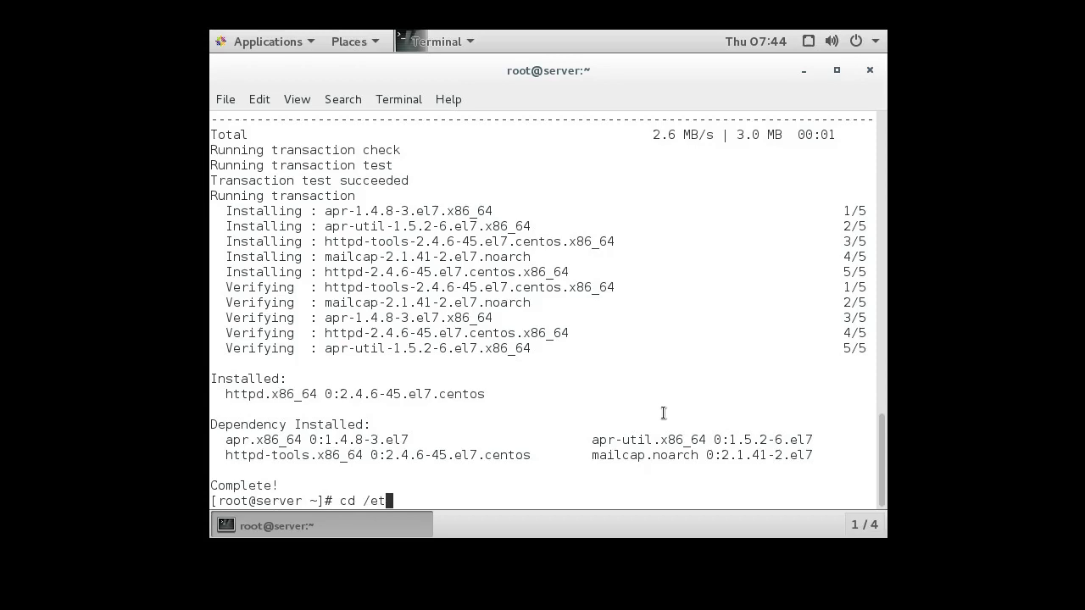
text(c/)
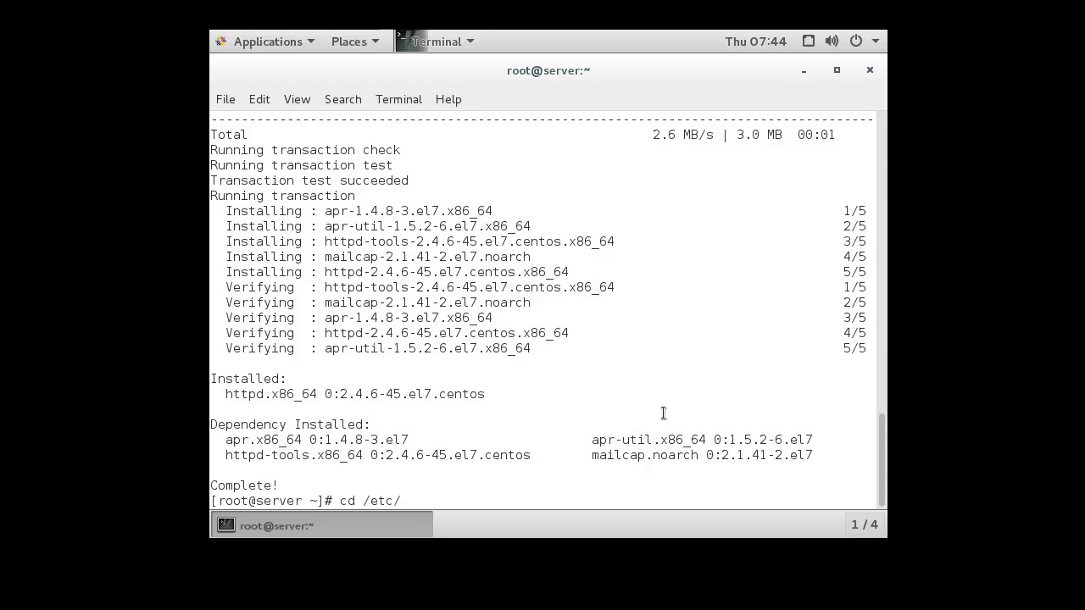
text(httpd/)
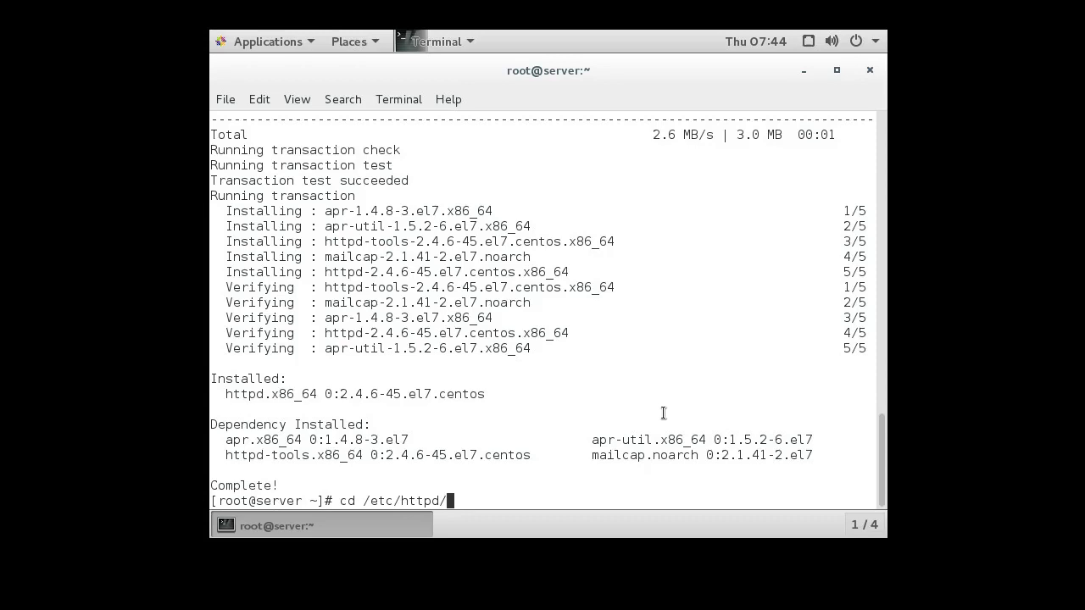
key(Return)
text(ls -al)
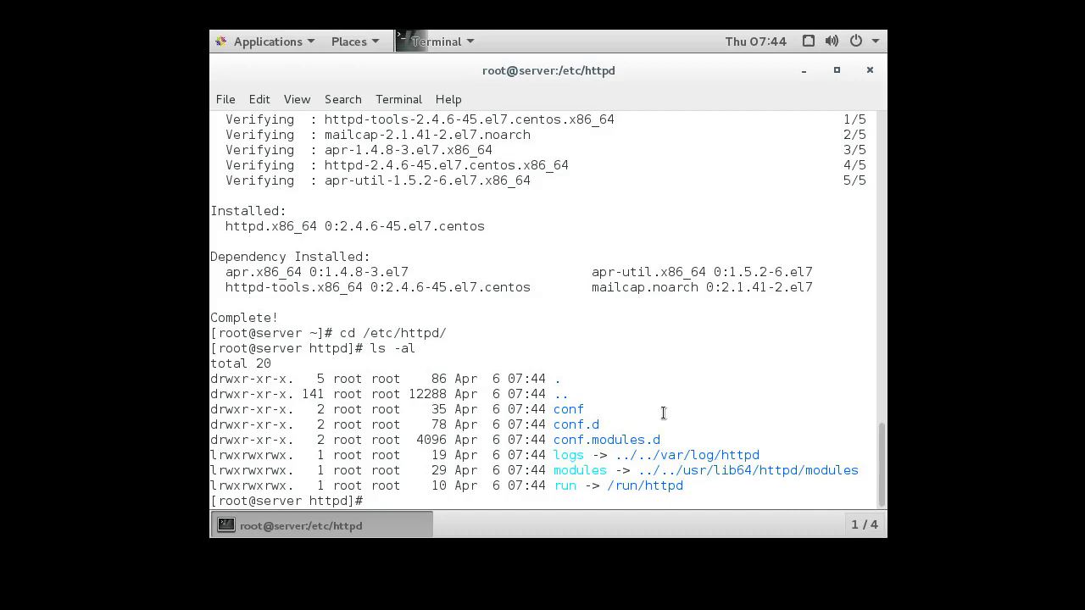
text(cd conf)
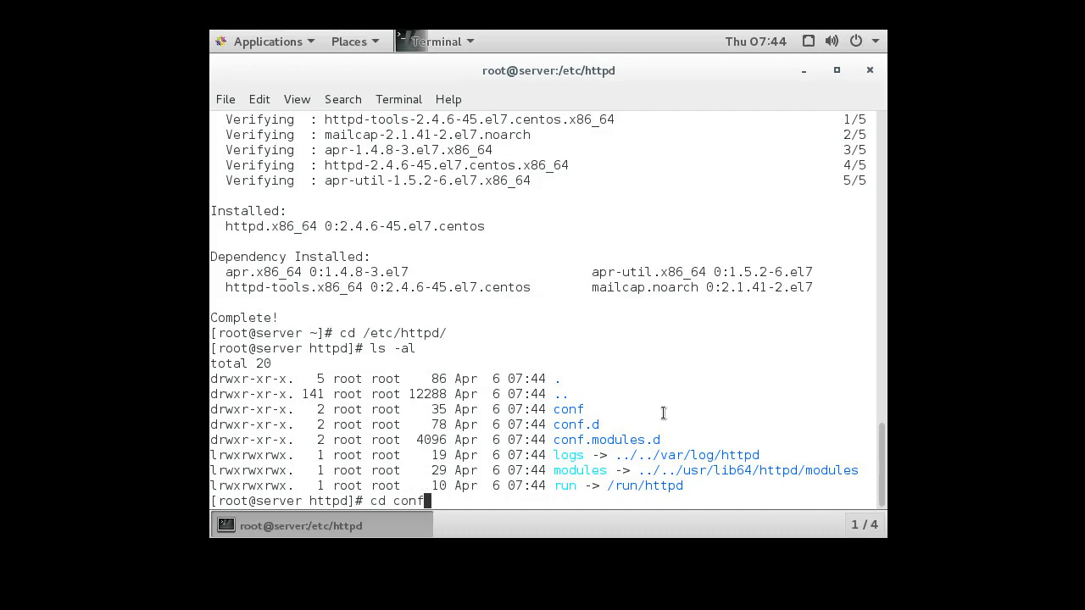
key(Return)
text(ls -al)
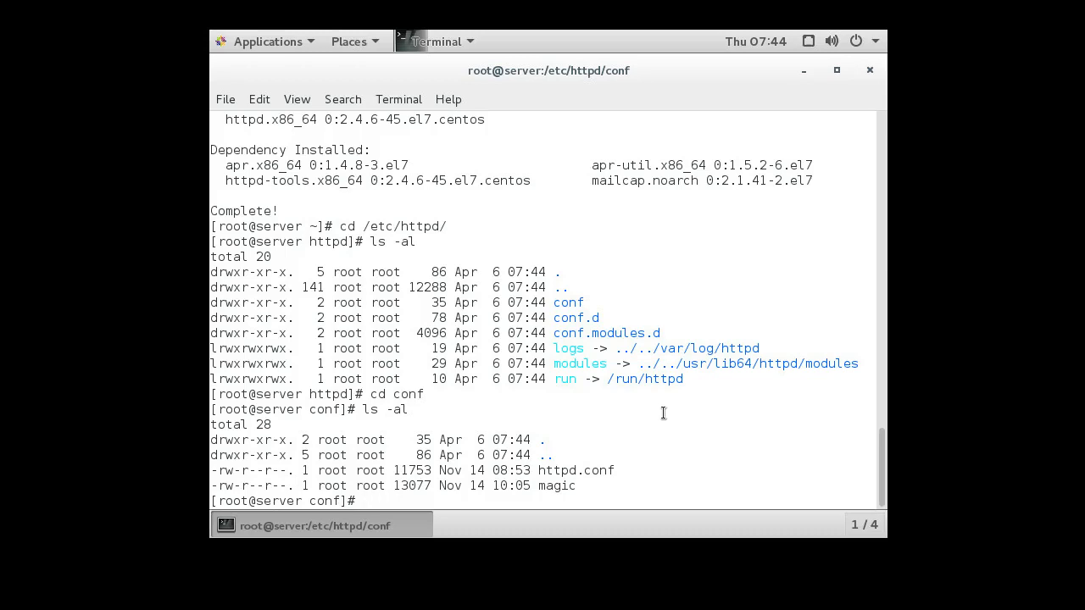
Step: Enter the command 'nano httpd.conf' at the prompt
text(nano)
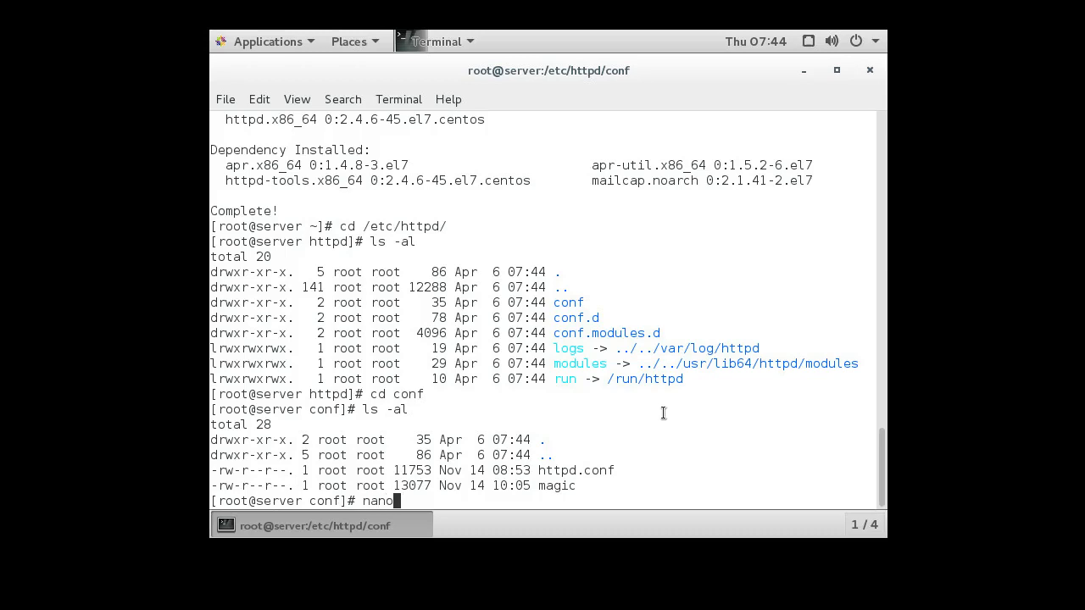
text(httpd.conf)
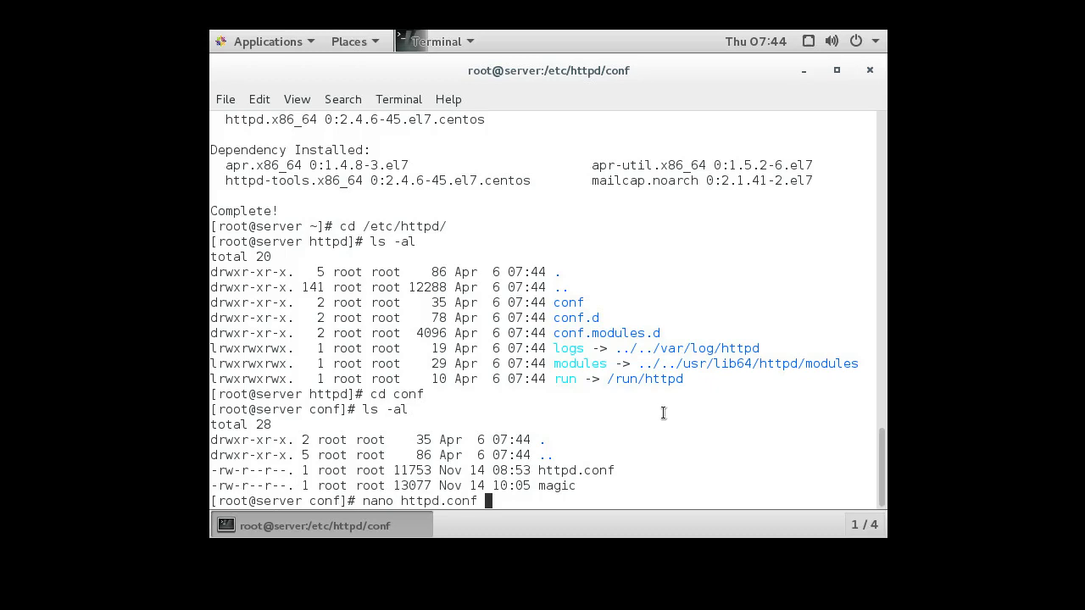
Step: Load httpd.conf in nano and scroll down to the ServerName section
key(Return)
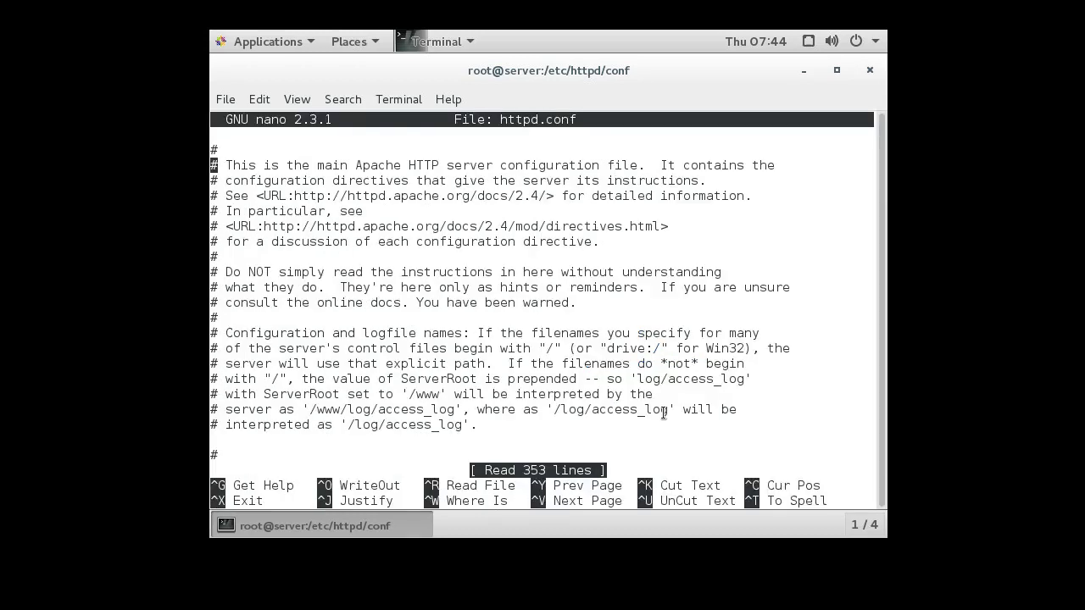
scroll(down, 3)
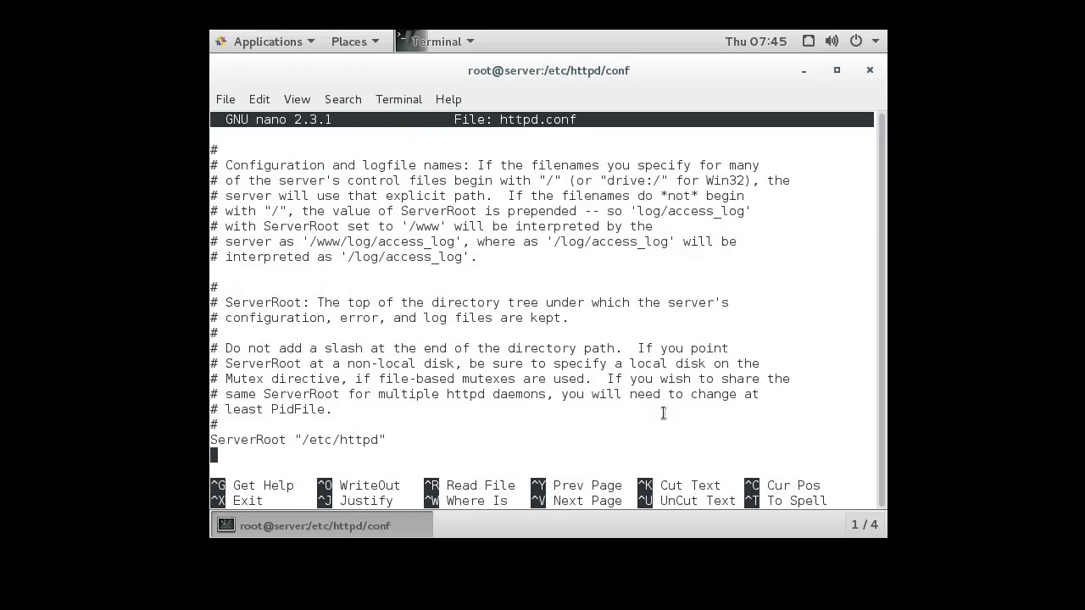
scroll(down, 3)
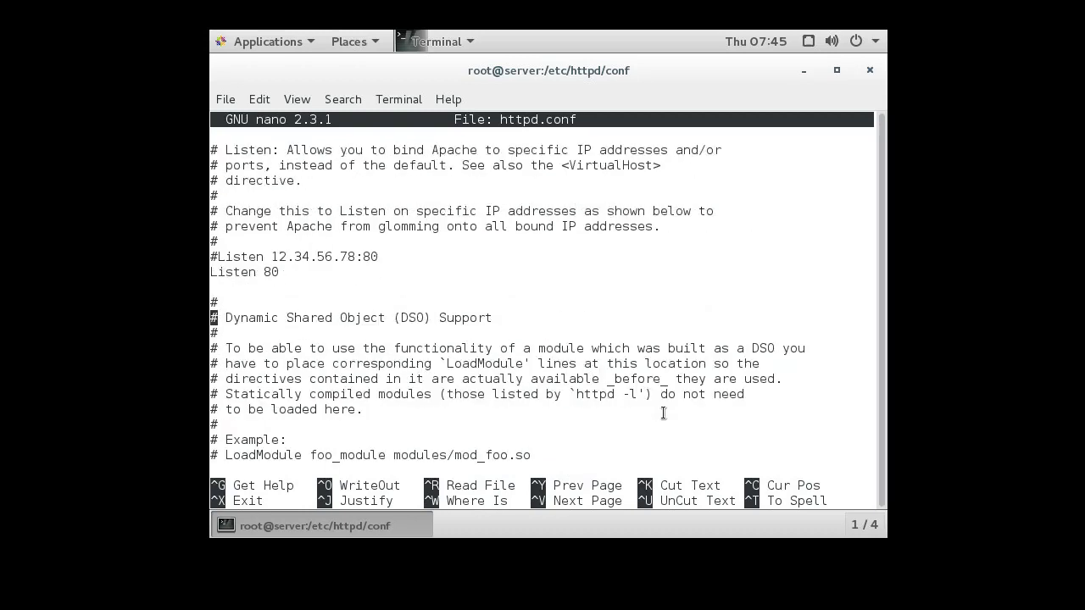
scroll(down, 3)
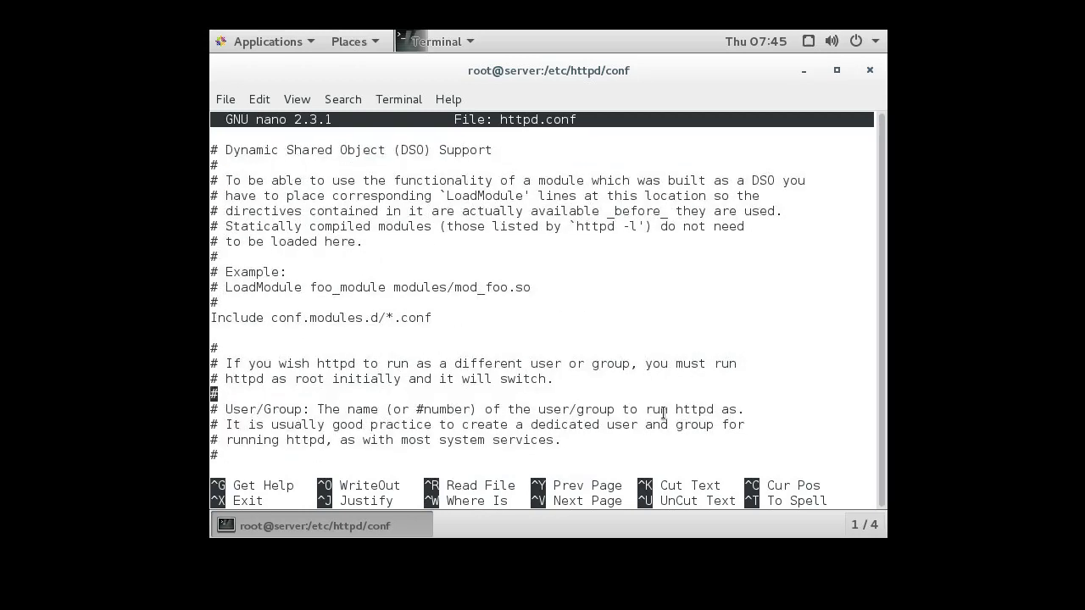
scroll(down, 3)
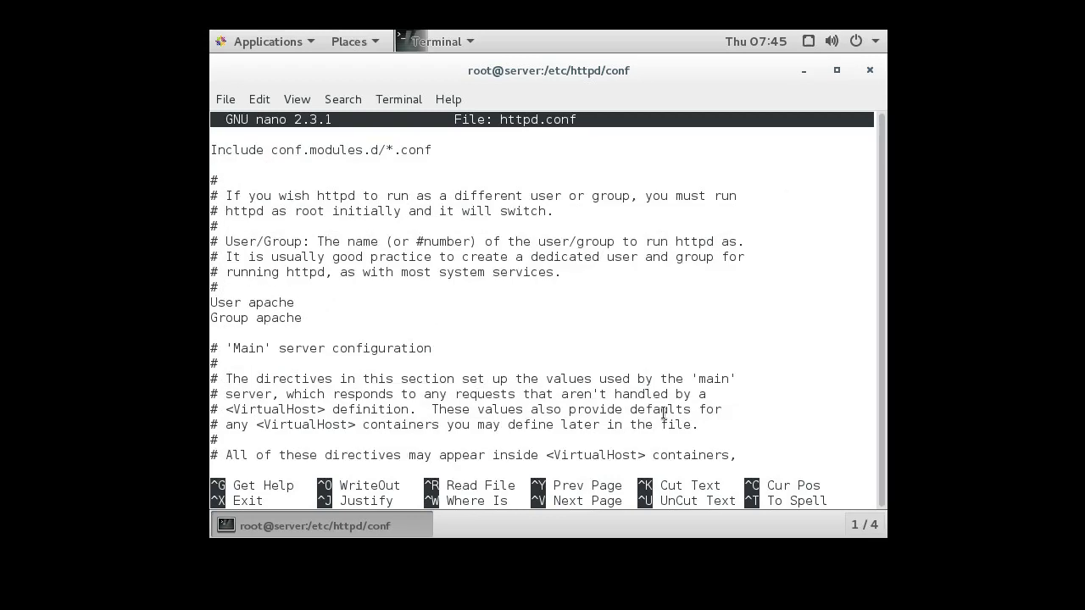
scroll(down, 3)
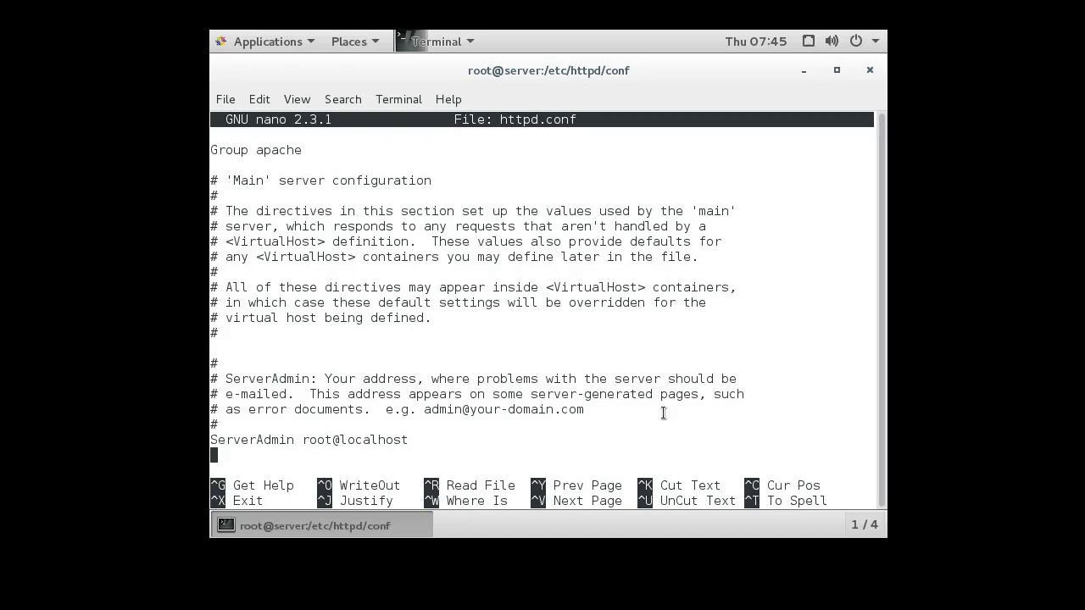
scroll(down, 3)
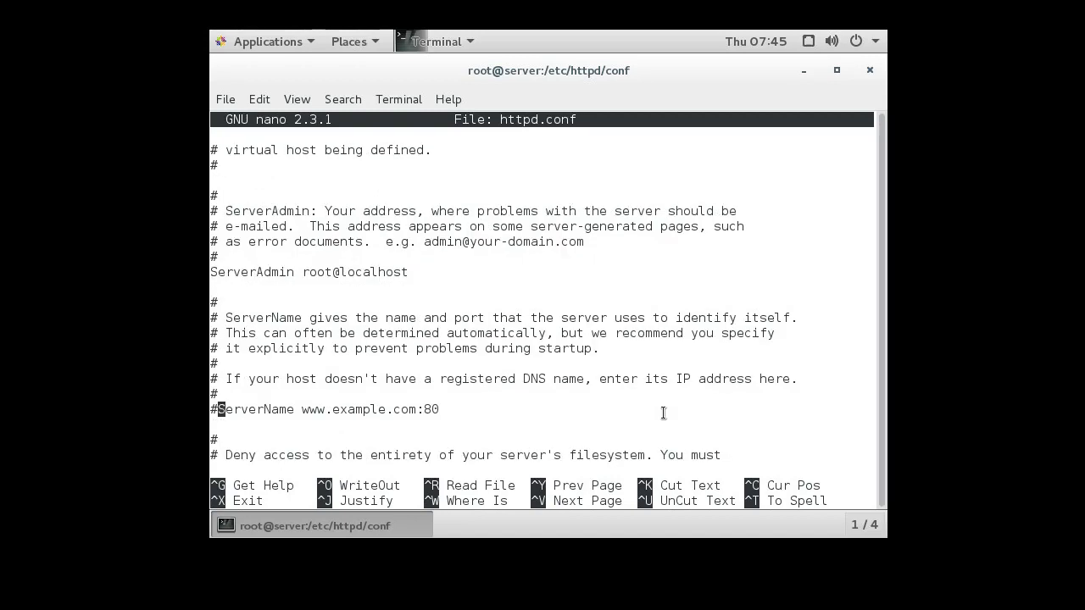
Step: Add the line 'ServerName server.example.com:80' below the commented example
key(ctrl+k)
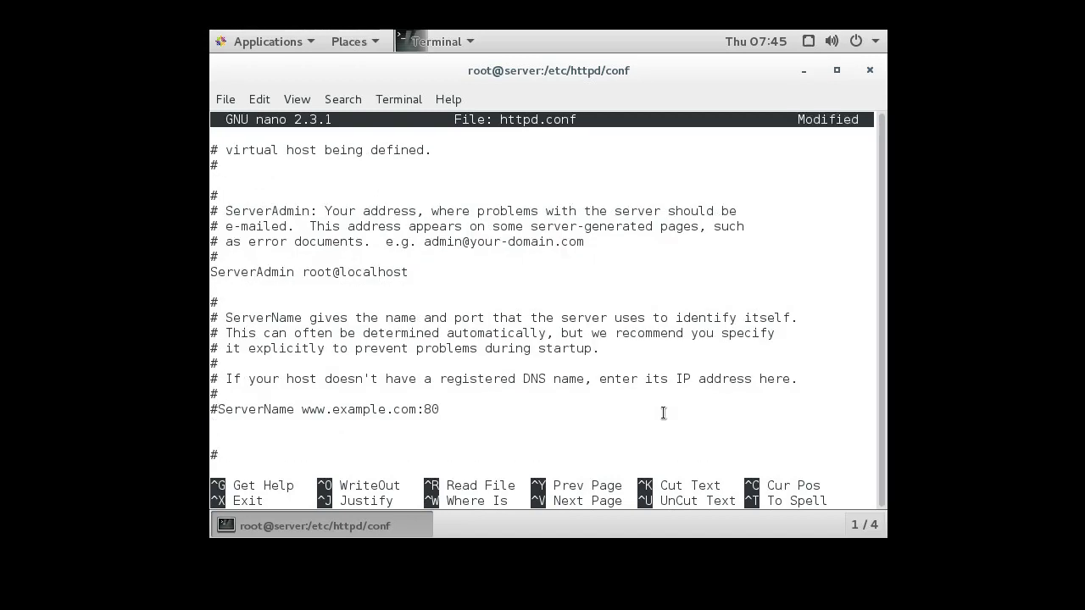
text(Server)
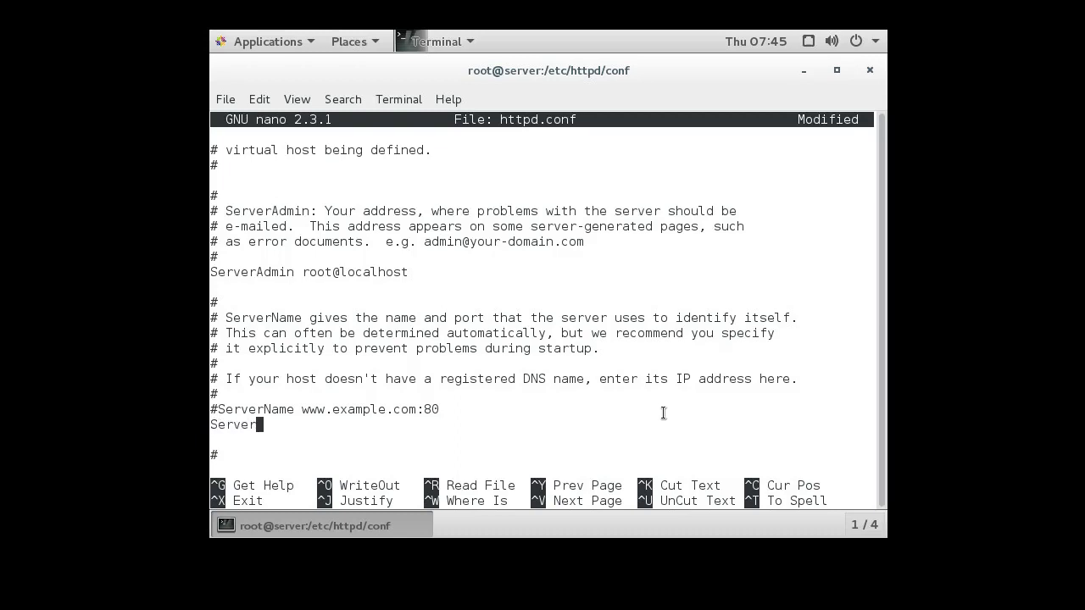
text(Name)
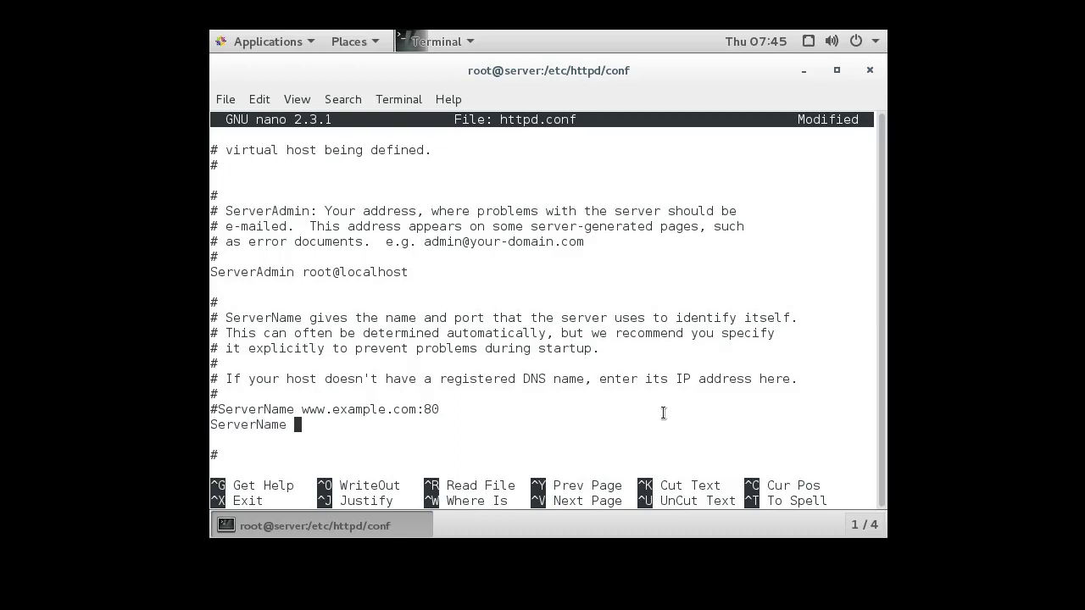
text(server.e)
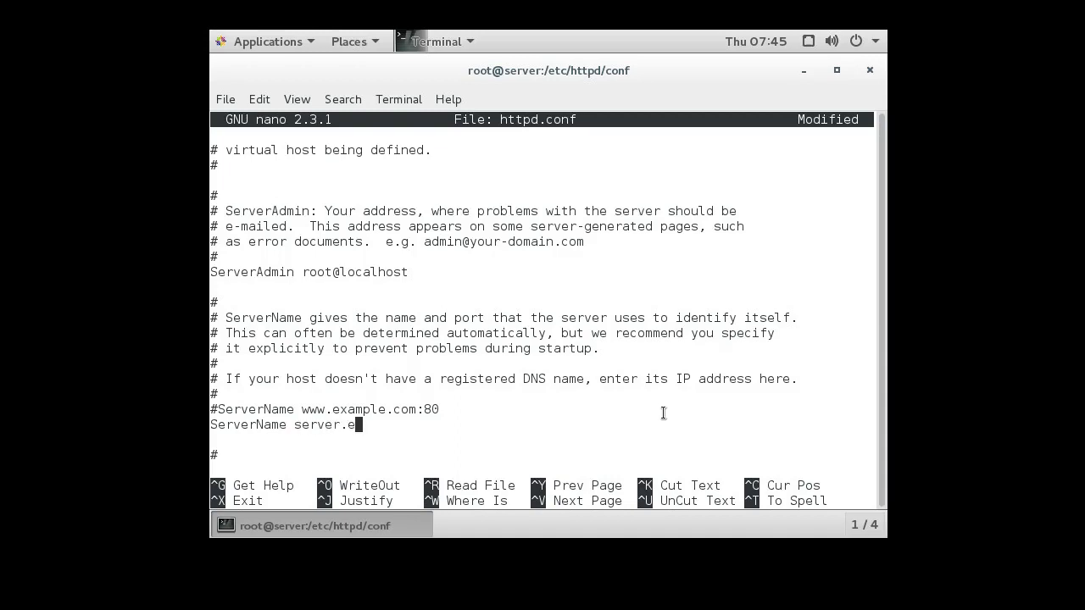
text(xample.com)
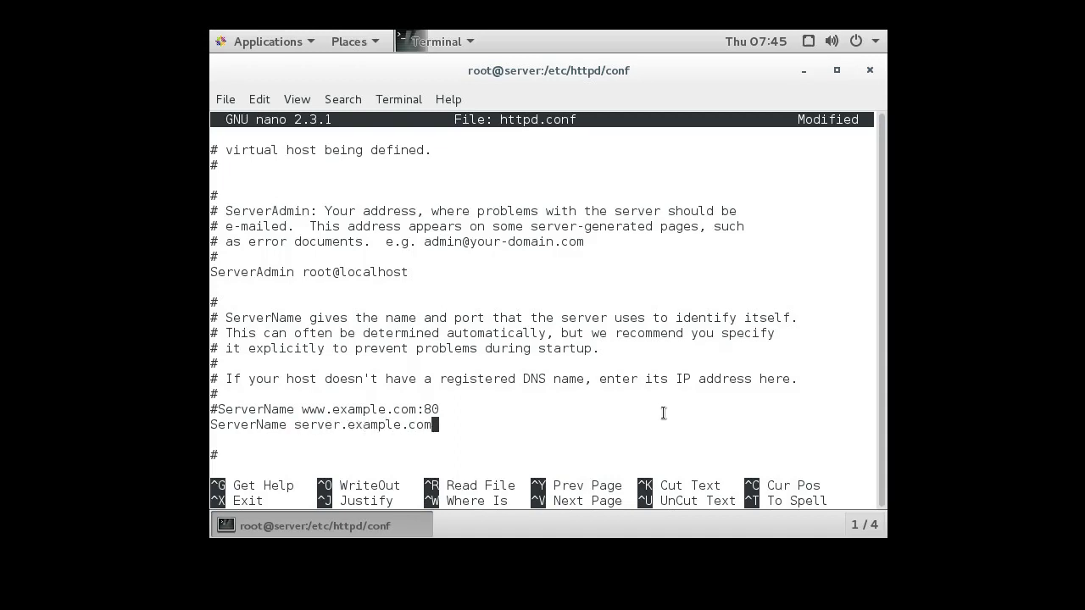
text(:80)
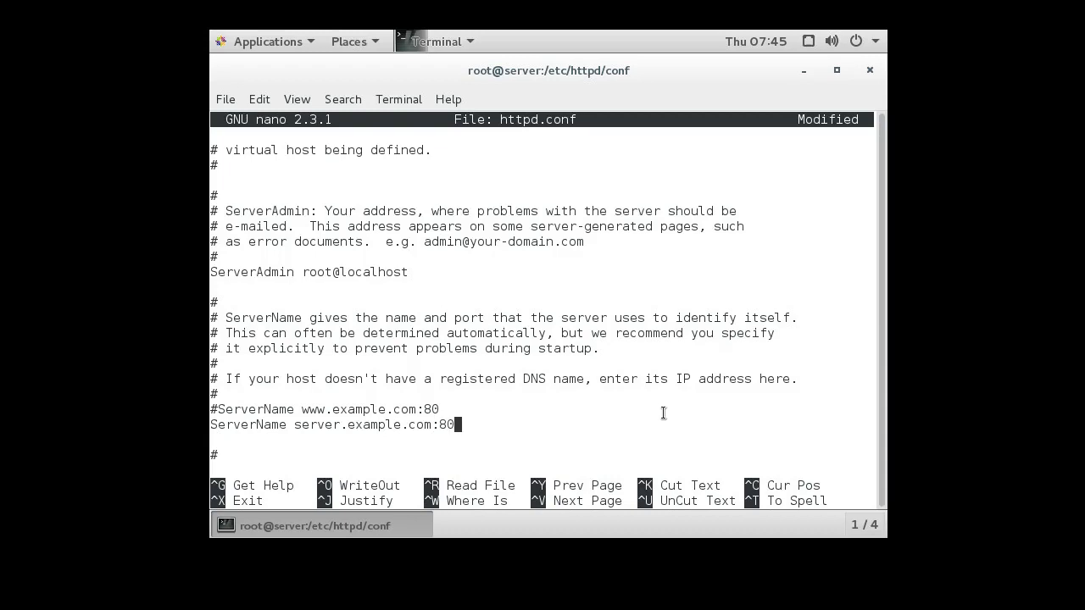
Step: Extend the Options line to 'Options Indexes FollowSymLinks Includes ExecCGI'
scroll(down, 3)
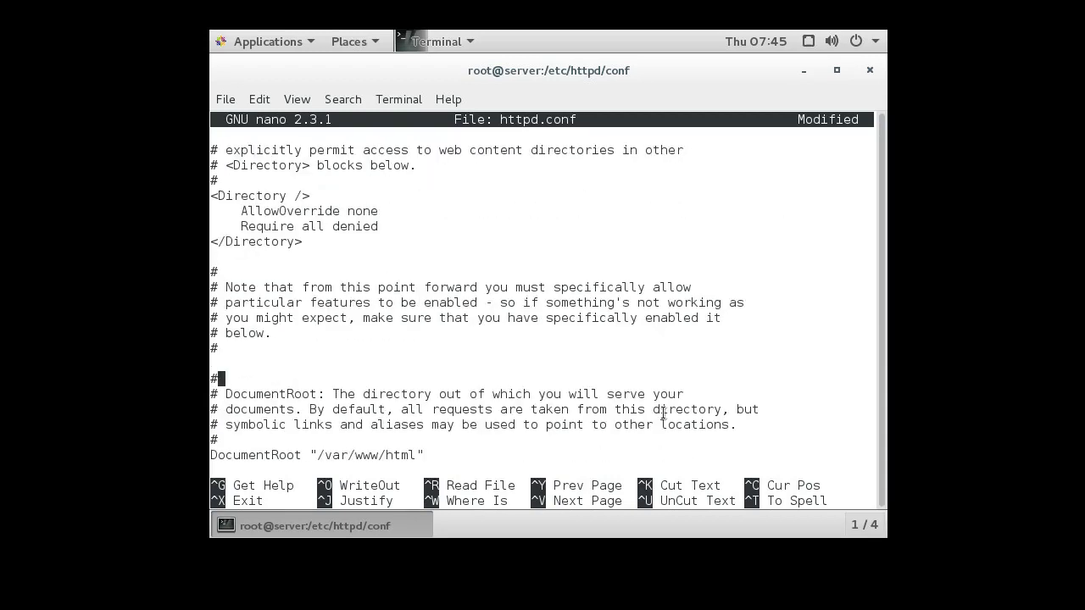
scroll(down, 3)
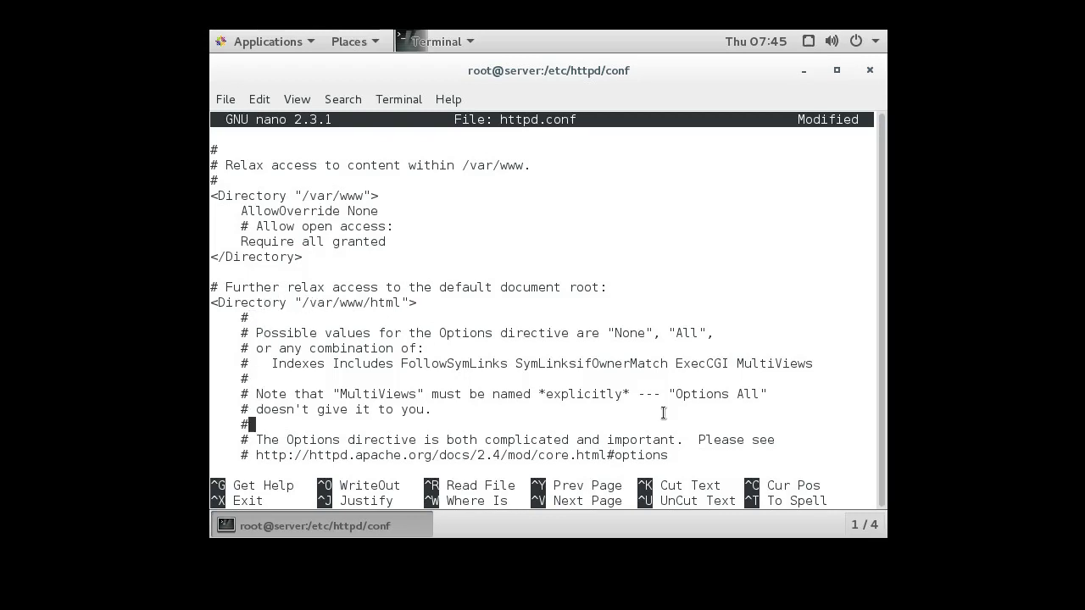
scroll(down, 3)
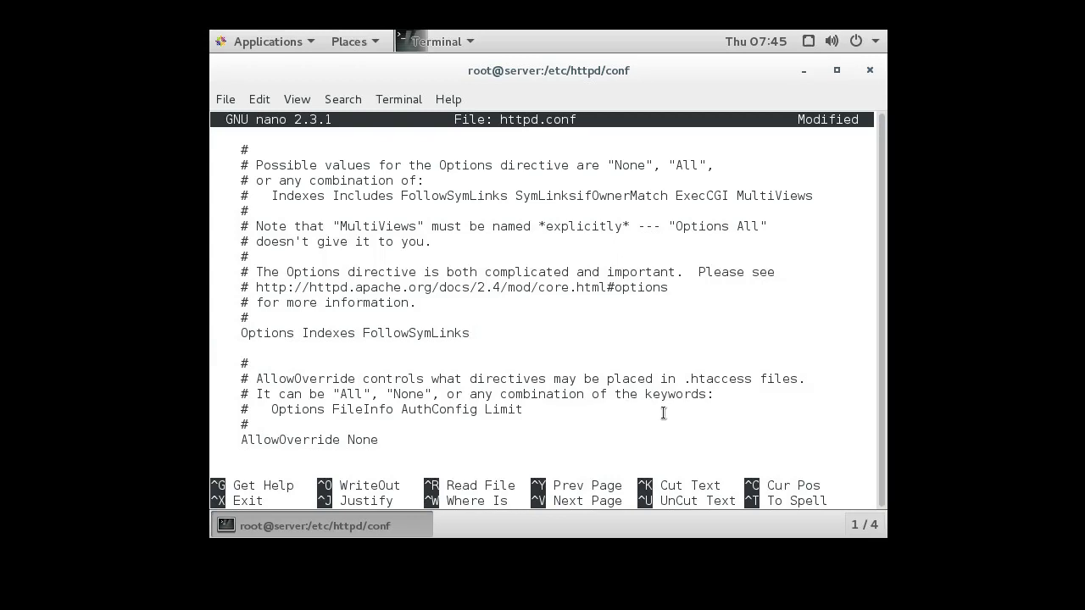
text(I)
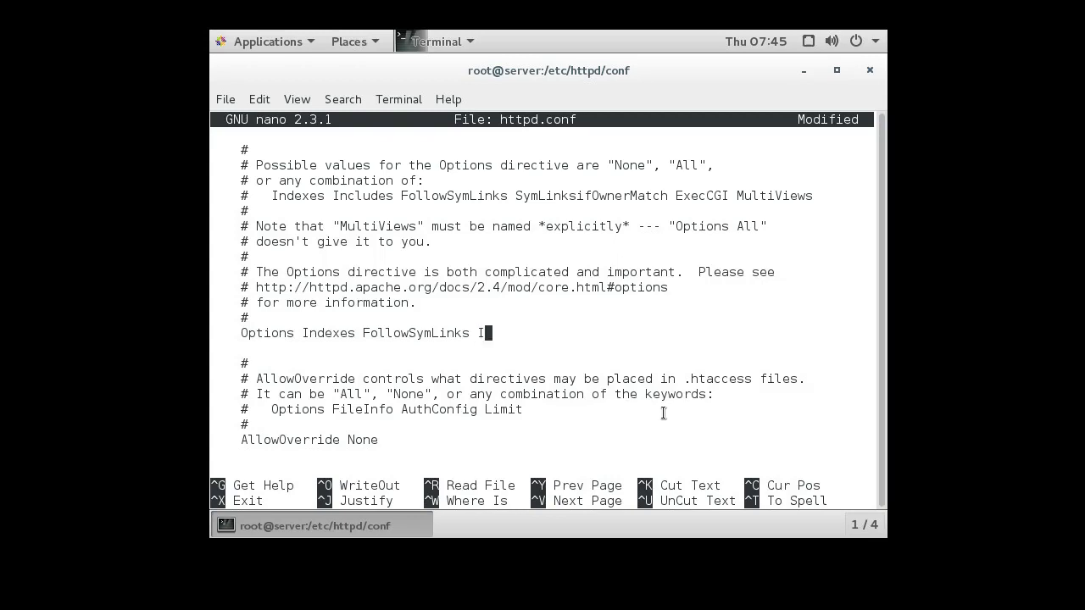
text(ncludes)
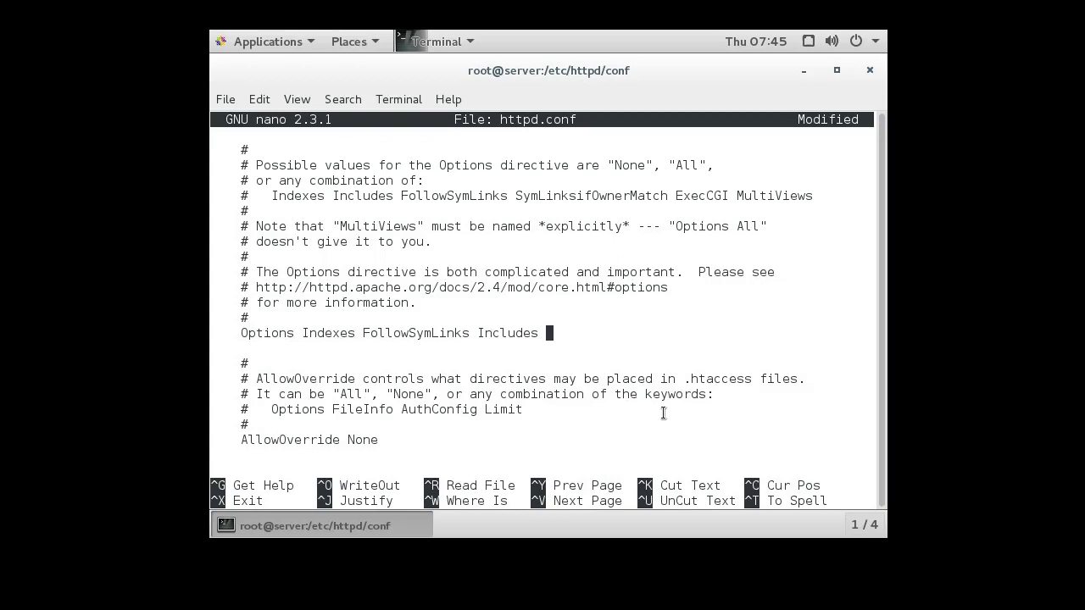
text(Exec)
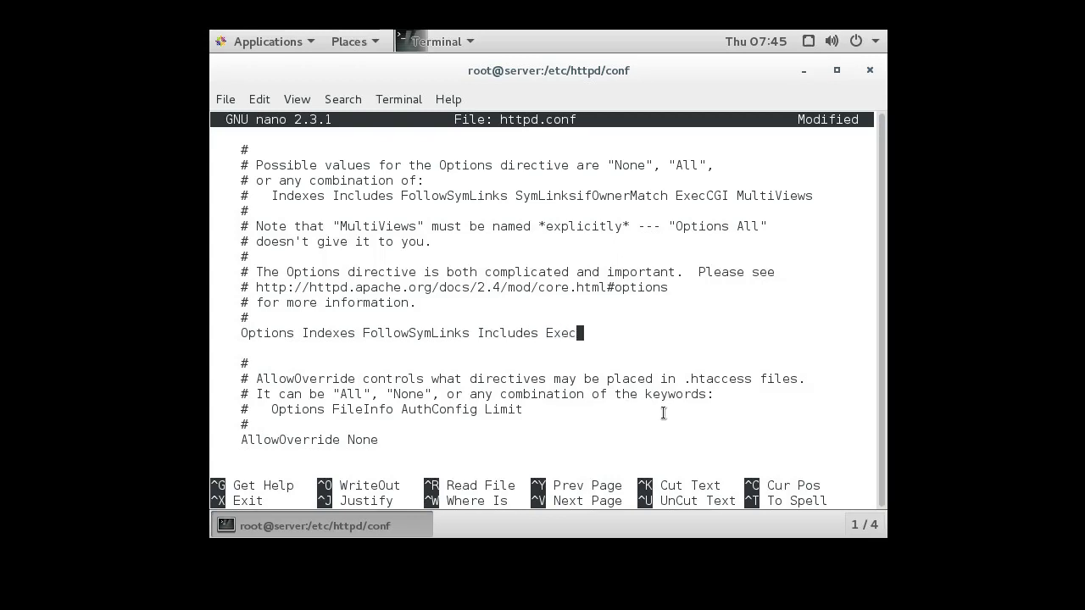
text(CGI)
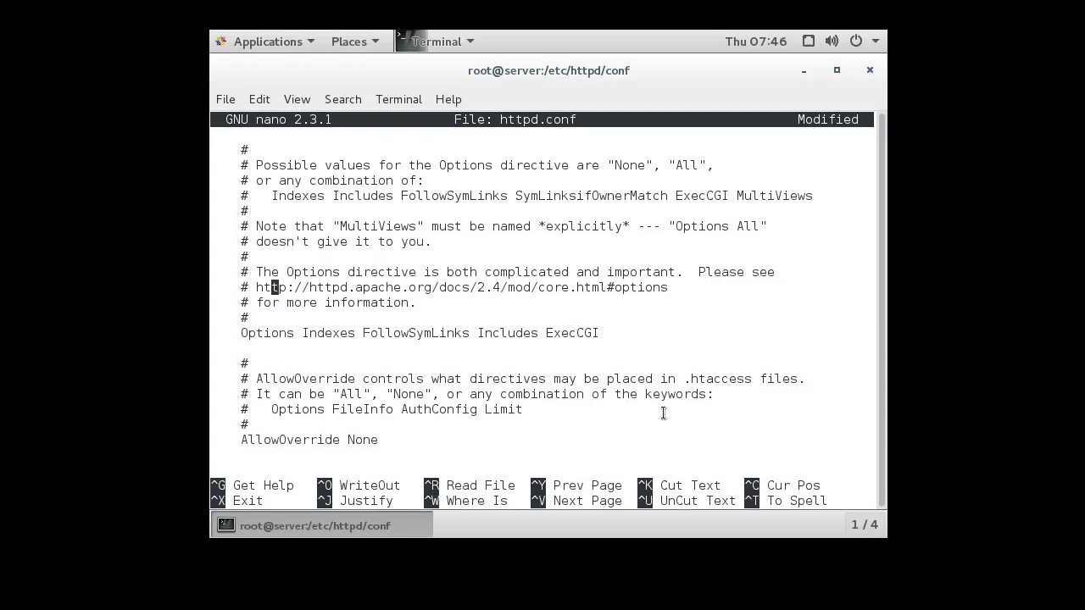
mouse_move(374, 294)
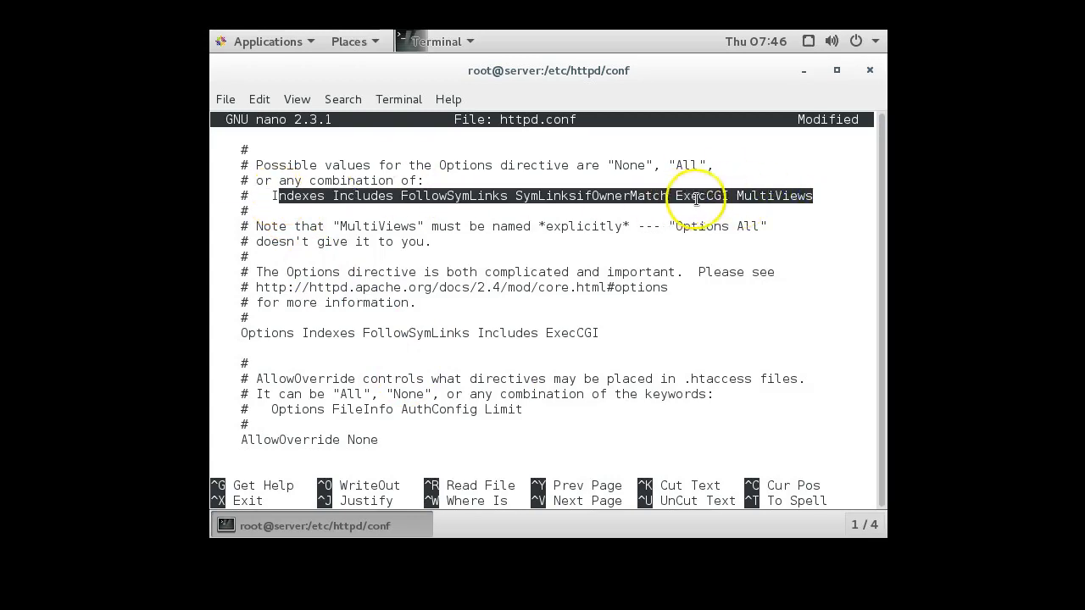
click(342, 195)
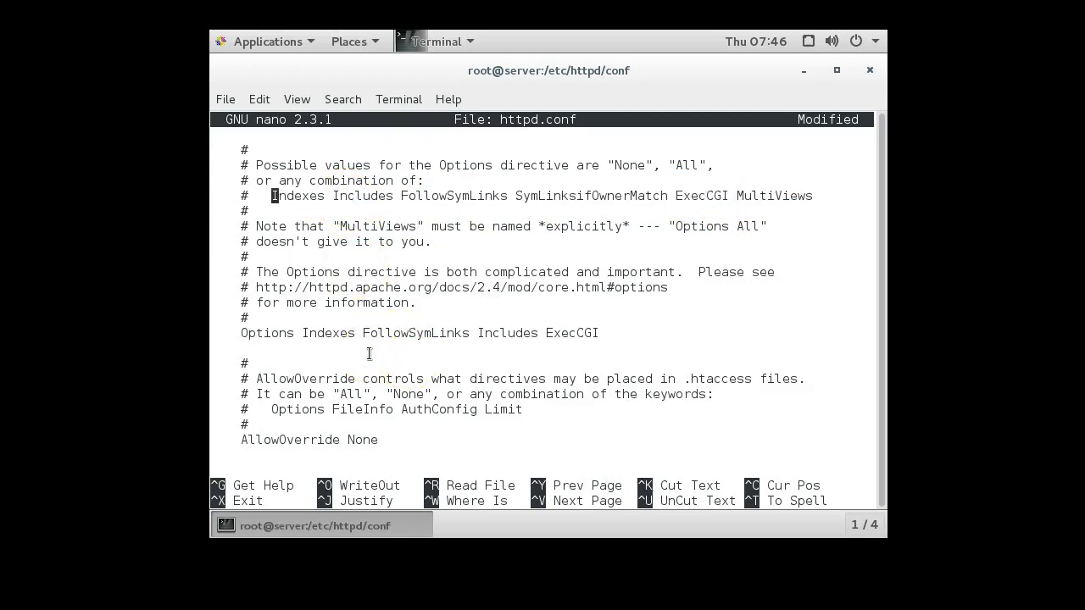
Step: Uncomment the 'AddHandler cgi-script .cgi' line in the AddHandler section
scroll(down, 3)
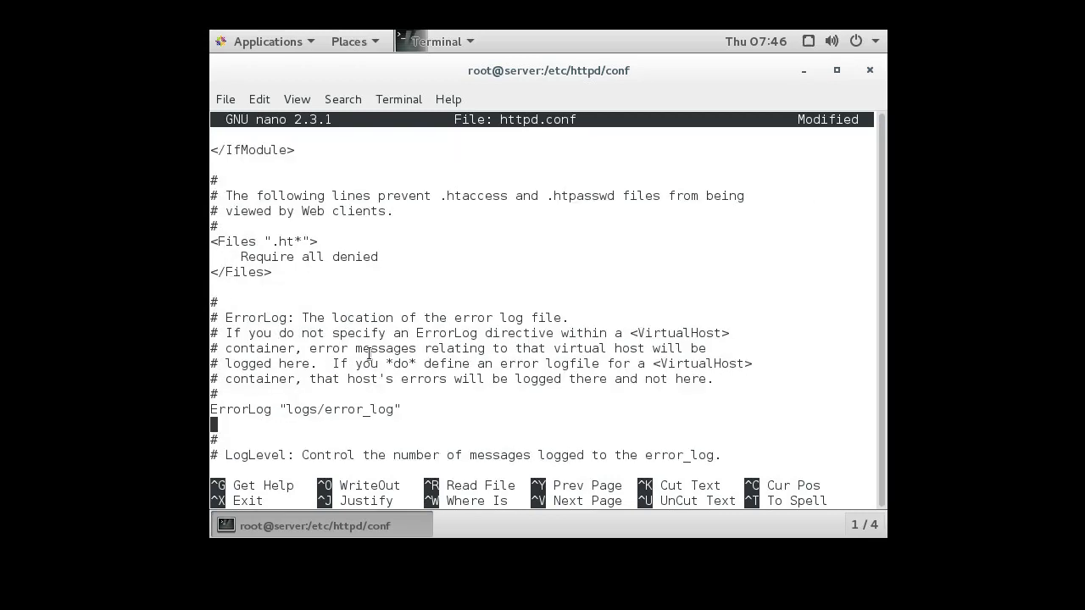
scroll(down, 3)
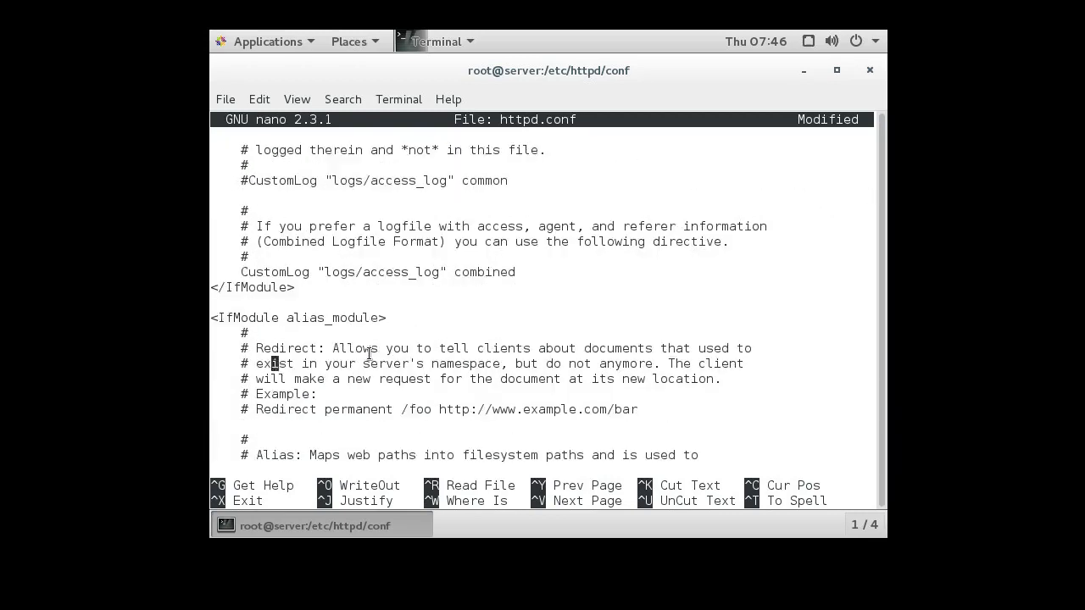
scroll(down, 3)
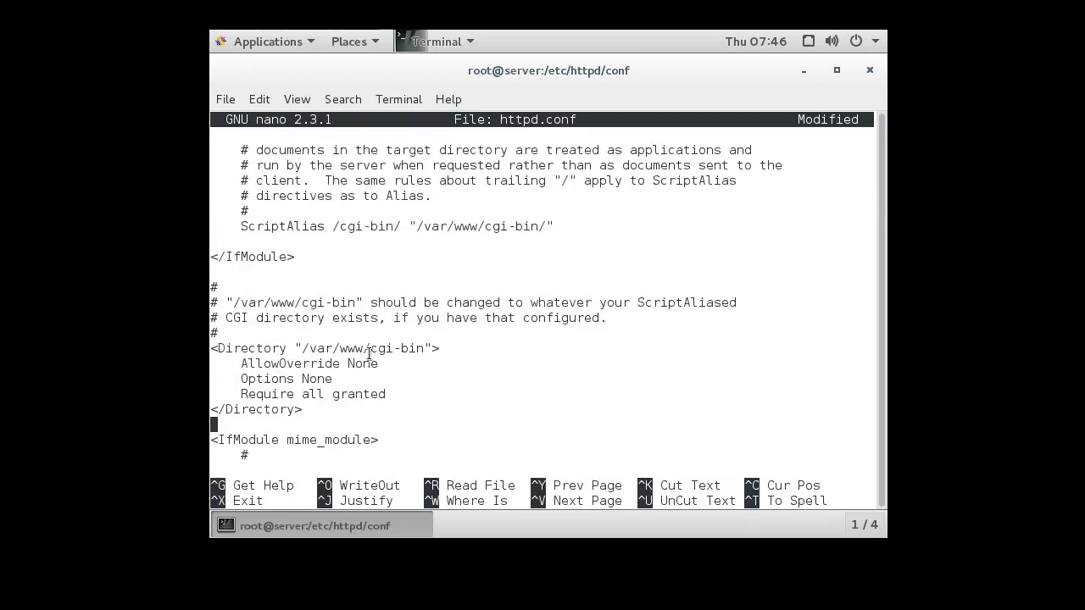
scroll(down, 3)
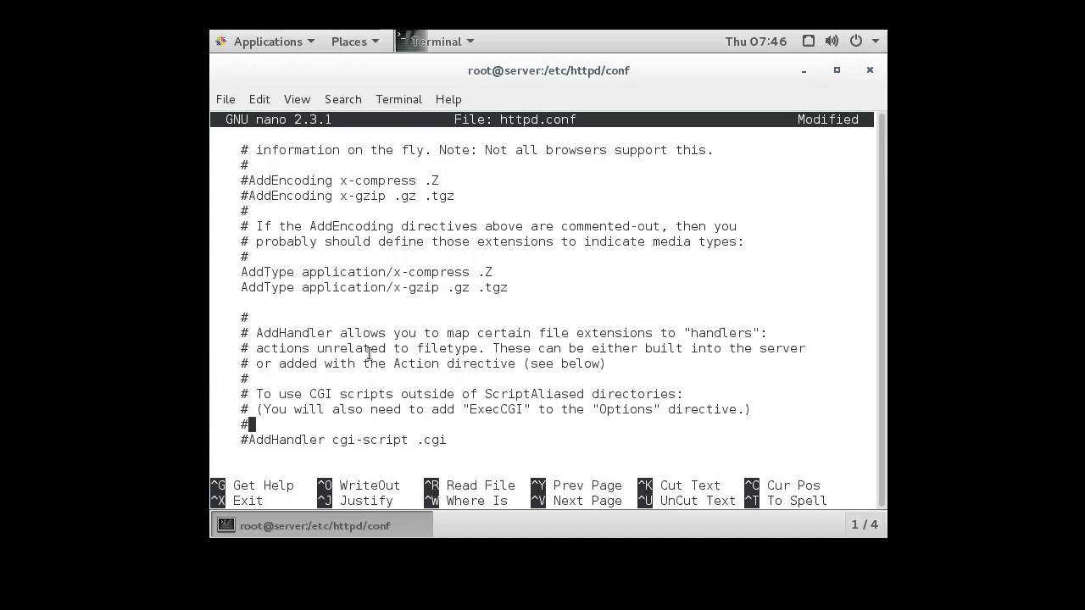
key(Down)
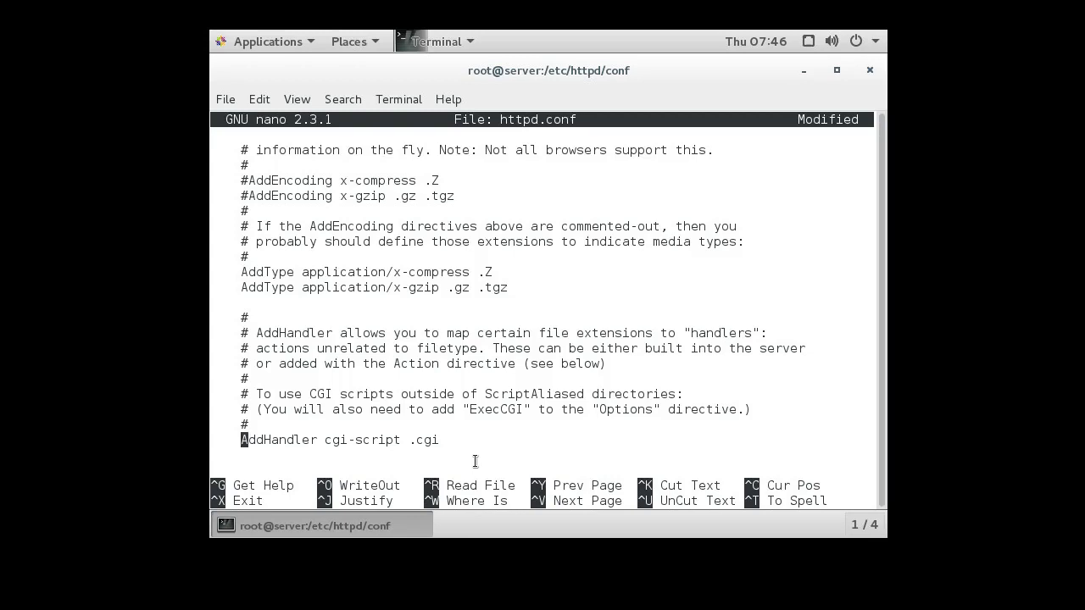
Step: Check the .shtml AddType and AddOutputFilter lines further down
scroll(down, 3)
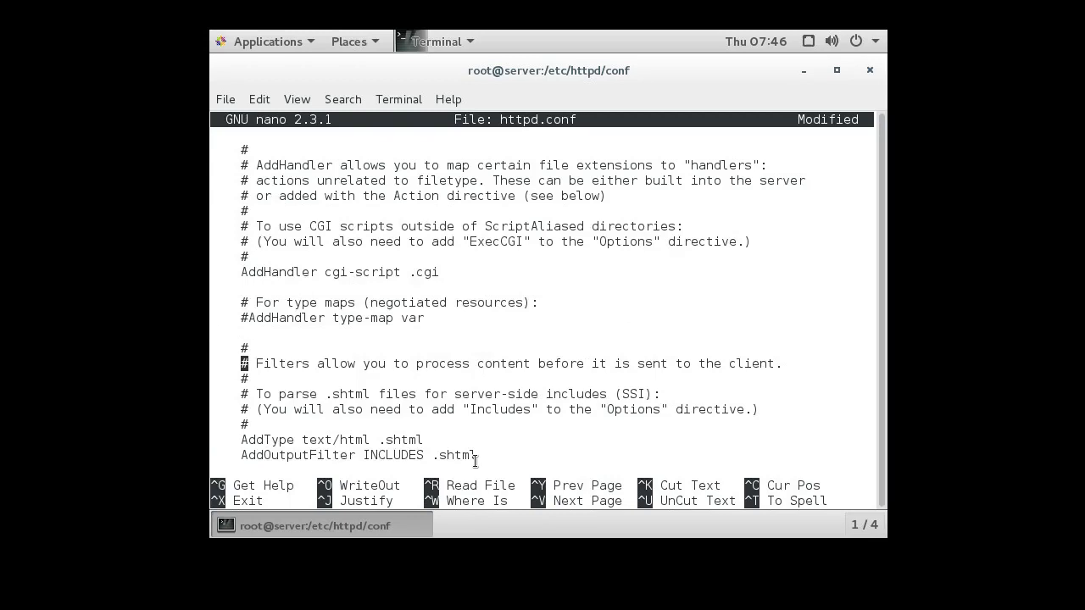
scroll(down, 3)
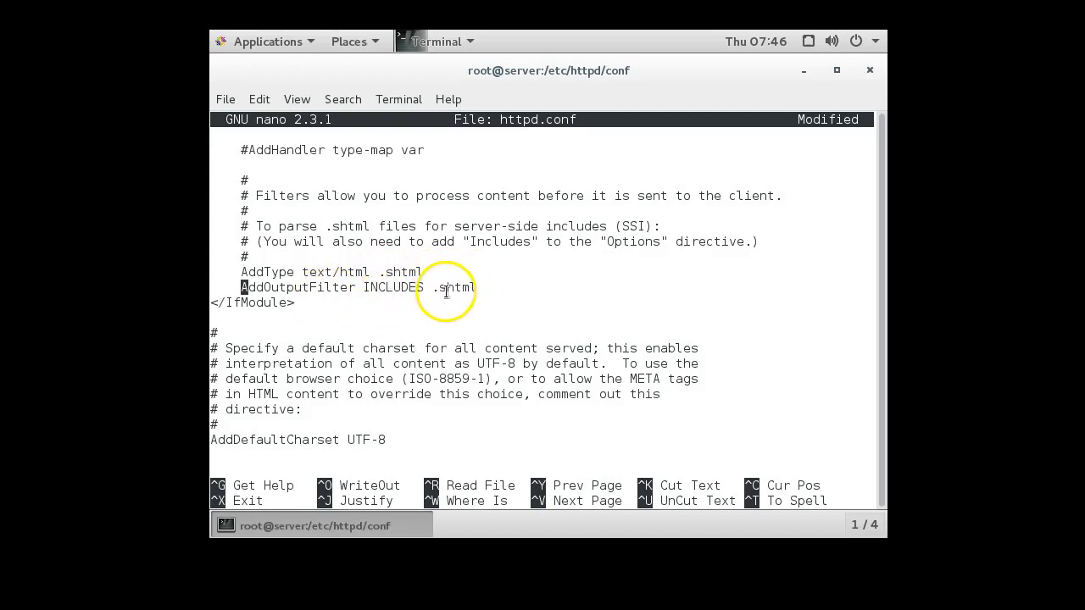
mouse_move(462, 268)
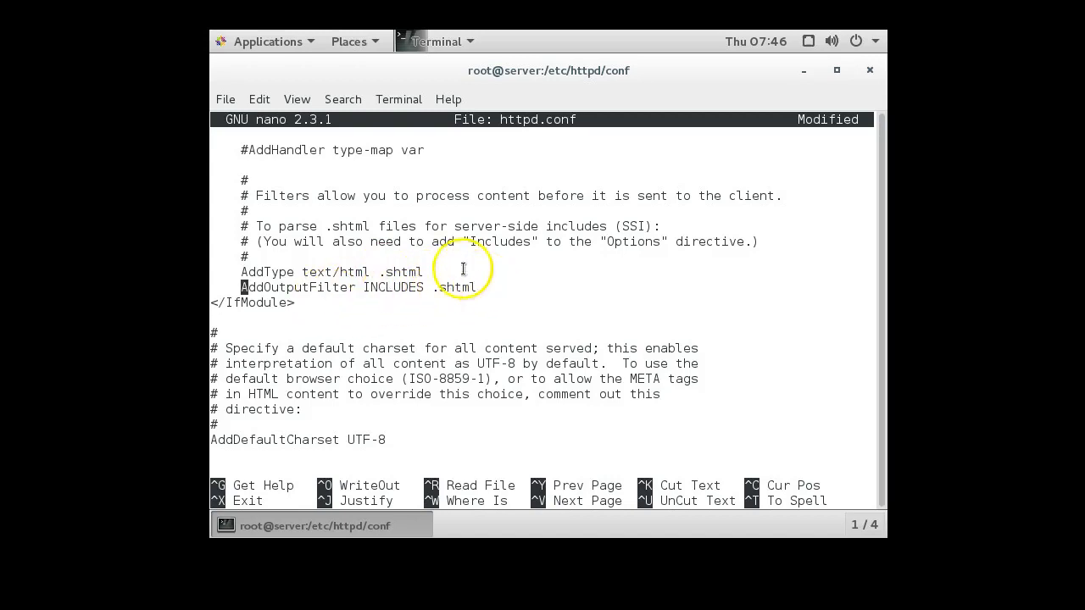
drag(242, 286, 475, 289)
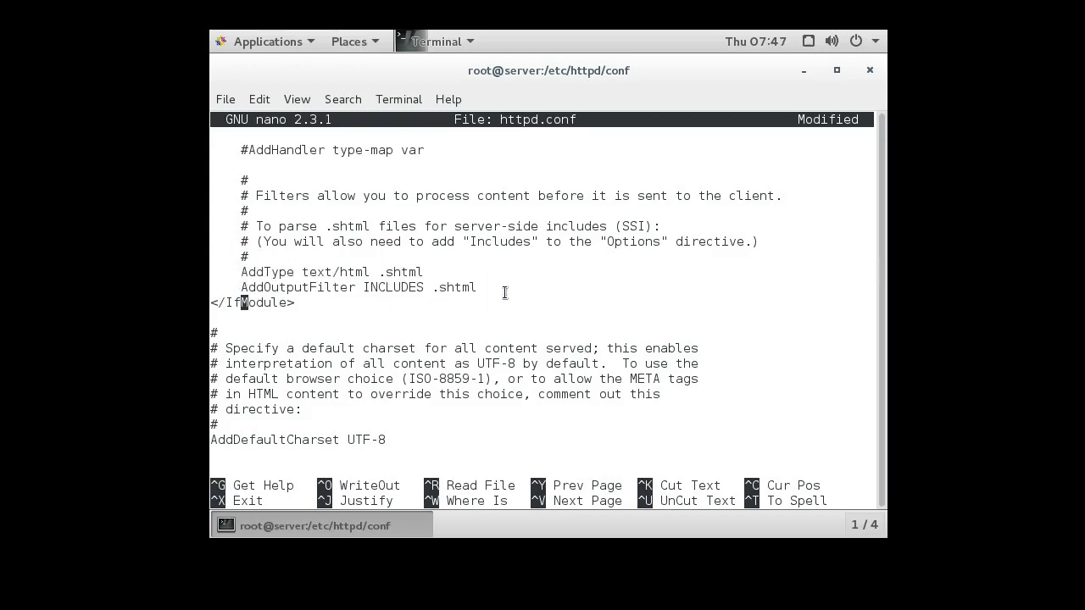
Step: Scroll through httpd.conf to the 'DirectoryIndex index.html' line in the dir_module section
scroll(down, 3)
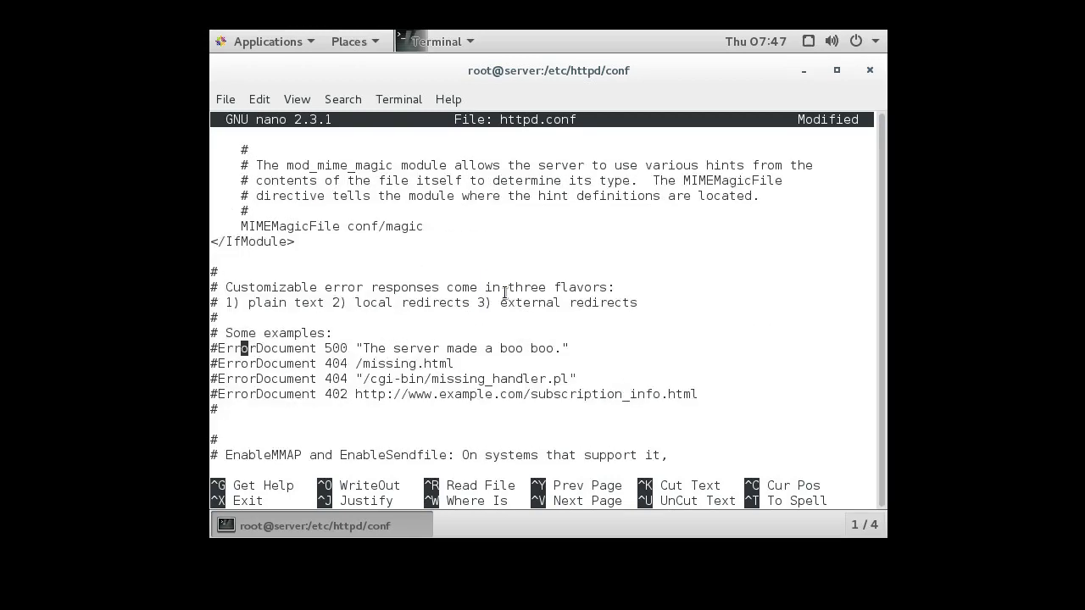
scroll(down, 3)
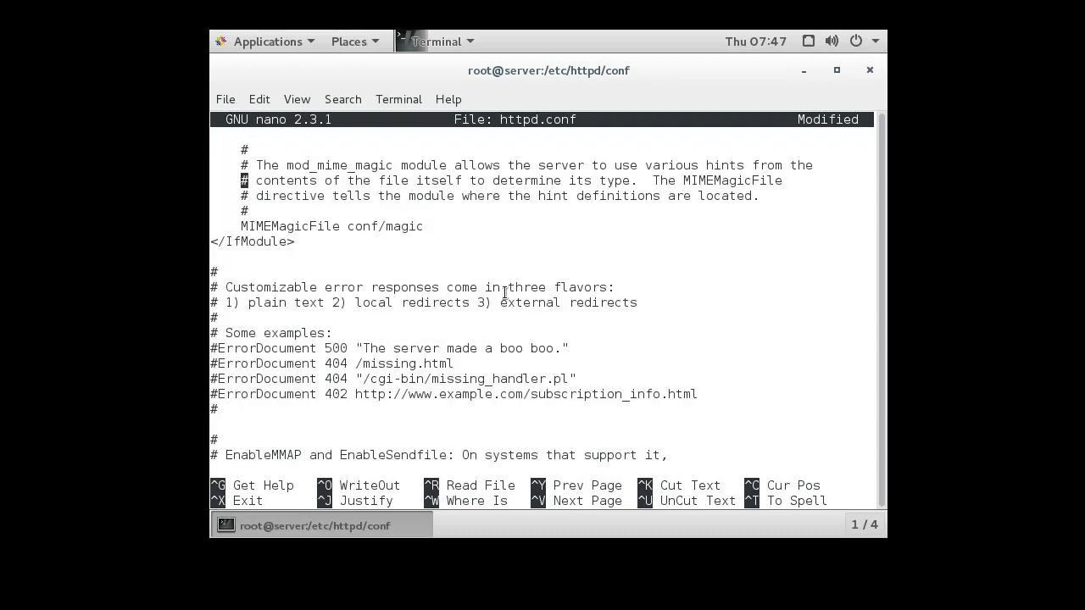
scroll(down, 3)
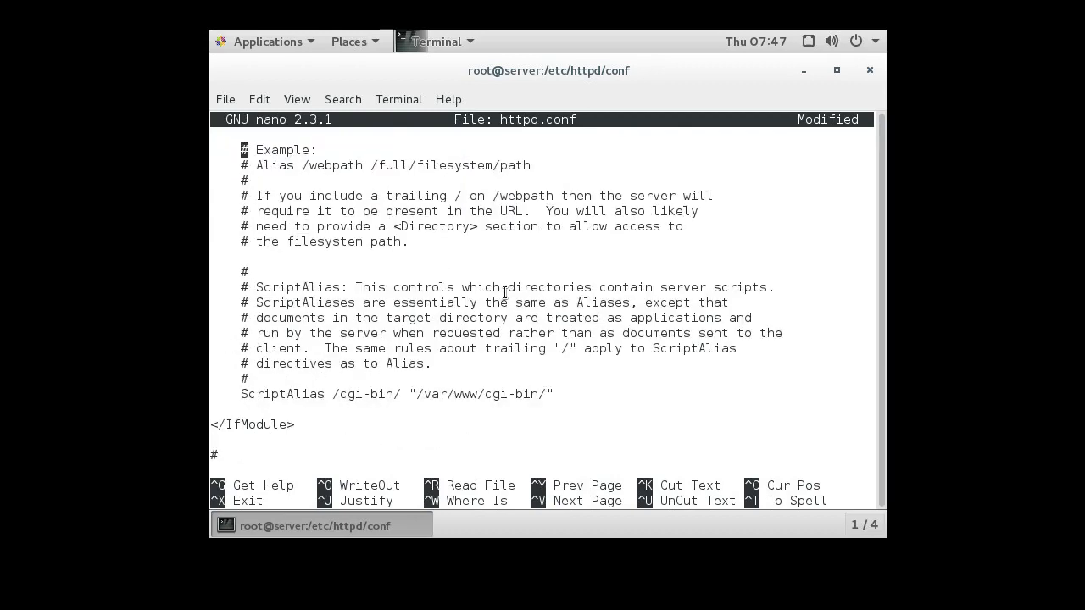
scroll(down, 3)
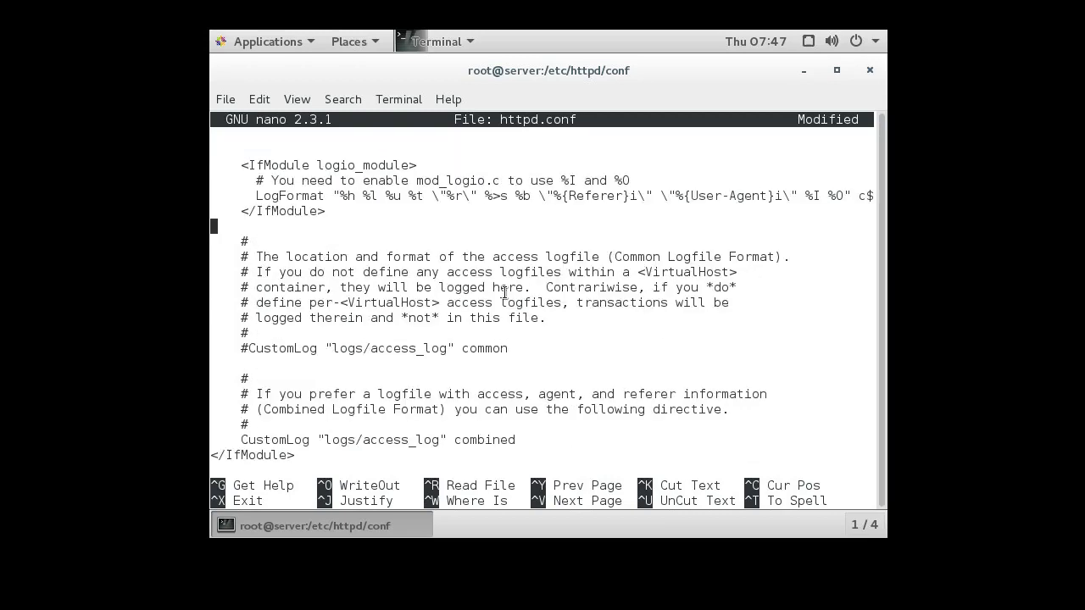
scroll(up, 3)
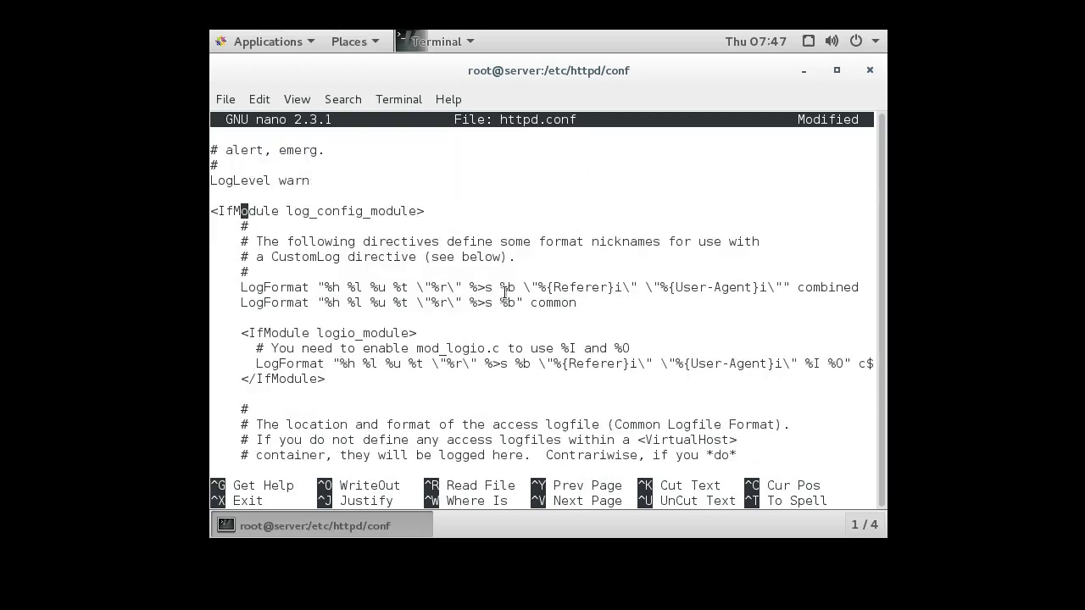
scroll(up, 3)
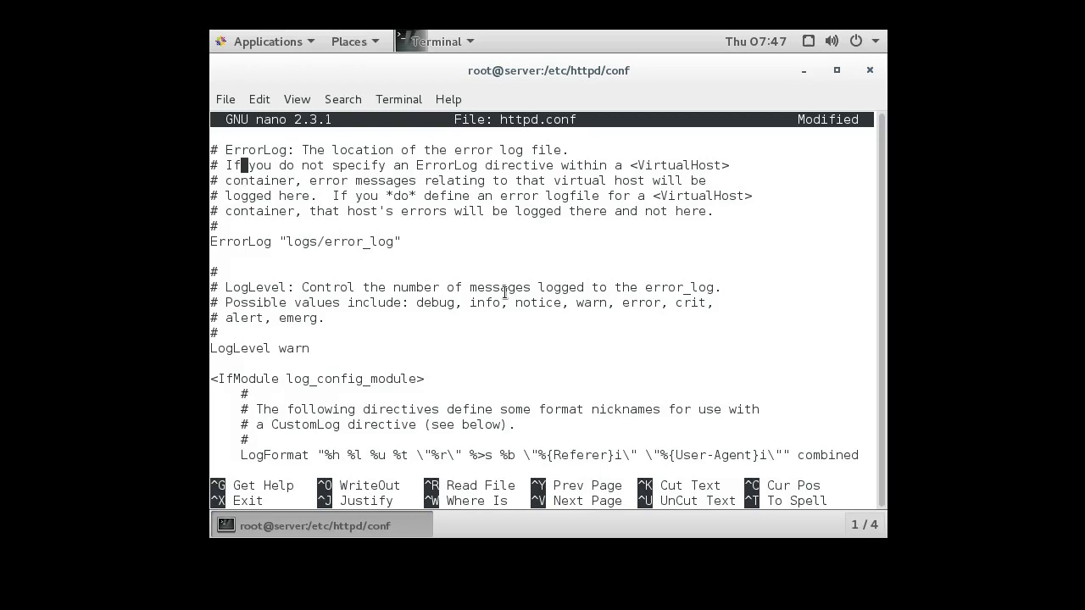
scroll(down, 3)
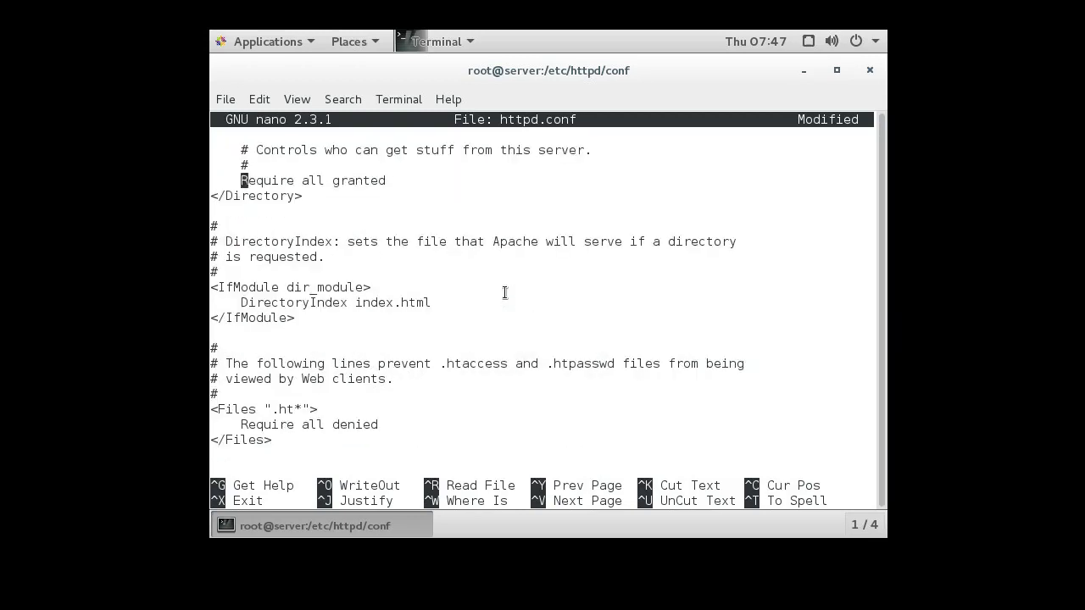
scroll(up, 3)
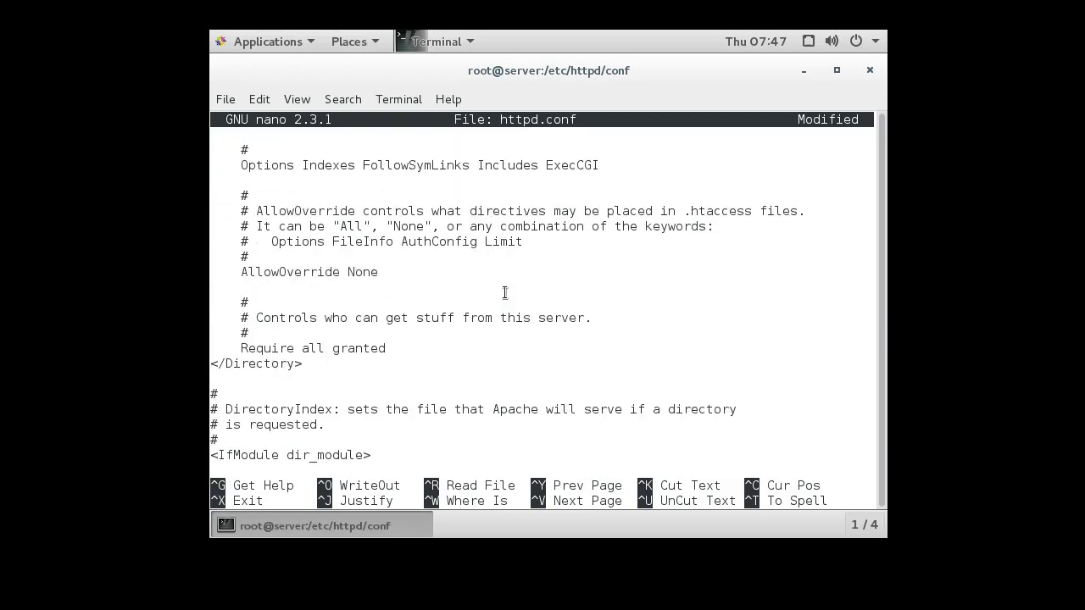
scroll(down, 3)
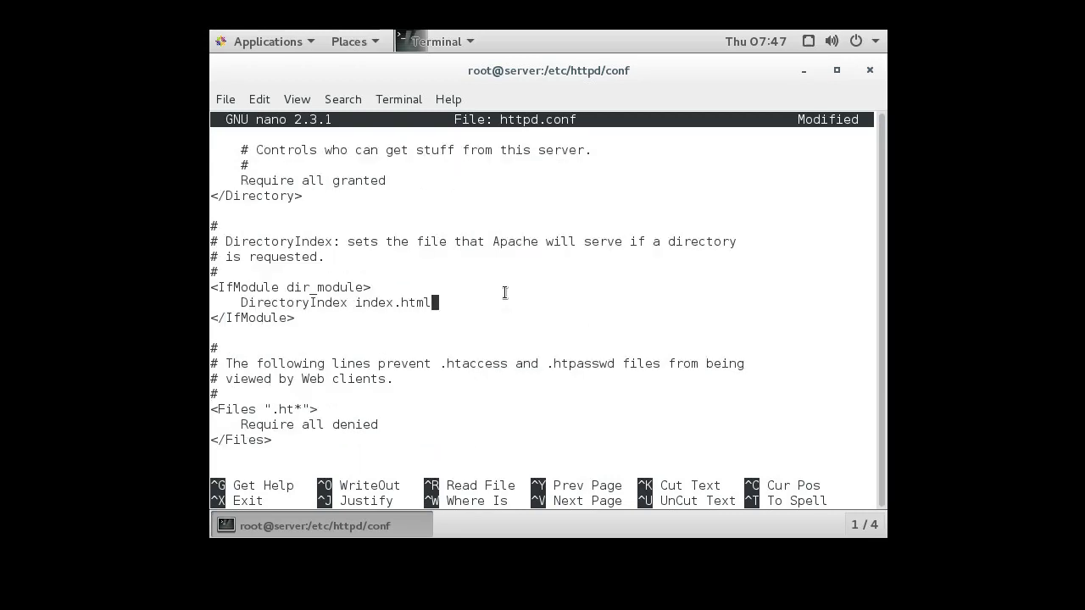
Step: Make DirectoryIndex read 'index.html index.shtml index.cgi' and exit nano saving httpd.conf
text(index)
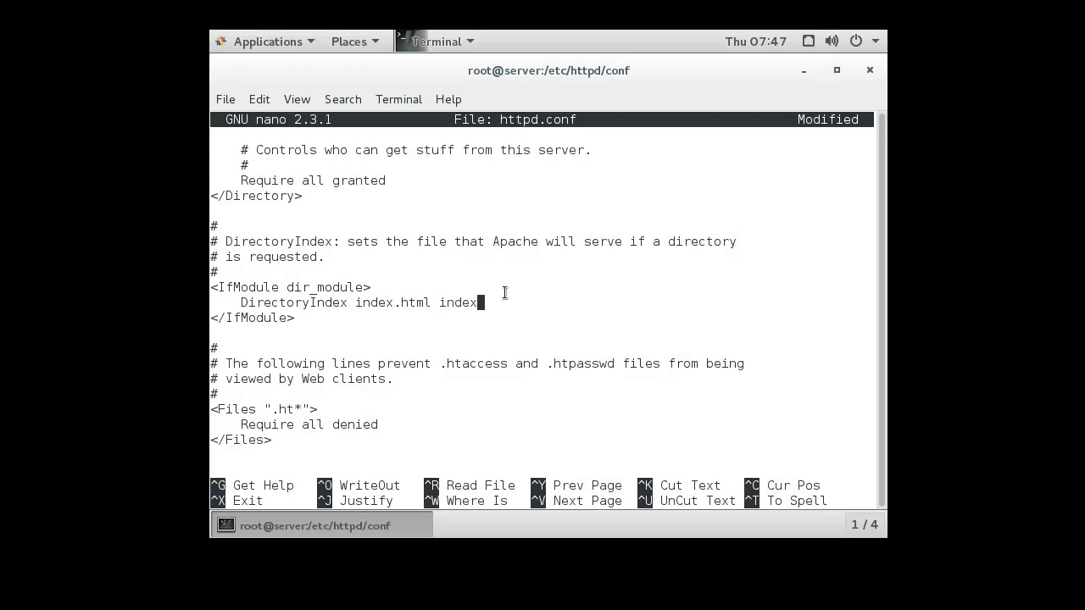
text(.shtml)
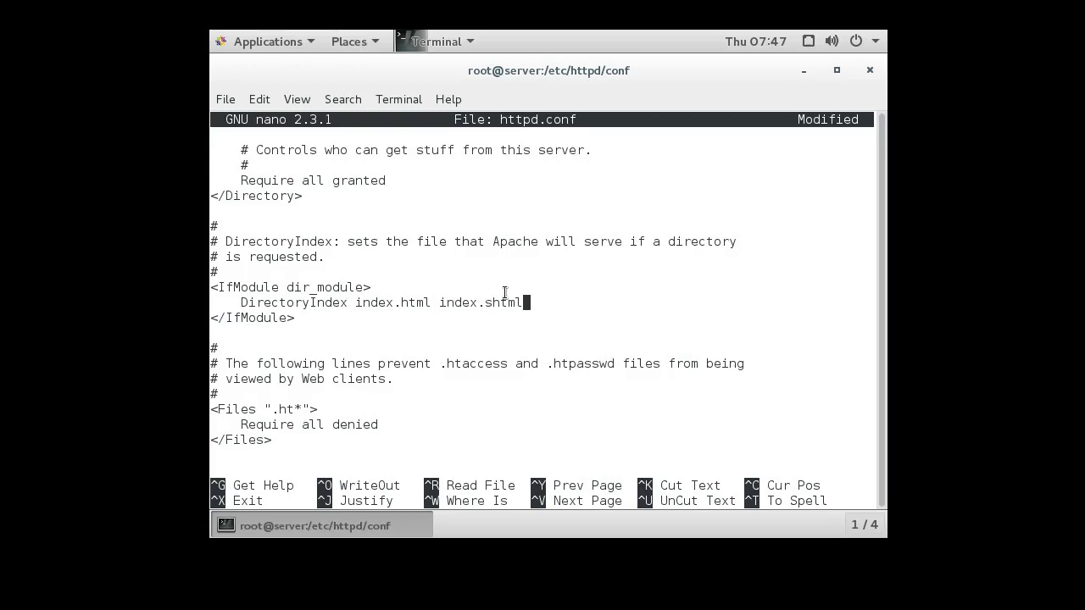
text(i)
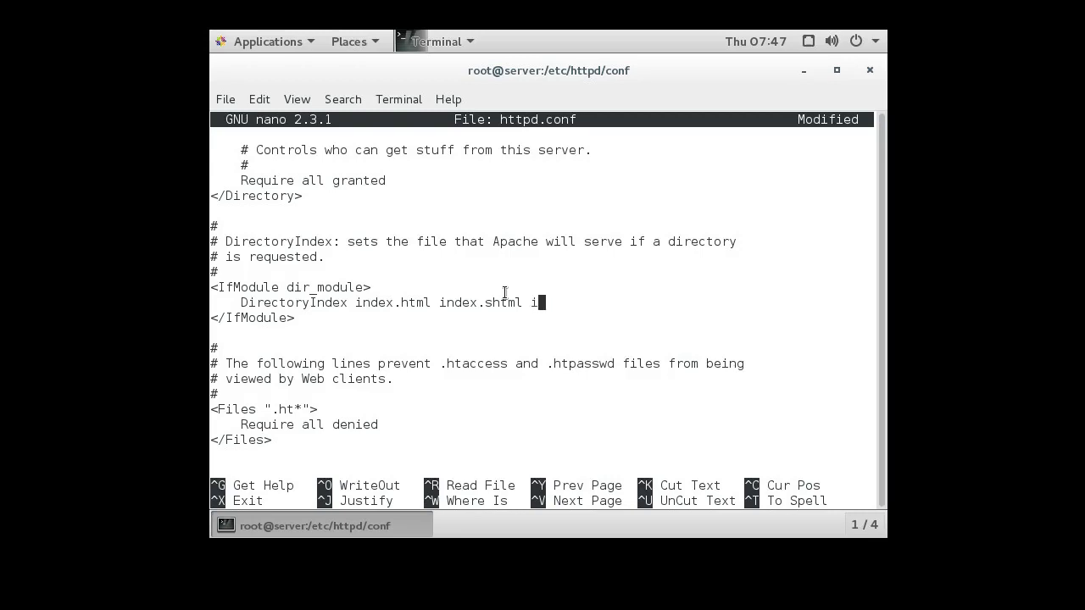
text(ndex.cgi)
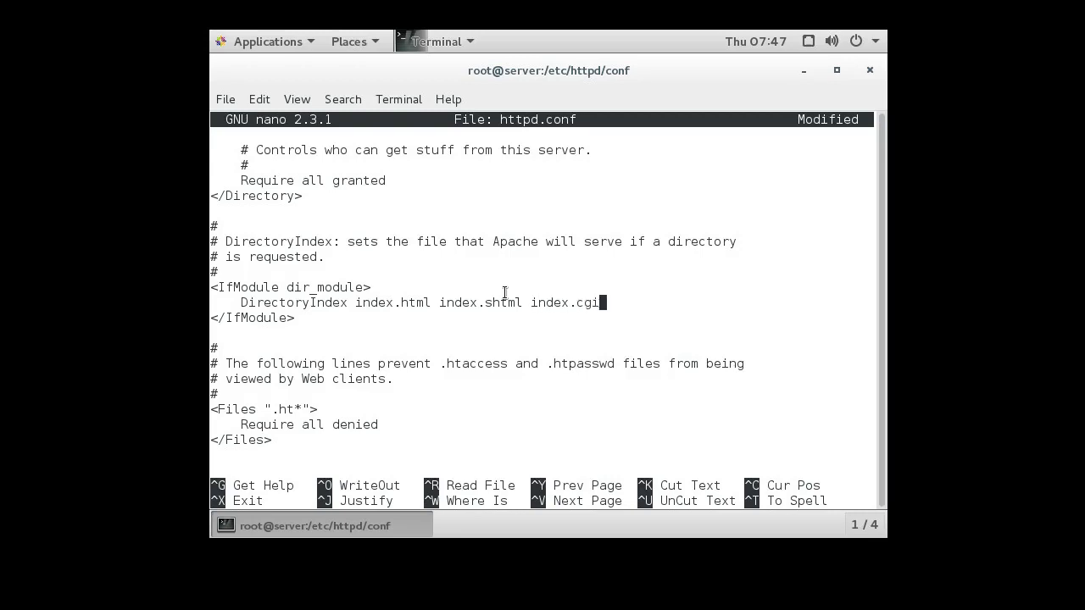
double_click(392, 303)
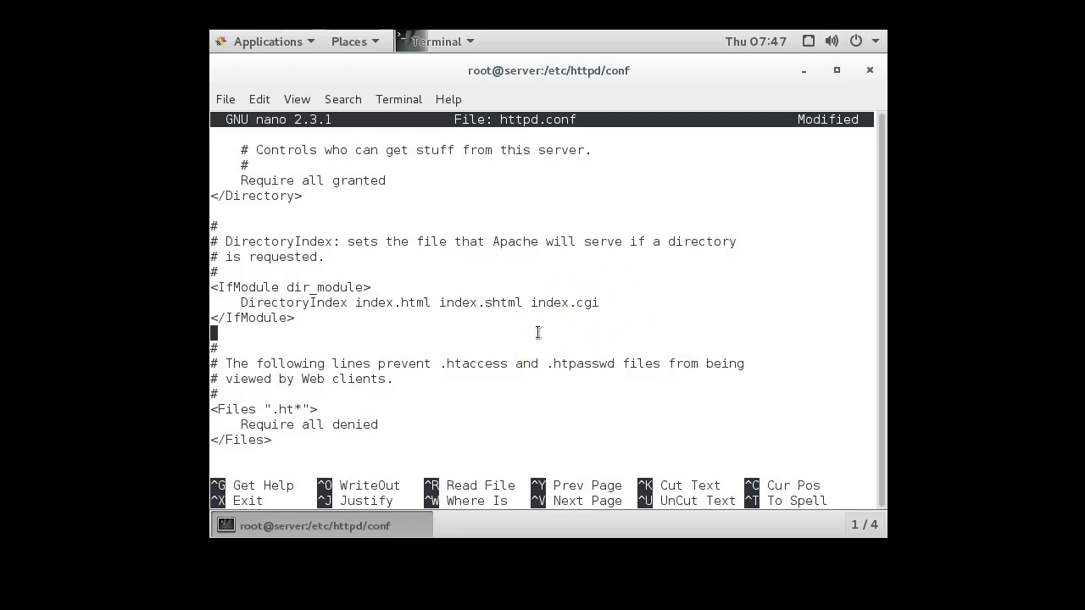
key(ctrl+x)
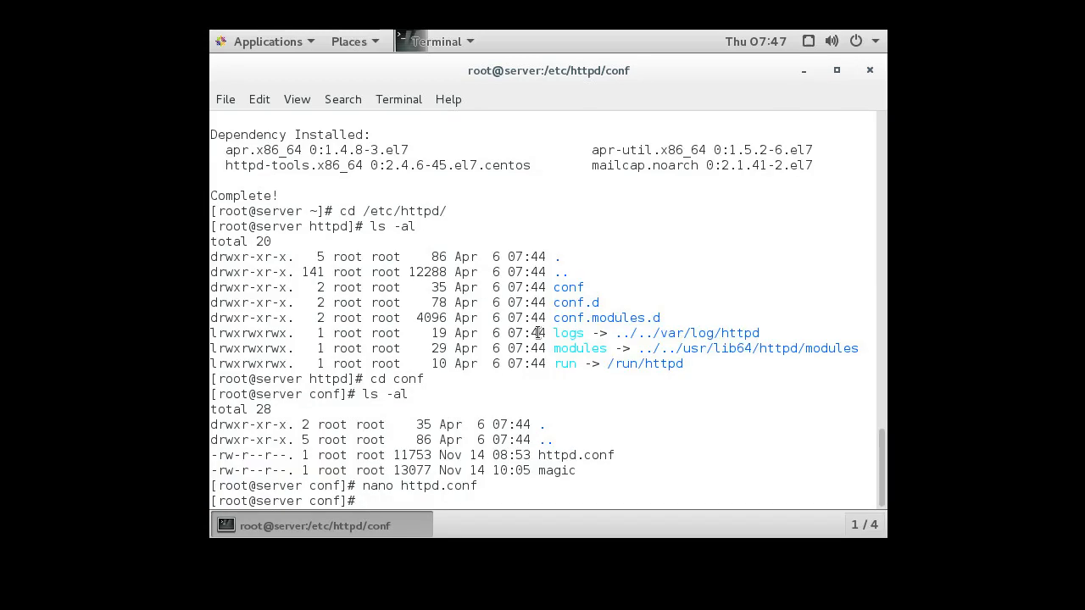
Step: Start httpd with systemctl and enable it to start at boot
text(systemctl)
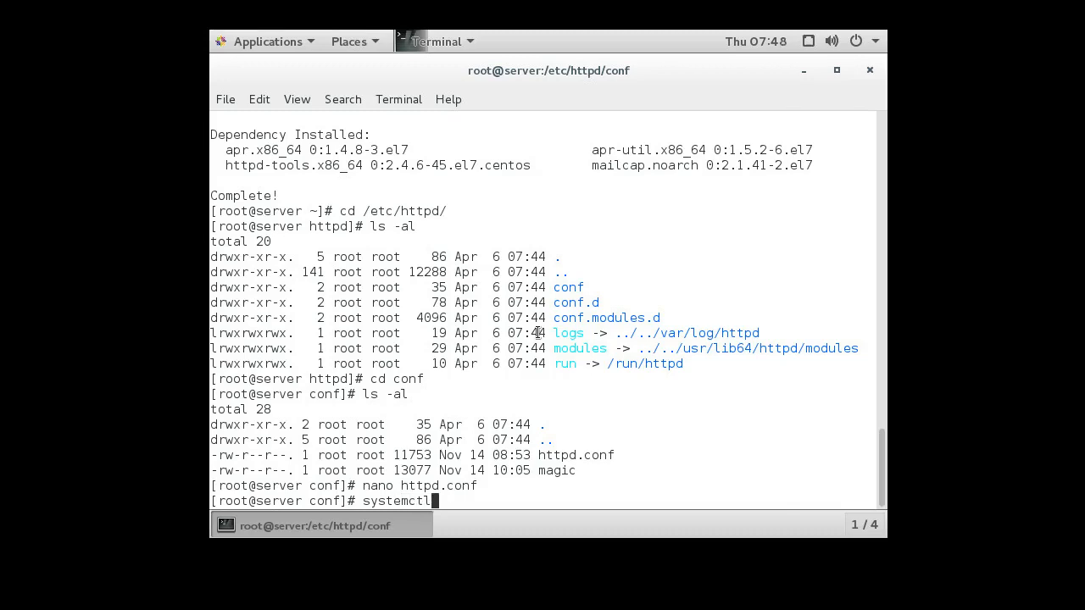
text(st)
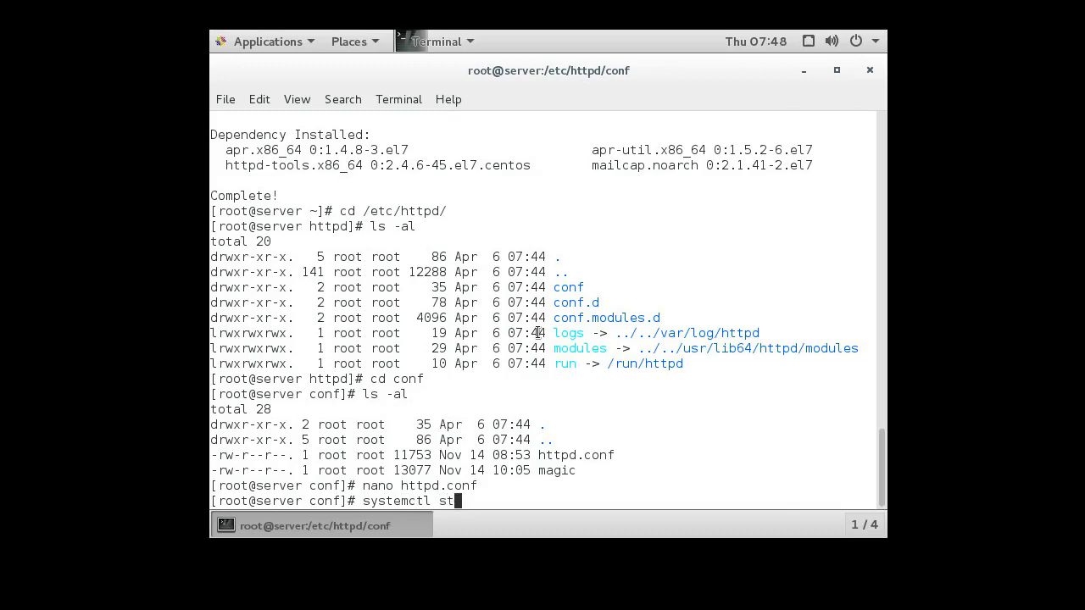
text(art httpd)
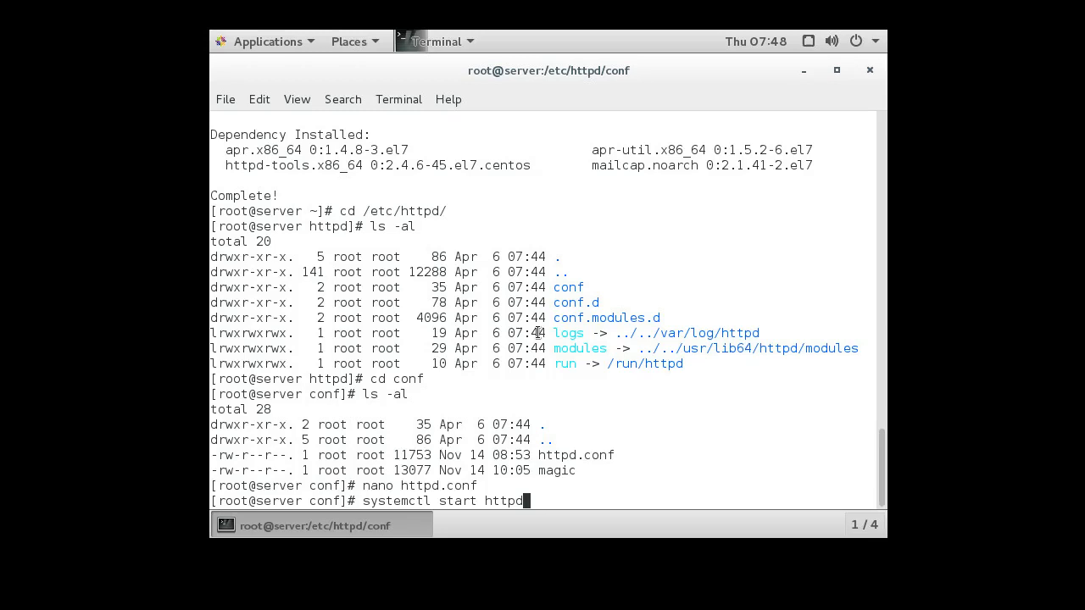
key(Return)
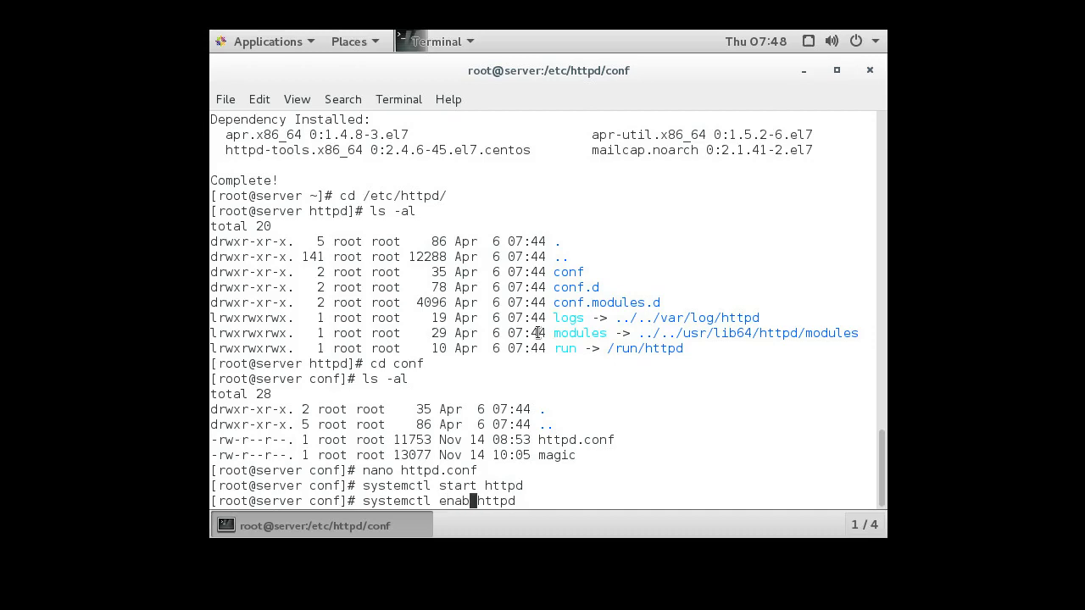
text(le)
key(Return)
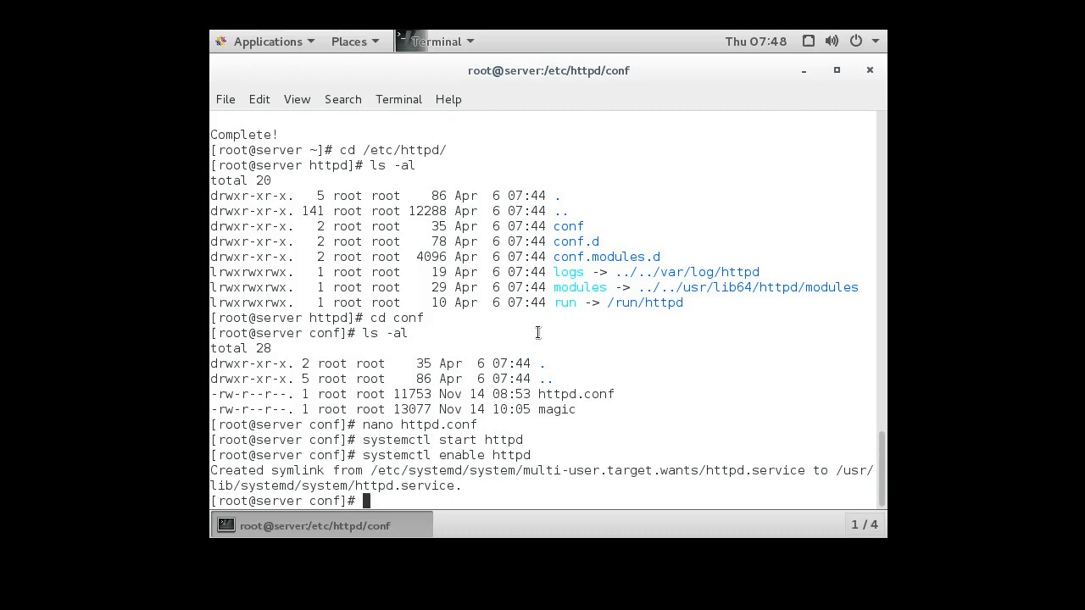
Step: Allow the http service through the firewall at runtime with firewall-cmd
text(firewall)
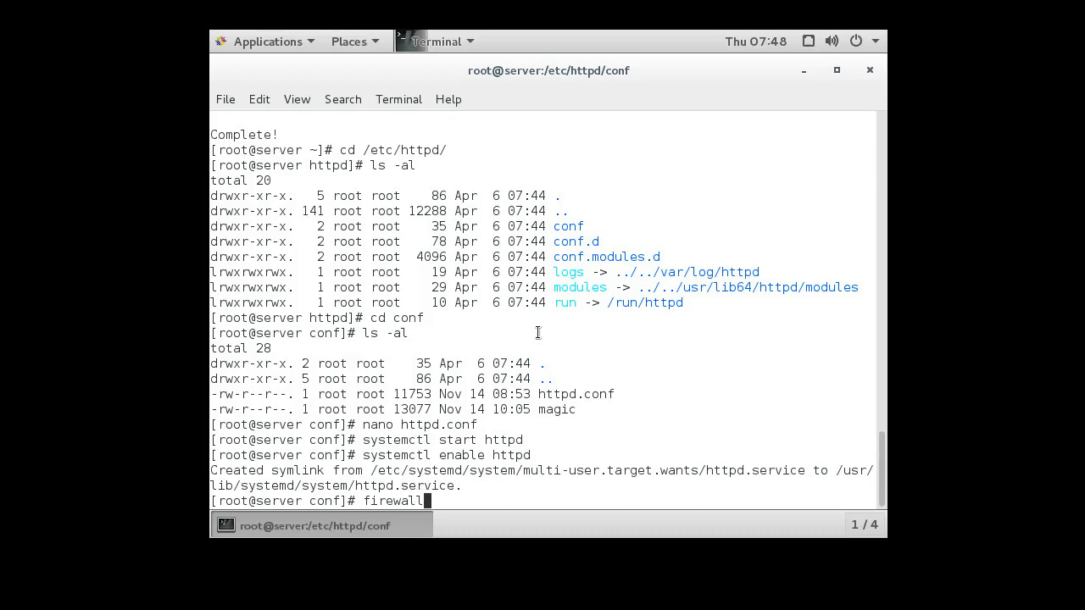
text(-cmd)
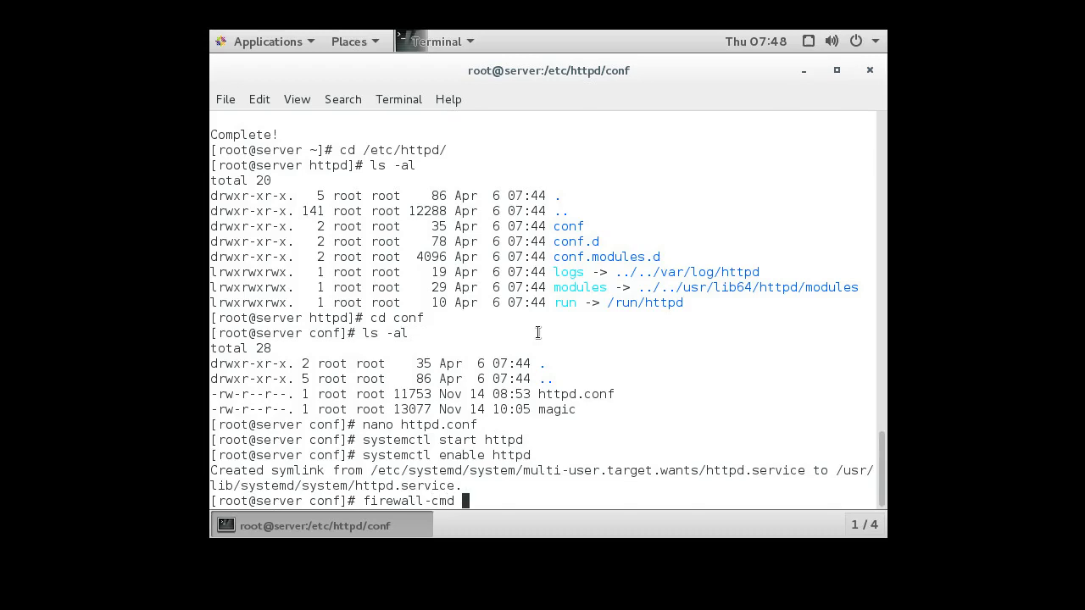
text(--add-se)
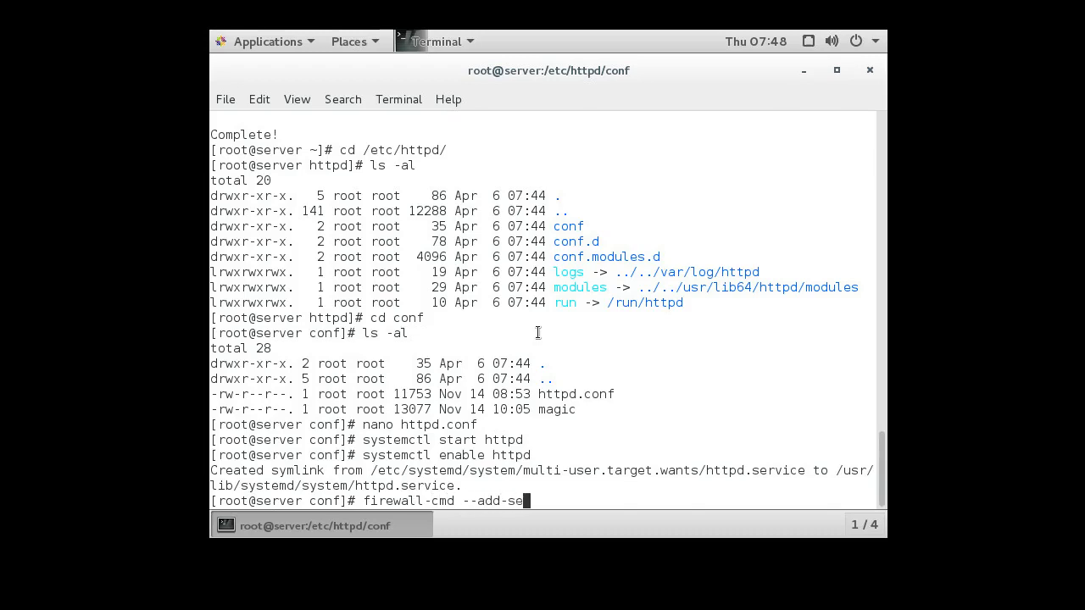
text(rvice=)
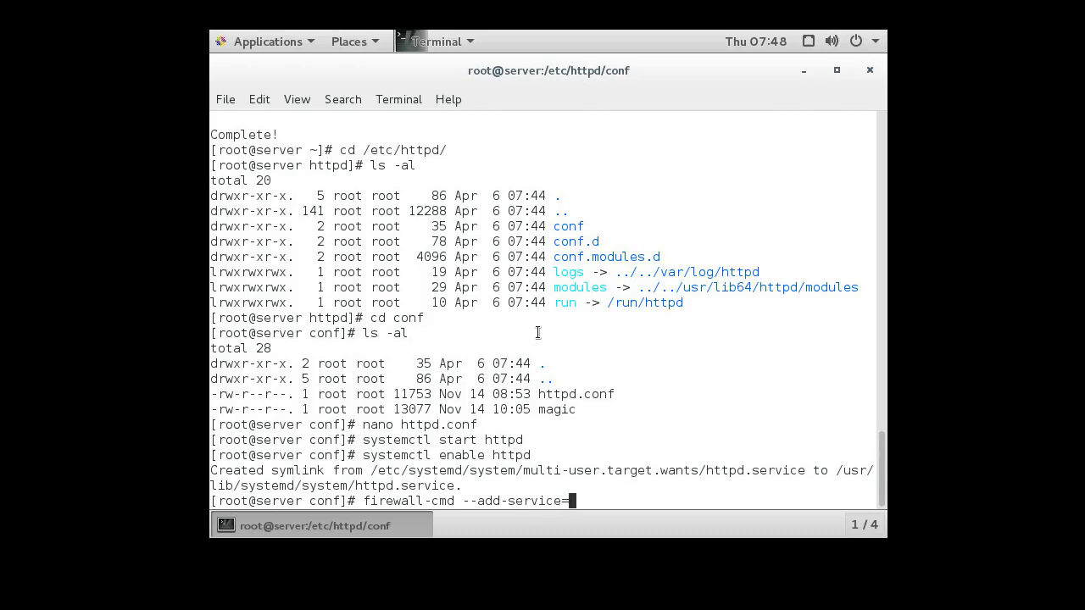
text(http)
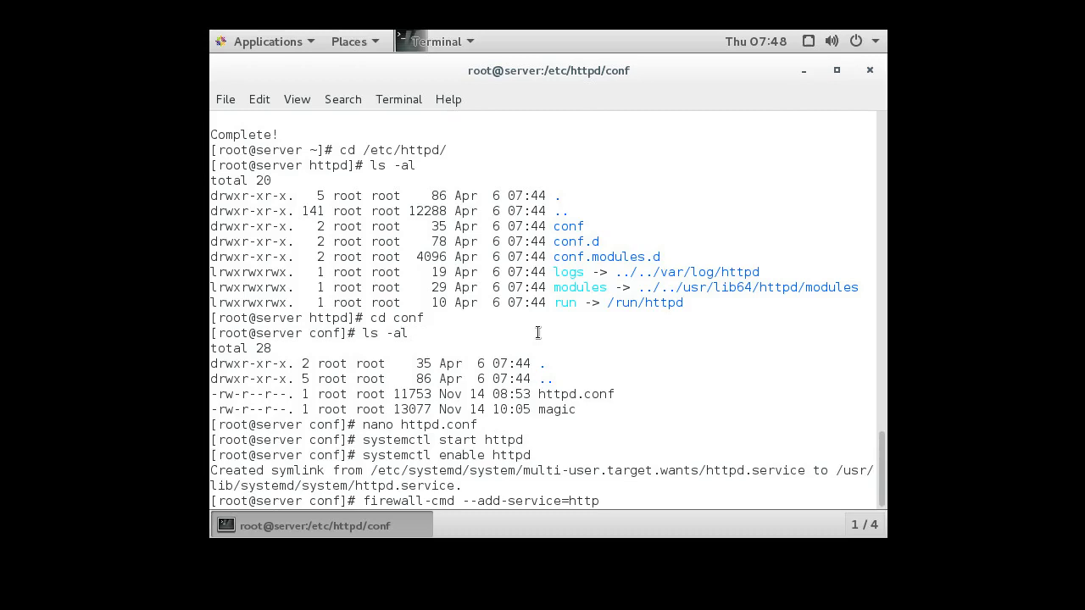
key(Return)
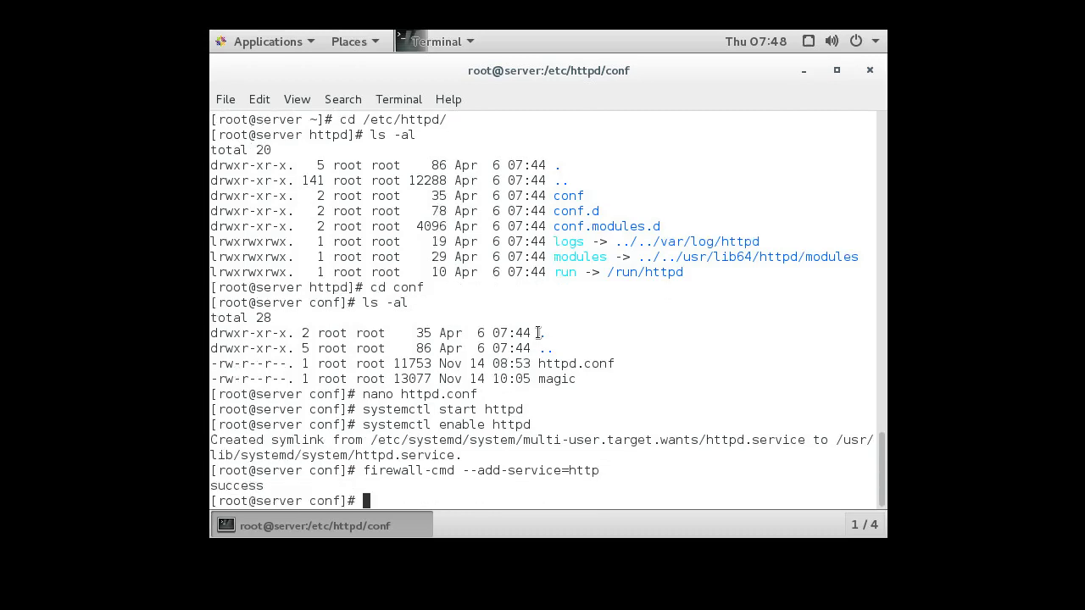
Step: Make the http firewall rule permanent with '--add-service=http --permanent'
text(firewall-cmd --add-service=http -)
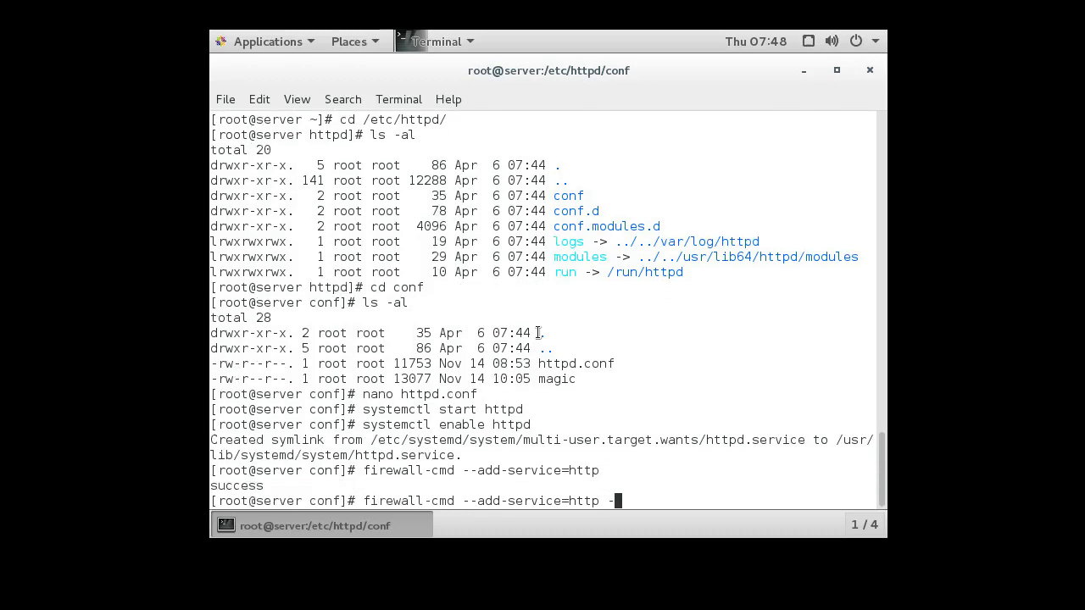
text(-perma)
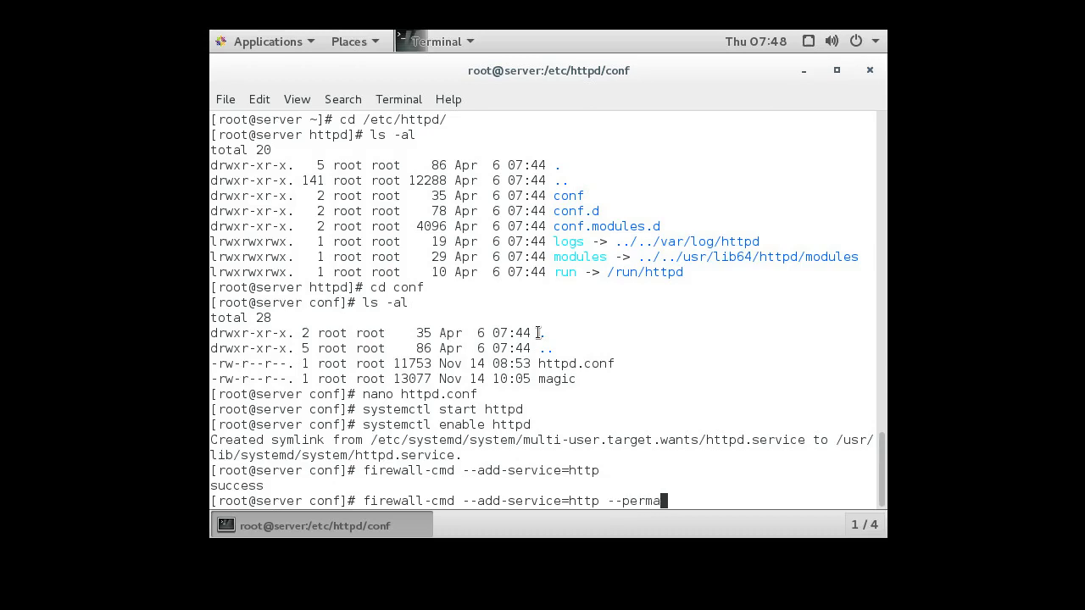
text(nent)
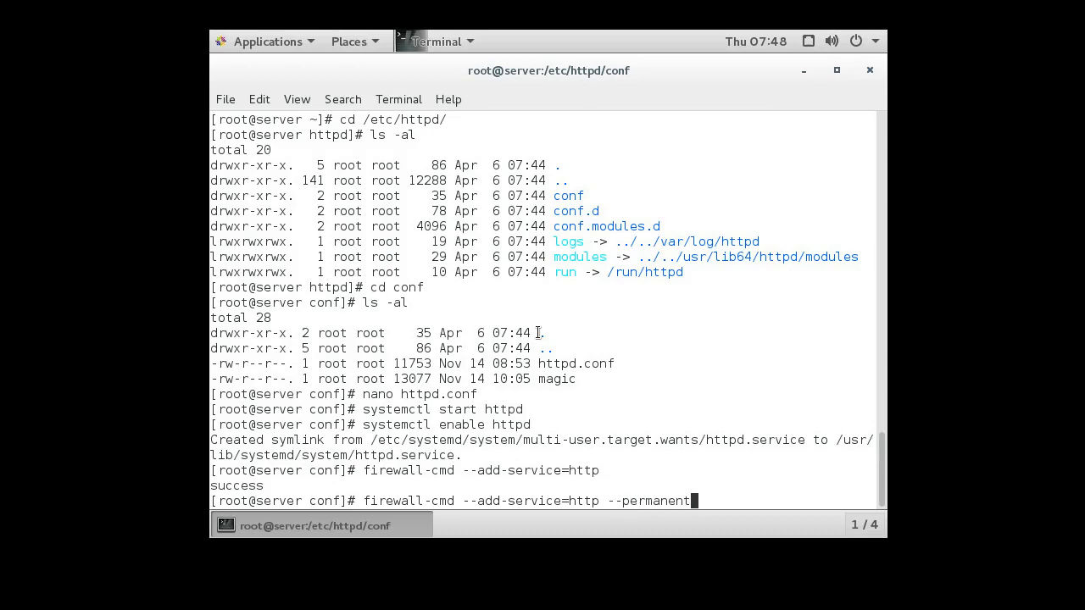
key(Return)
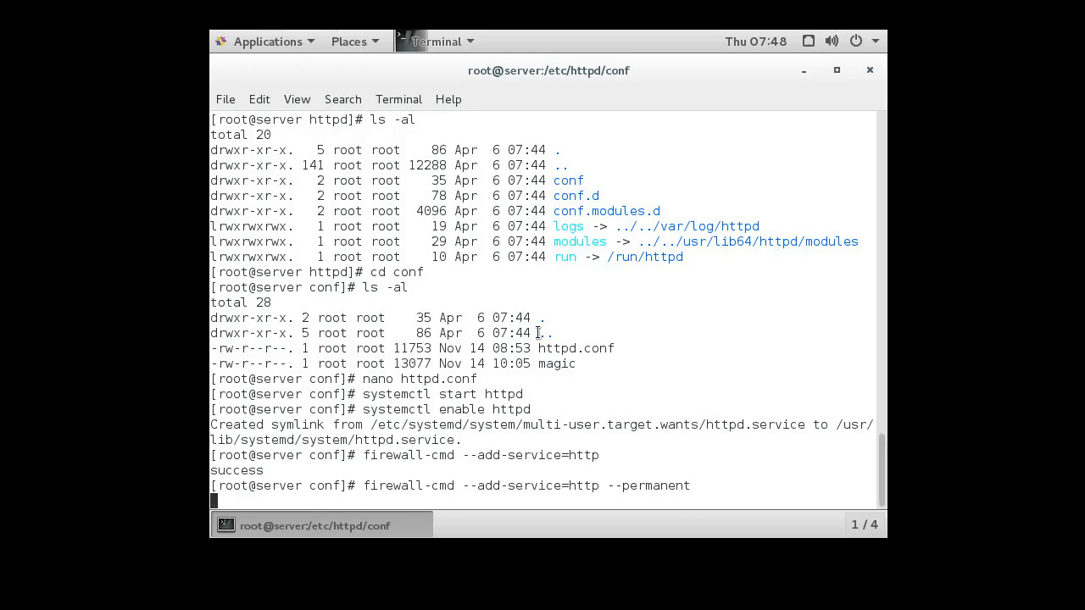
key(Return)
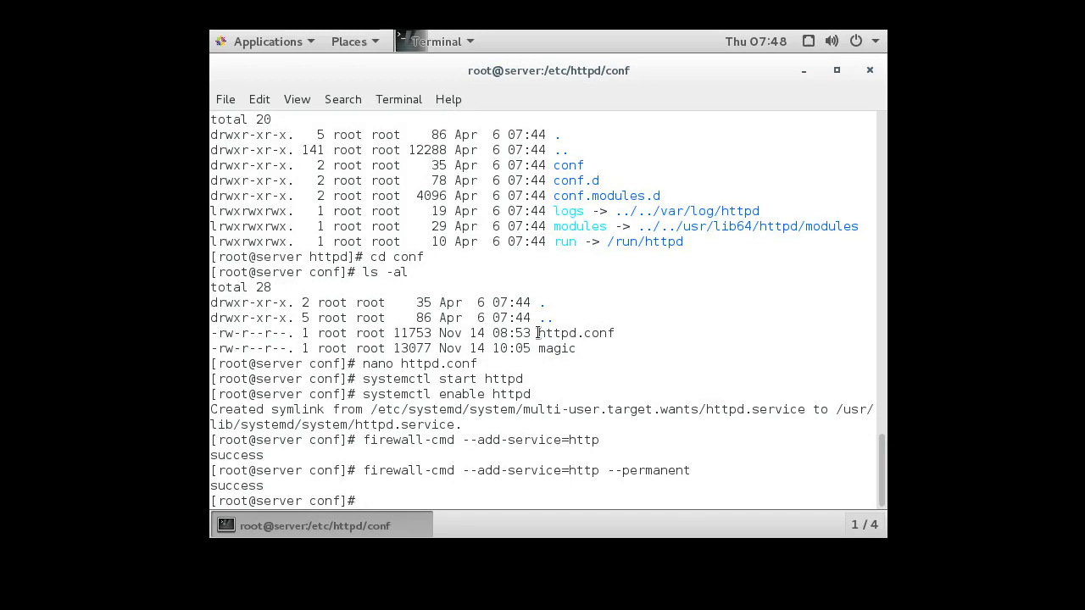
Step: Change into the /var/www/html web folder and list it as empty
text(cd)
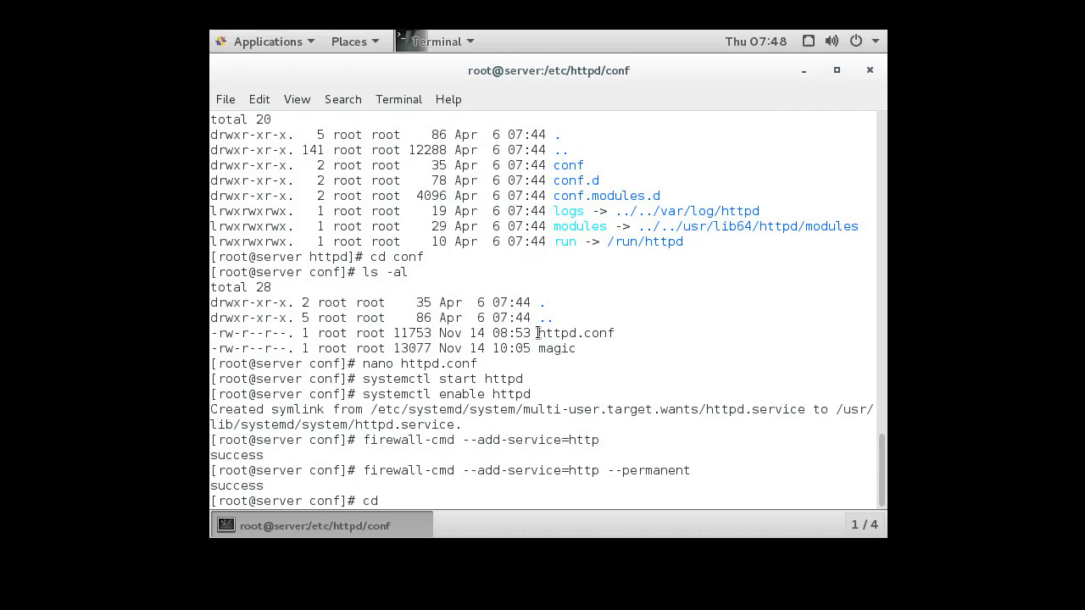
text(/v)
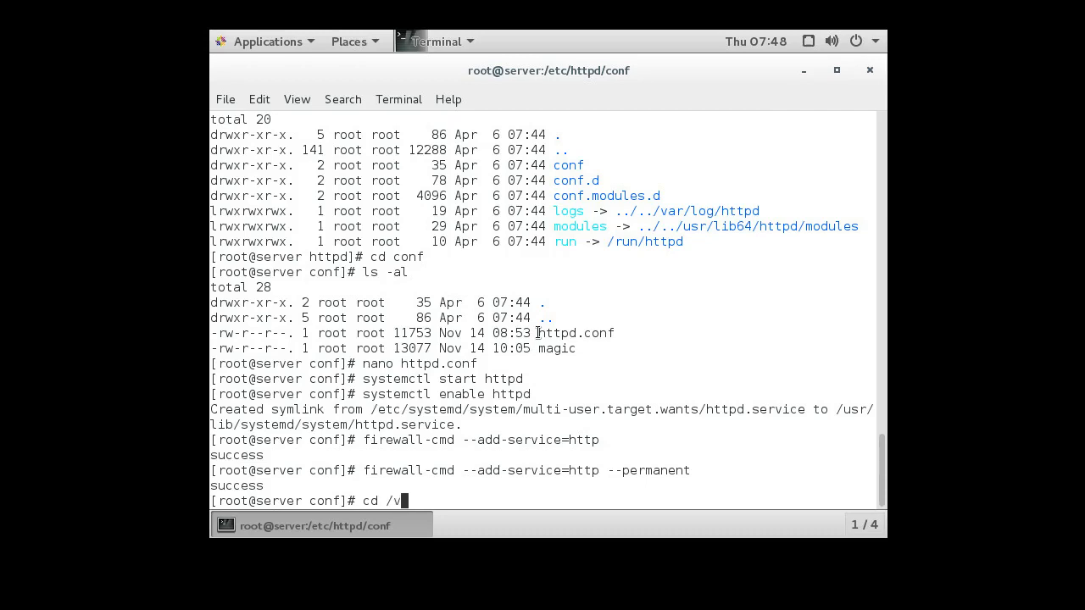
text(ar/www/)
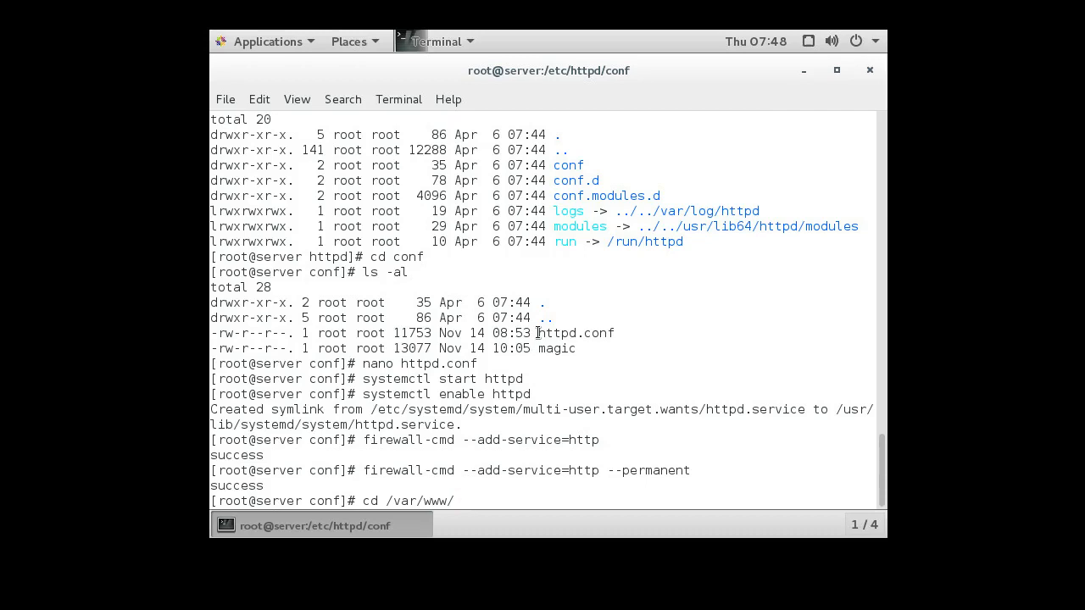
text(ht)
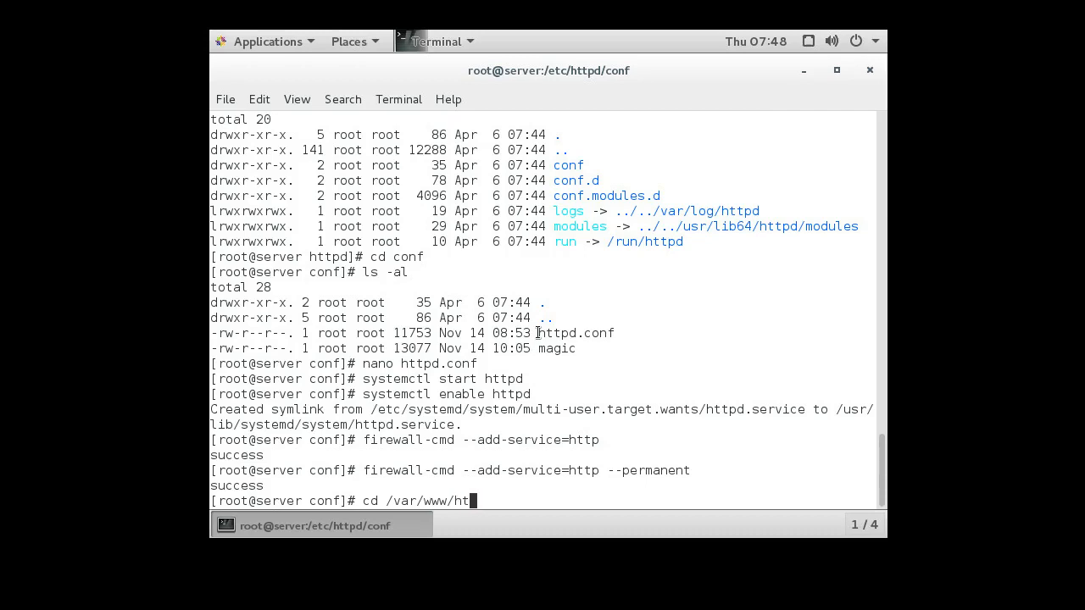
key(Return)
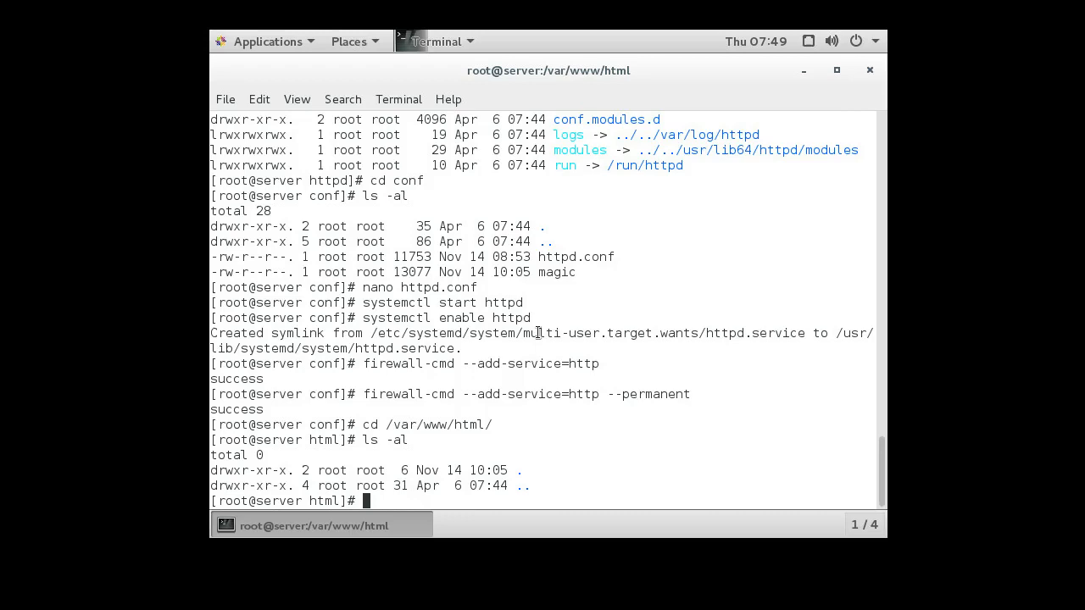
Step: Create and open a new test.cgi file in nano
text(t)
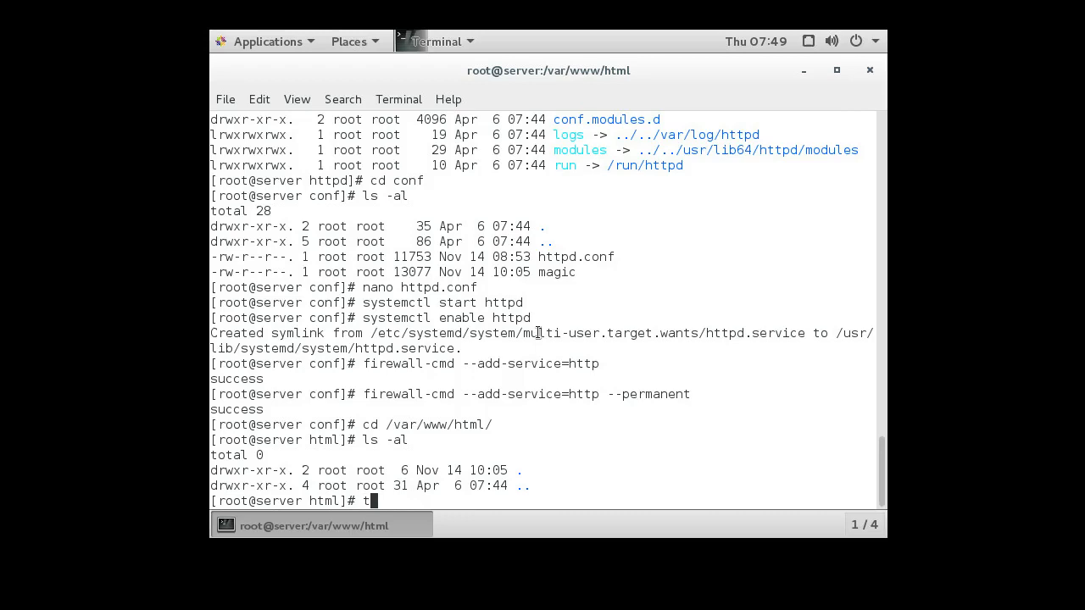
text(est.cgi)
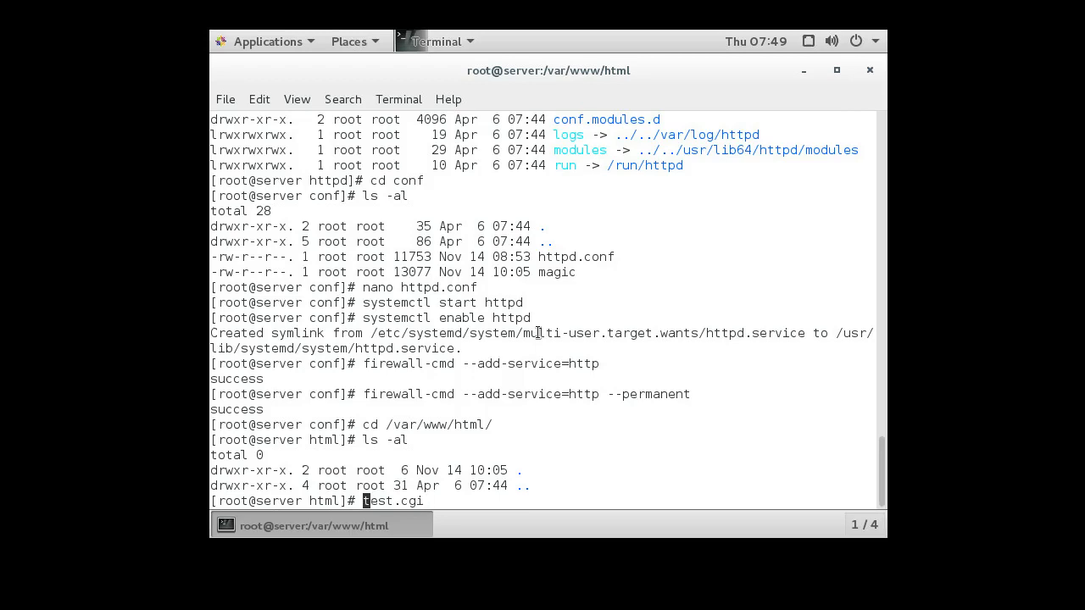
text(nano)
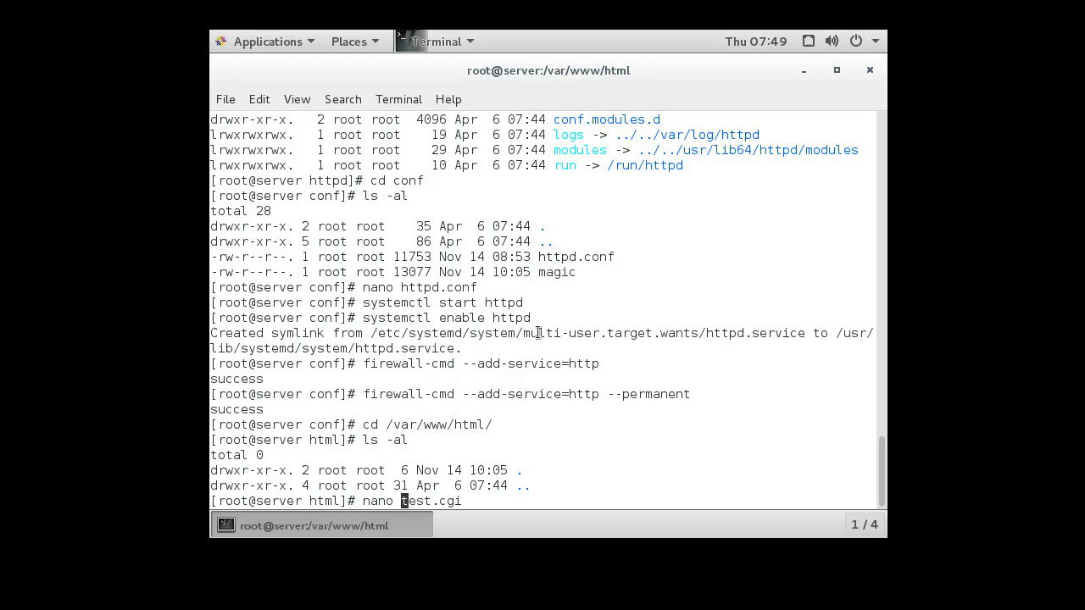
key(Return)
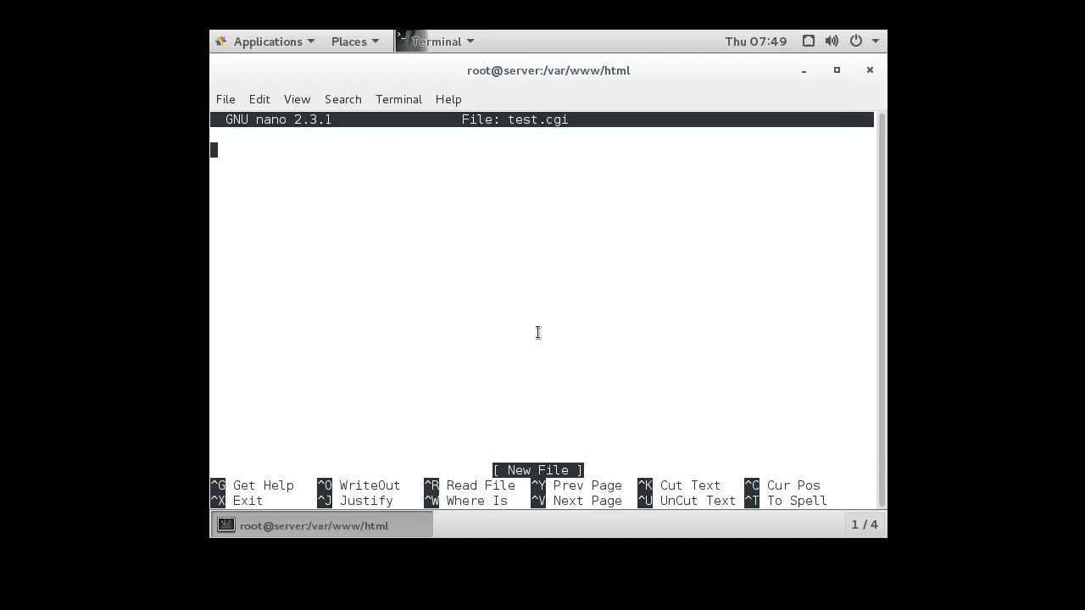
Step: Begin test.cgi with the #!/usr/bin/python shebang and a print of the Content-Type: text/html header
text(#!/usr/)
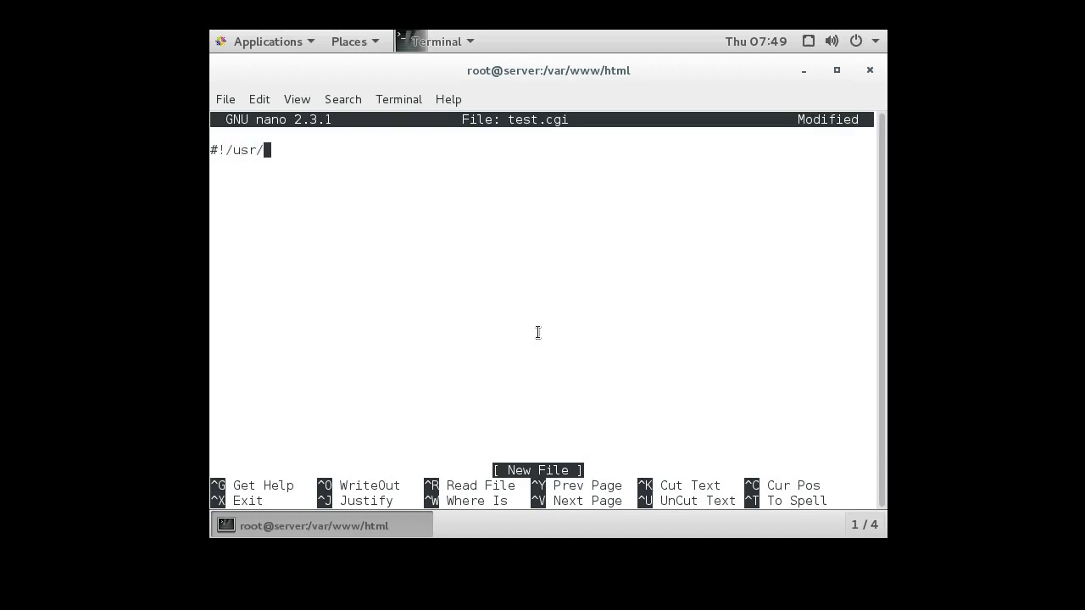
text(bin/python)
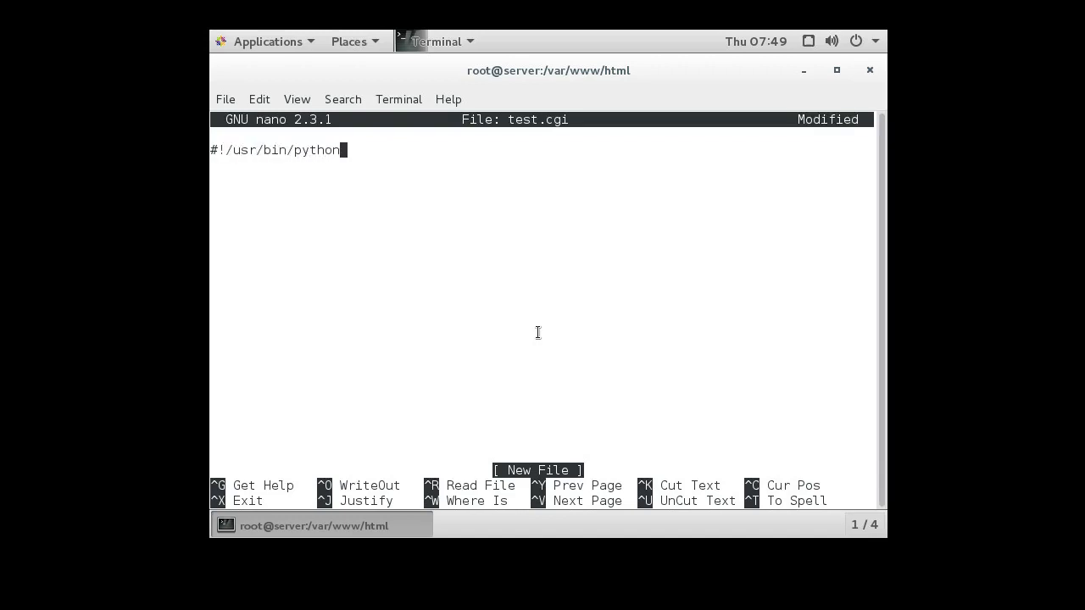
key(Return)
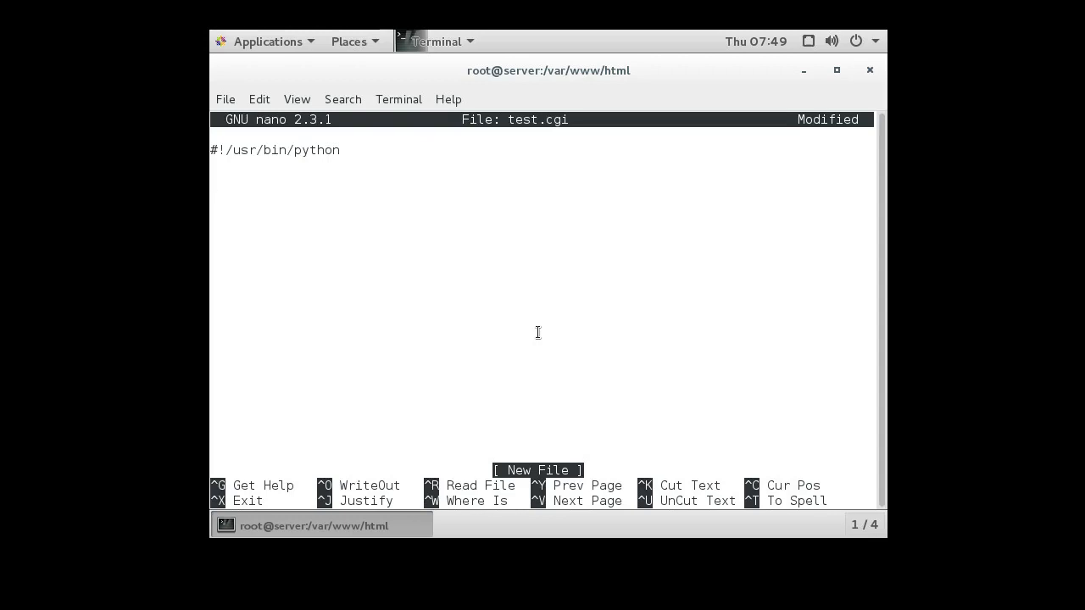
key(Return)
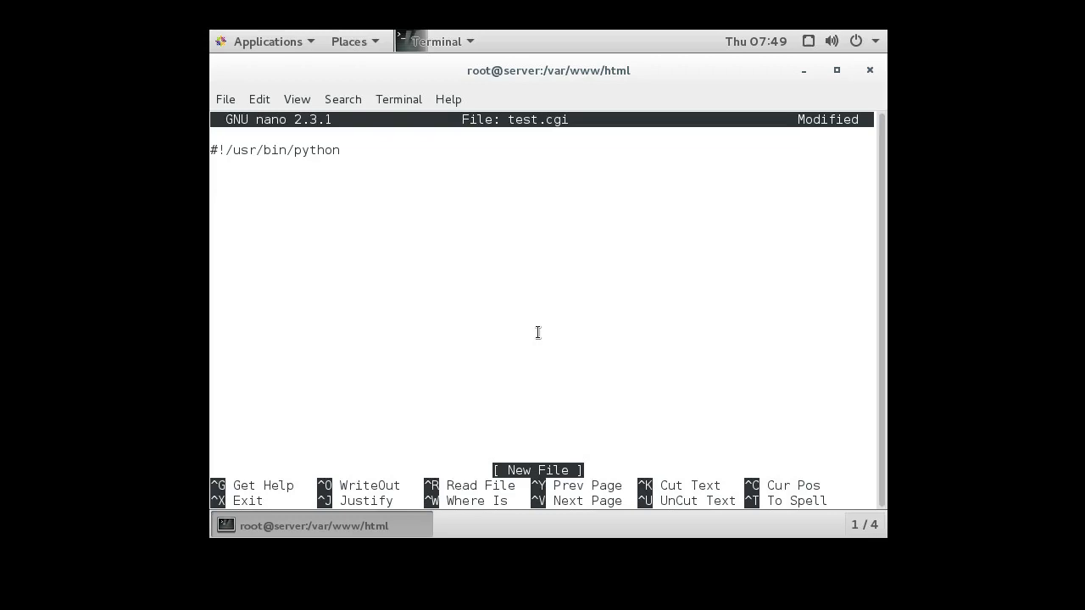
key(Return)
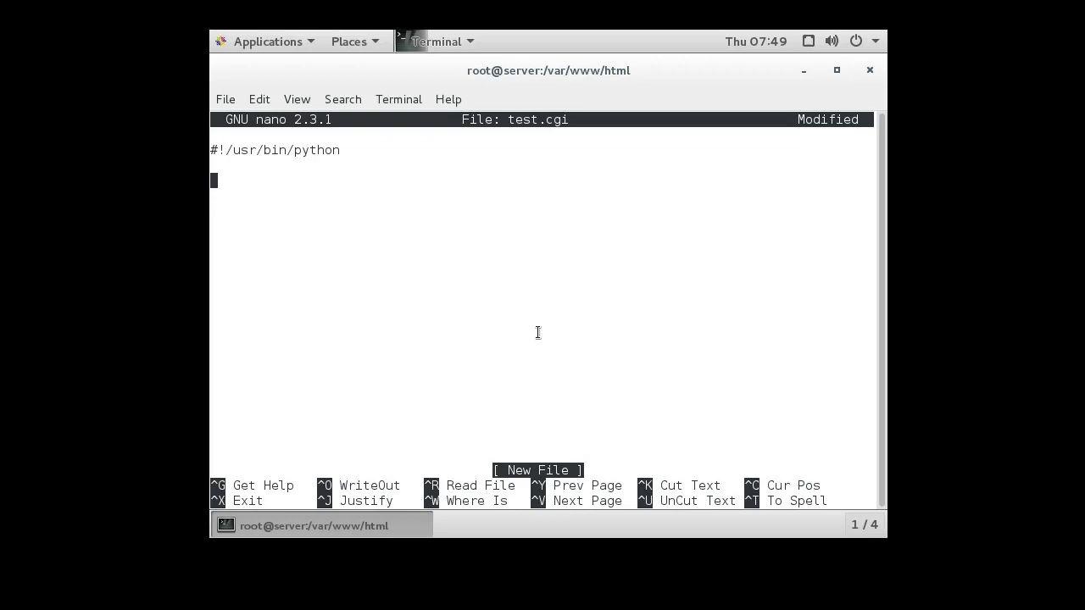
text(print)
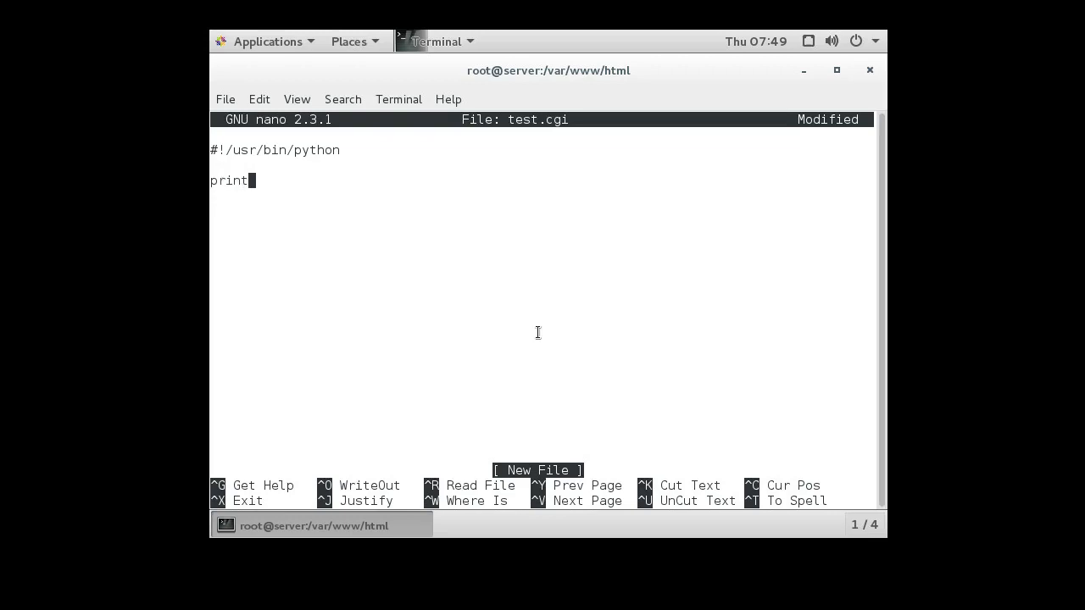
text(("C)
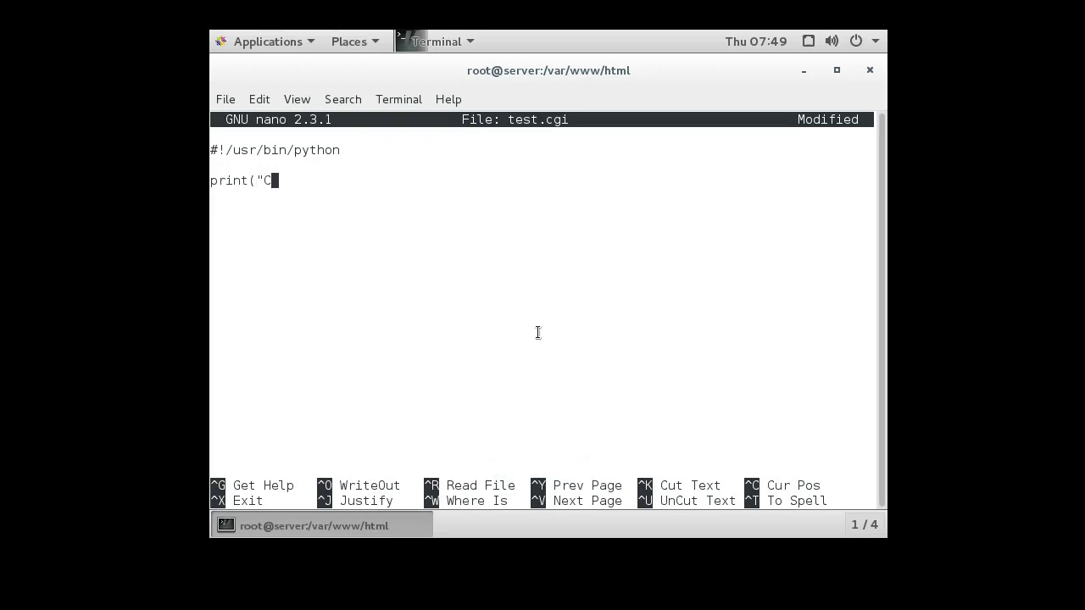
text(ontent)
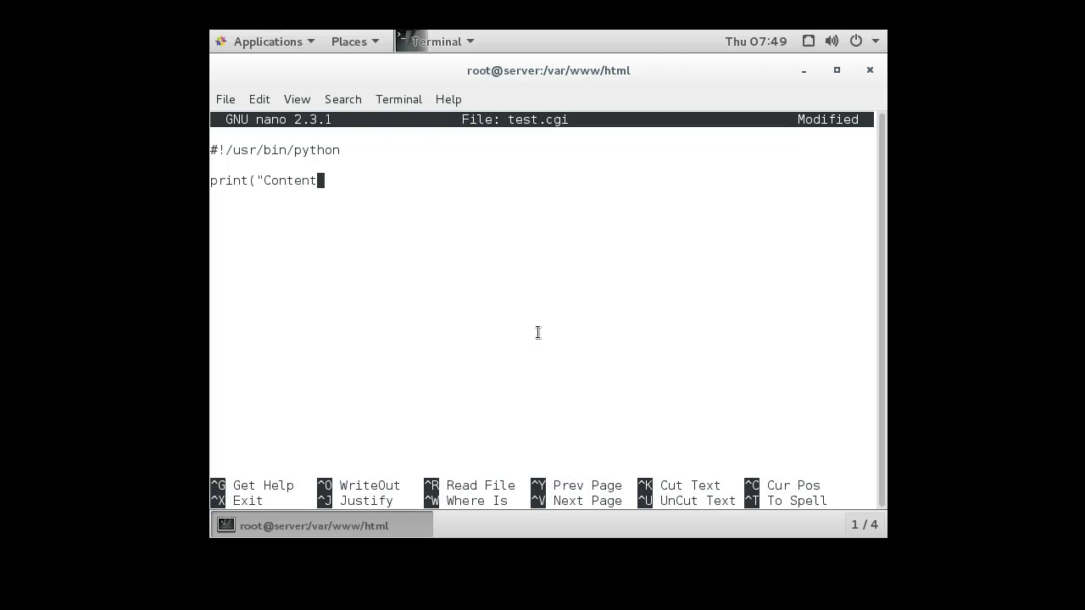
text(-Type: t)
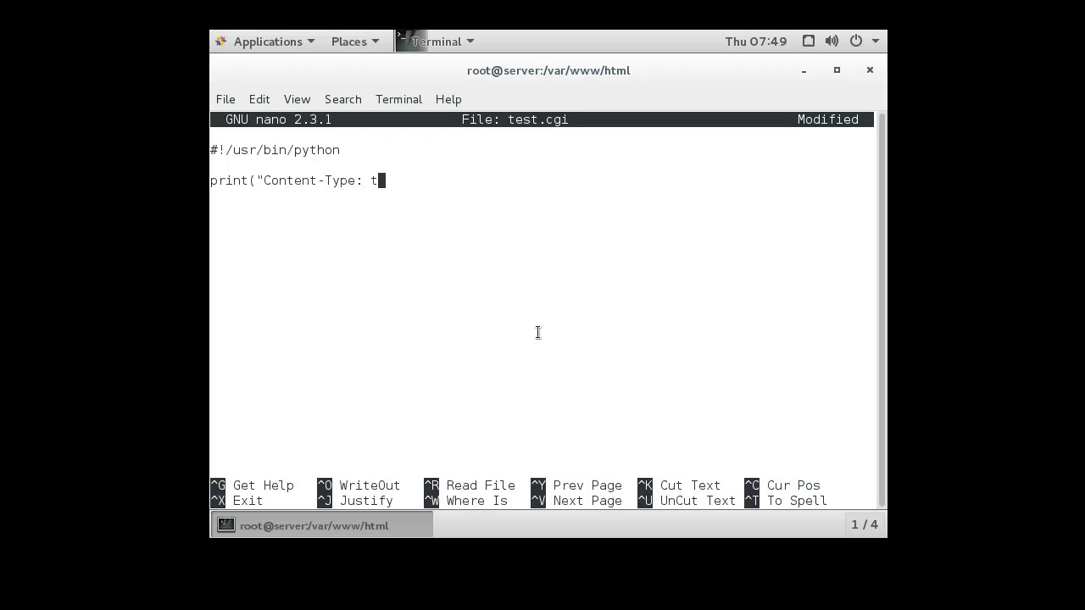
text(ext/html)
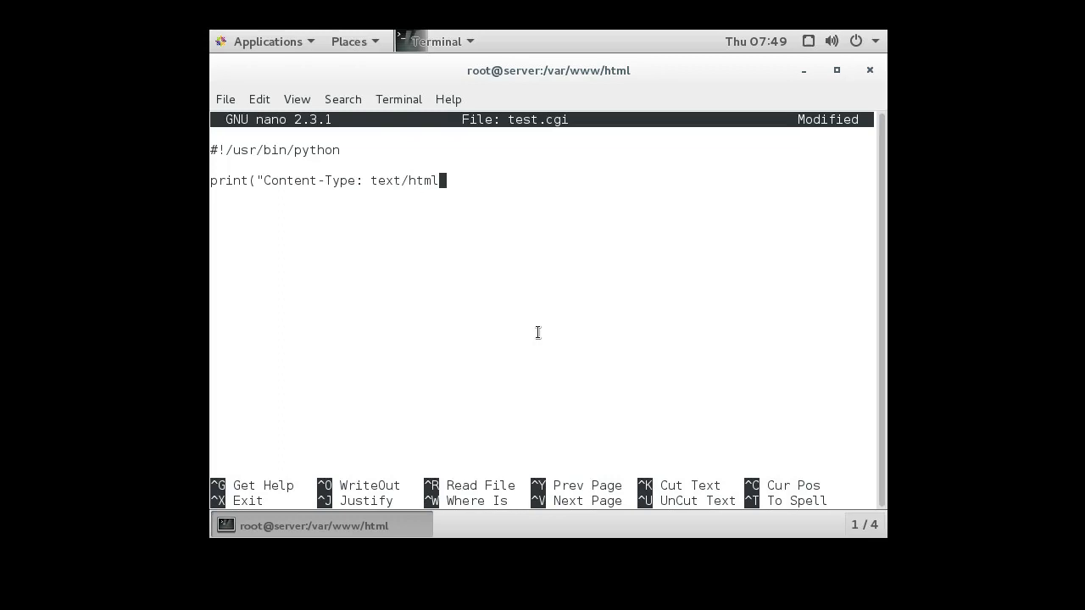
text(\n")
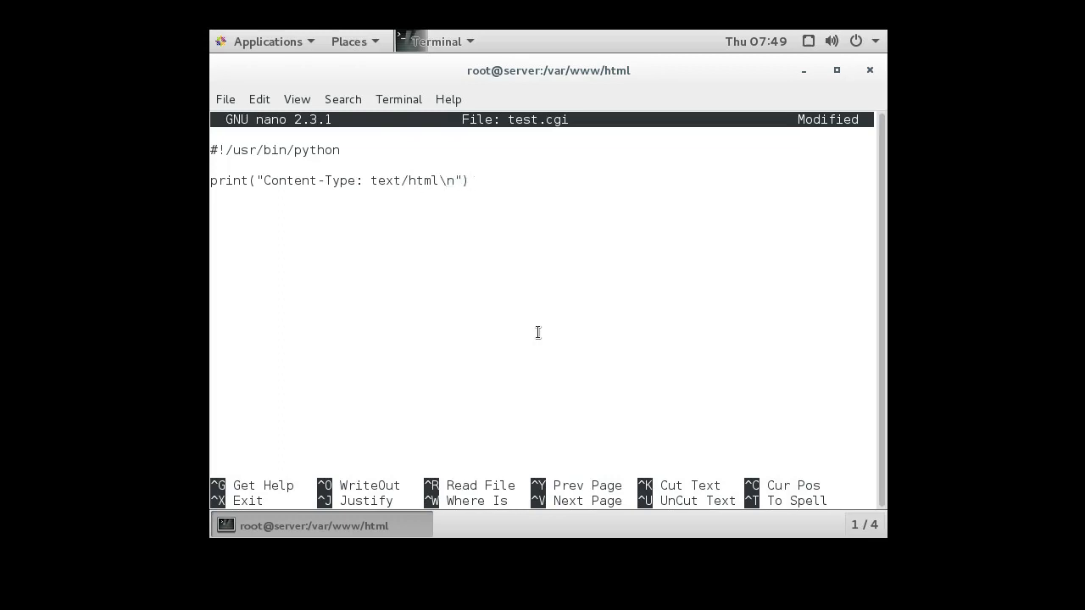
key(Return)
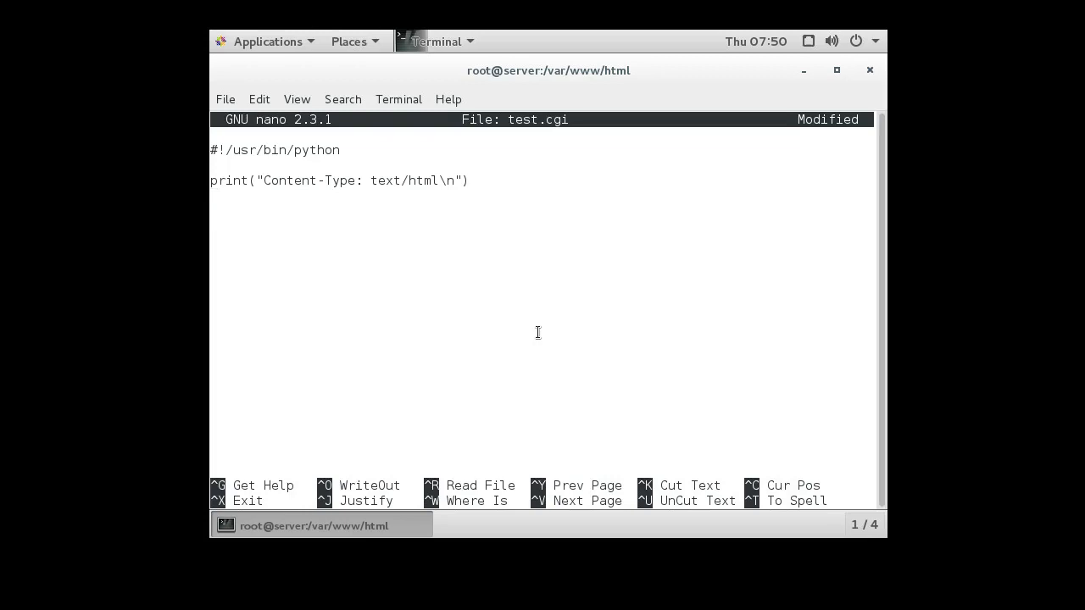
Step: Add print lines for <!DOCTYPE html>, <html> and the closing </html> tag
text(print(")
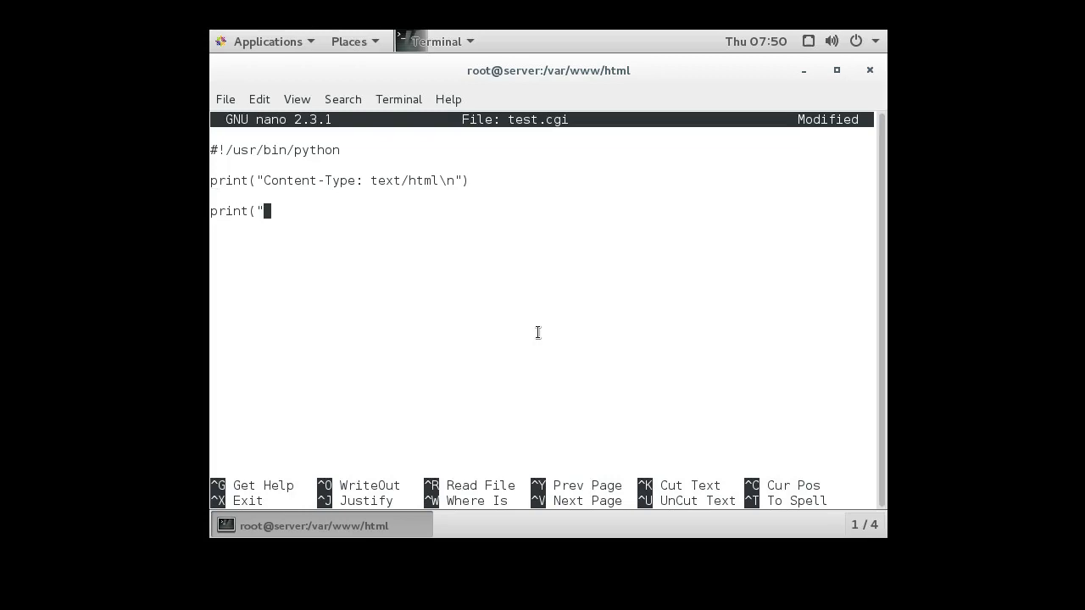
text(<)
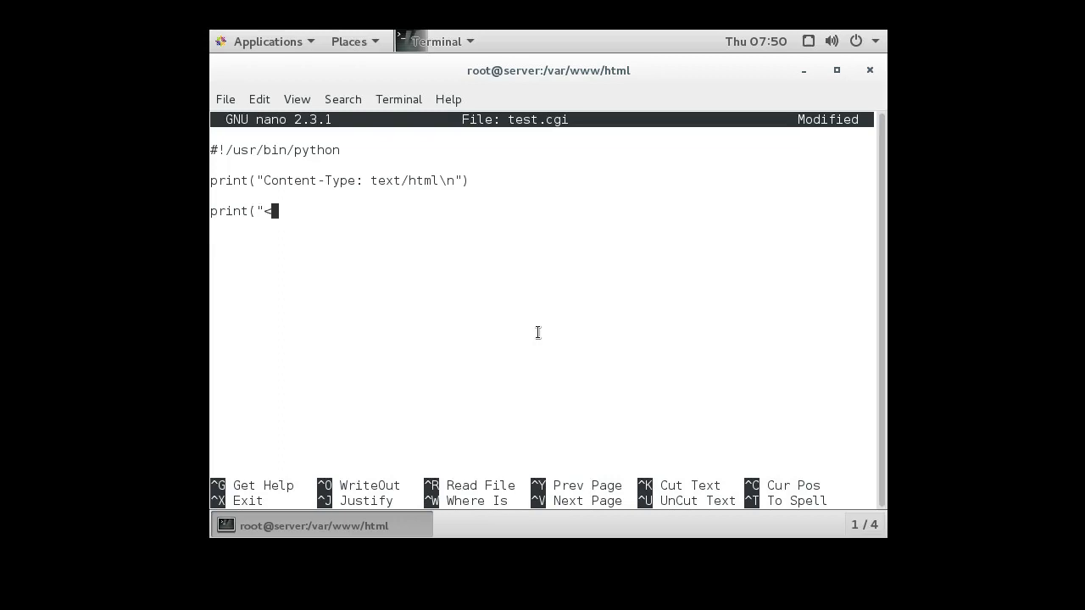
text(!DOC)
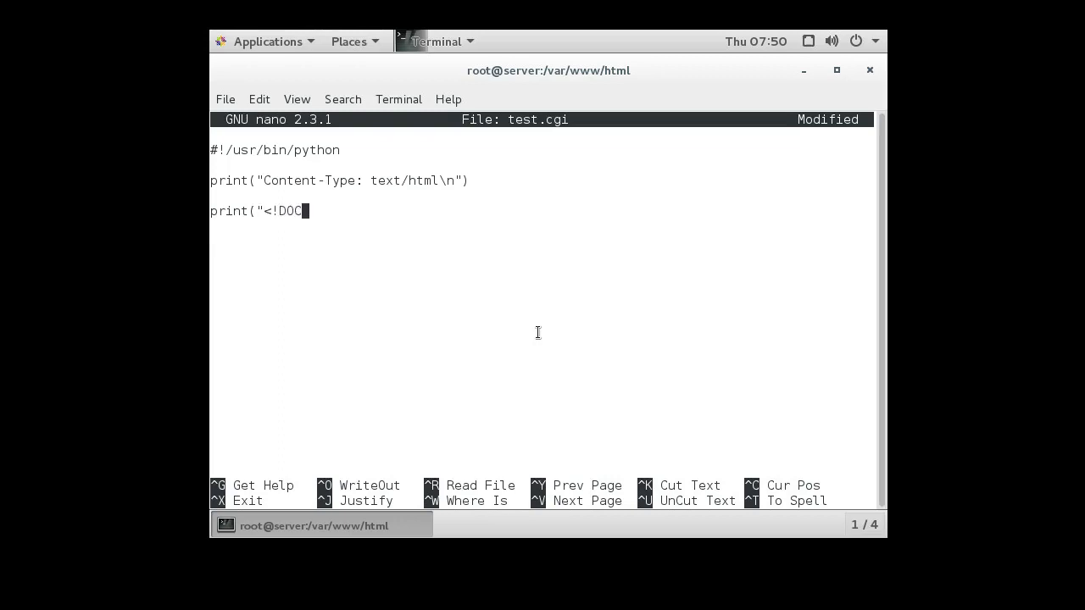
text(TYPE html>)
click(542, 226)
text(pri)
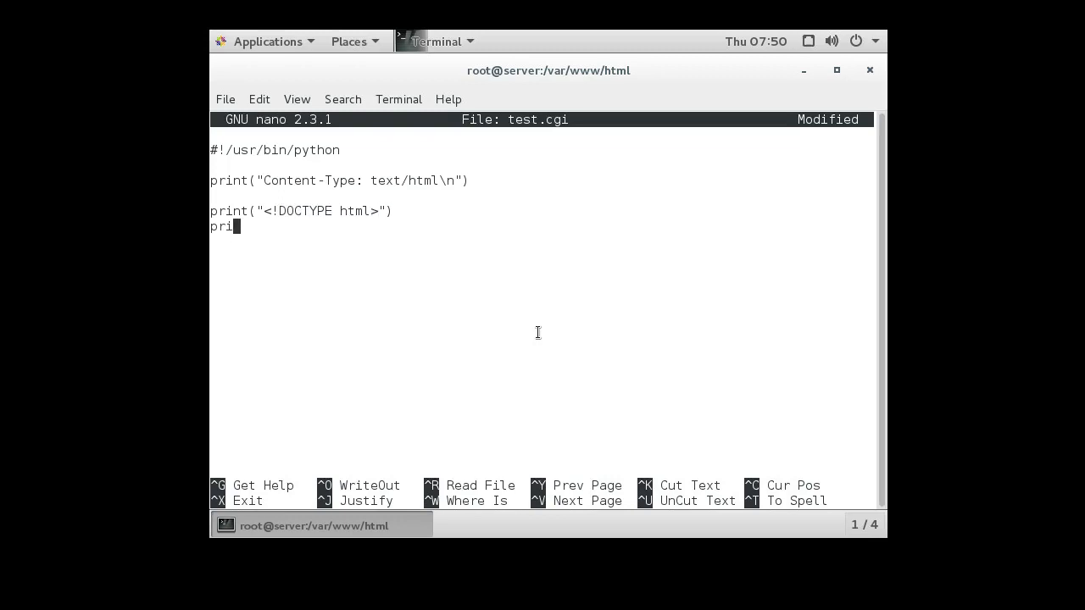
text(nt(")
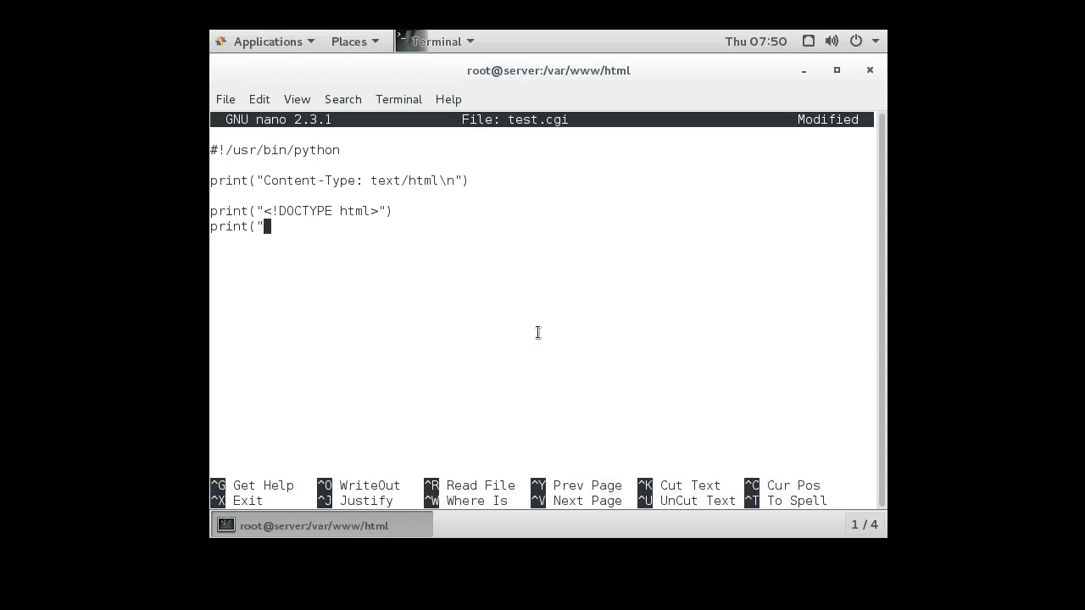
text(<html)
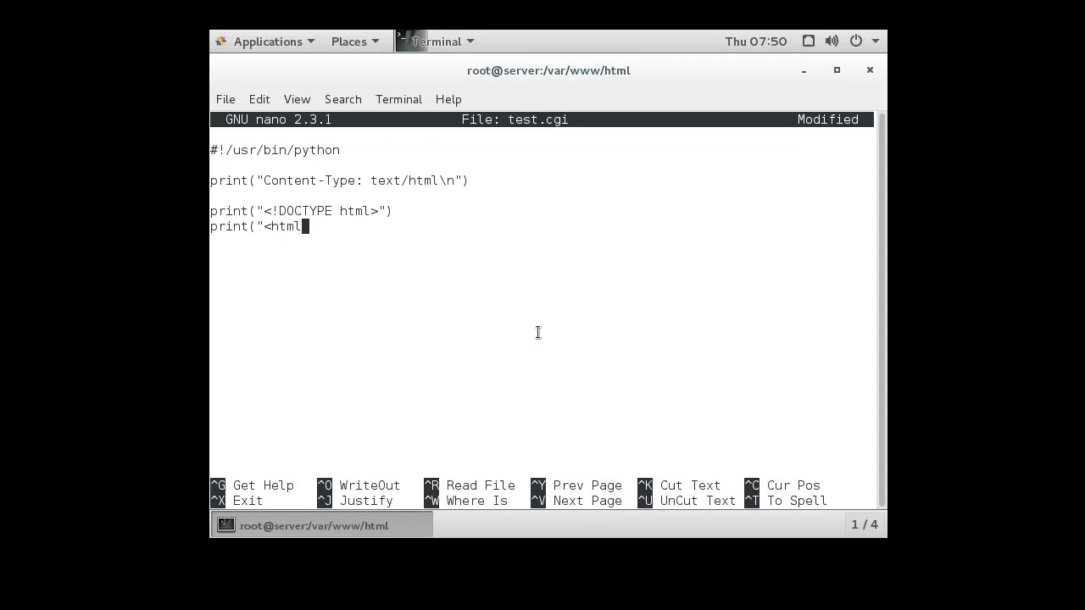
text(>"))
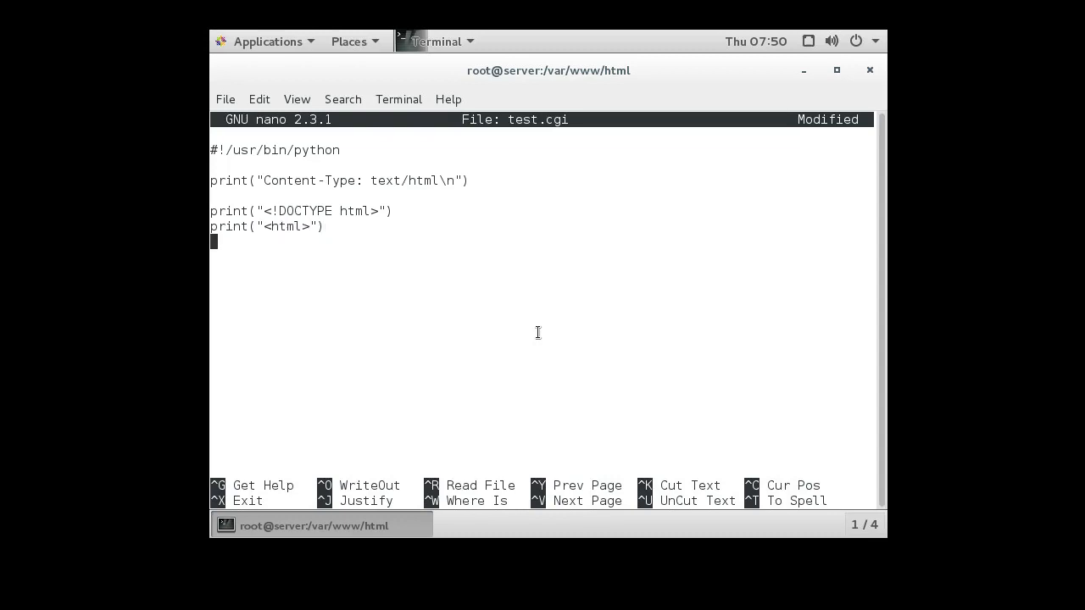
text(print9")
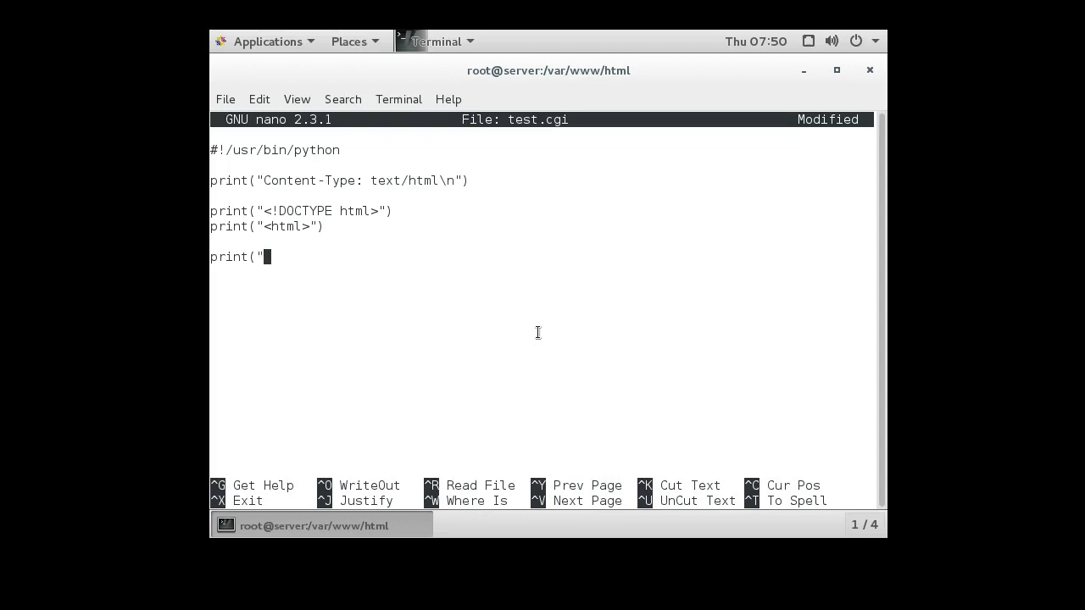
text(</html>")
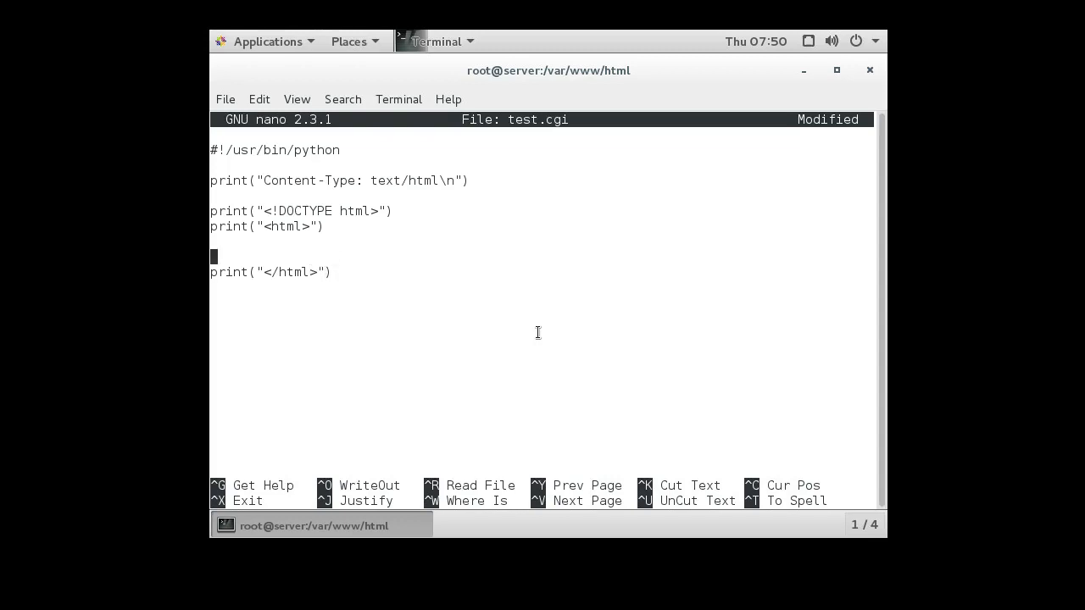
Step: Insert a print of <h1>CGI Works!</h1> before the closing html line
key(Return)
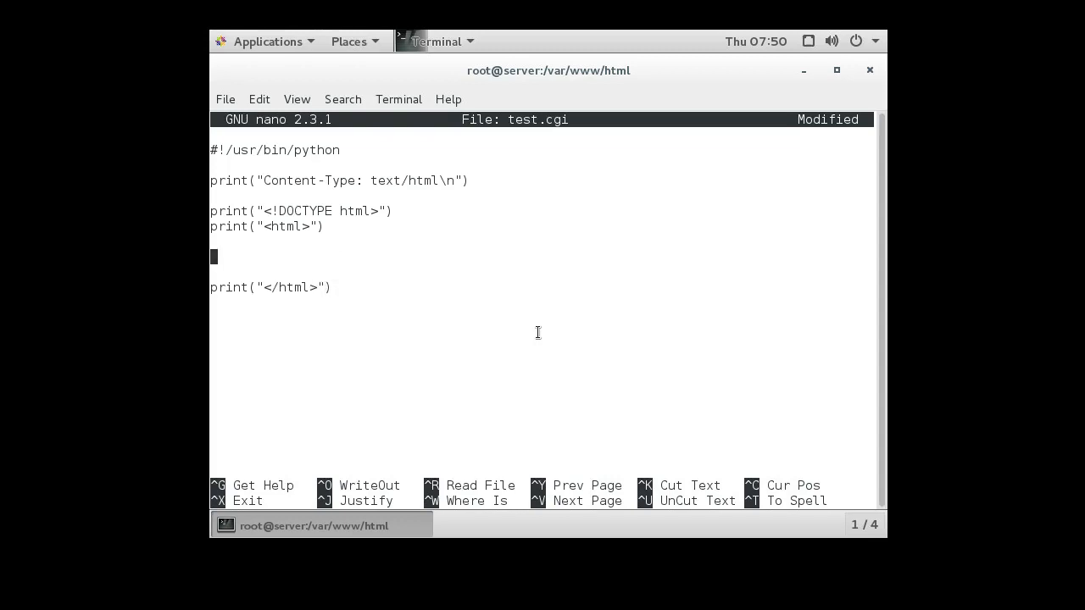
text(print(")
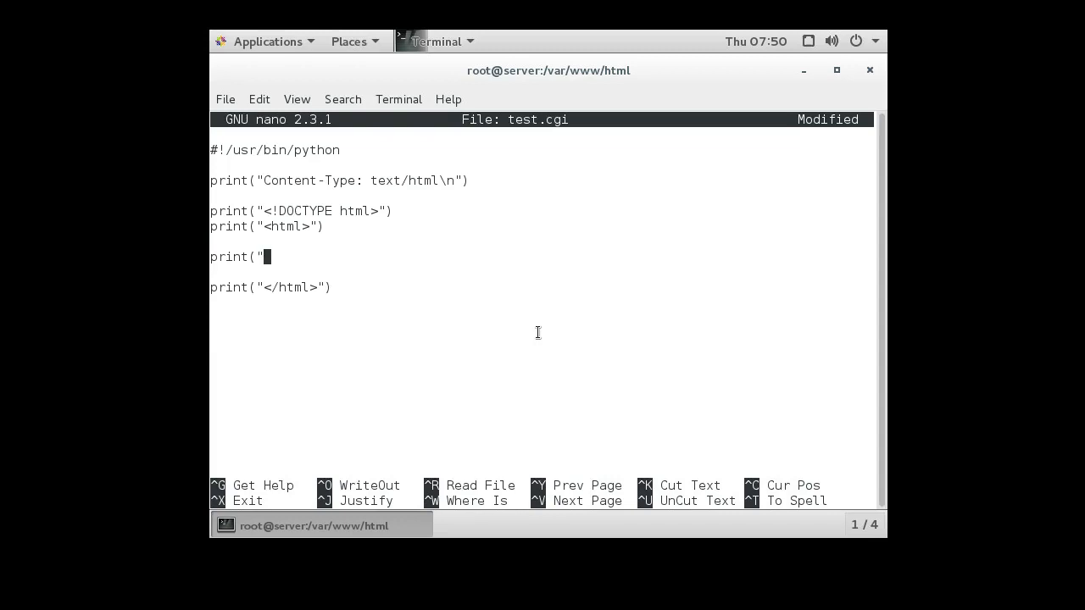
text(<h1>)
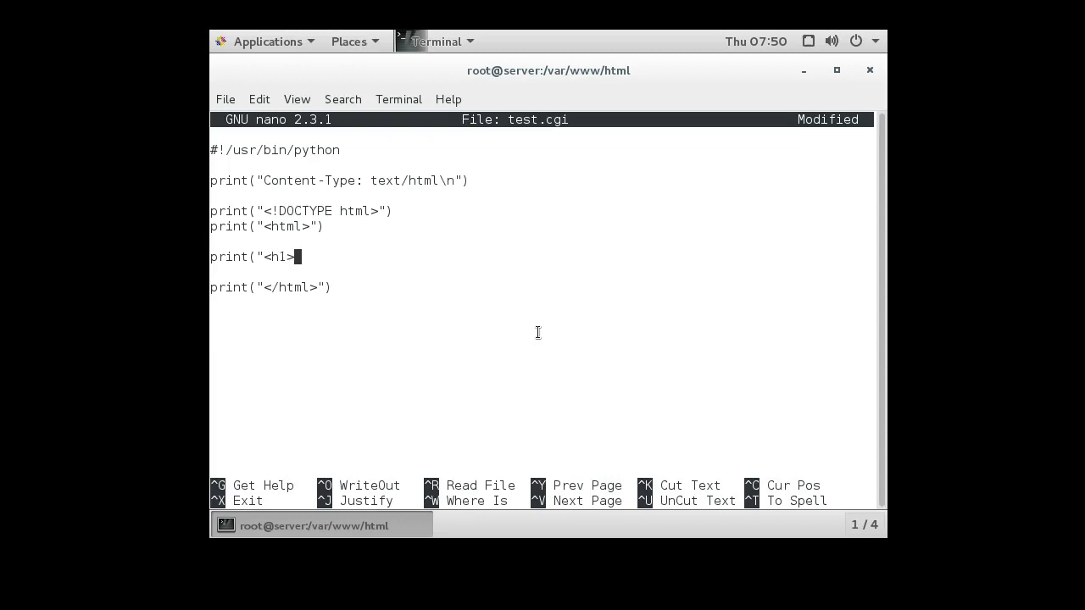
text(CGI)
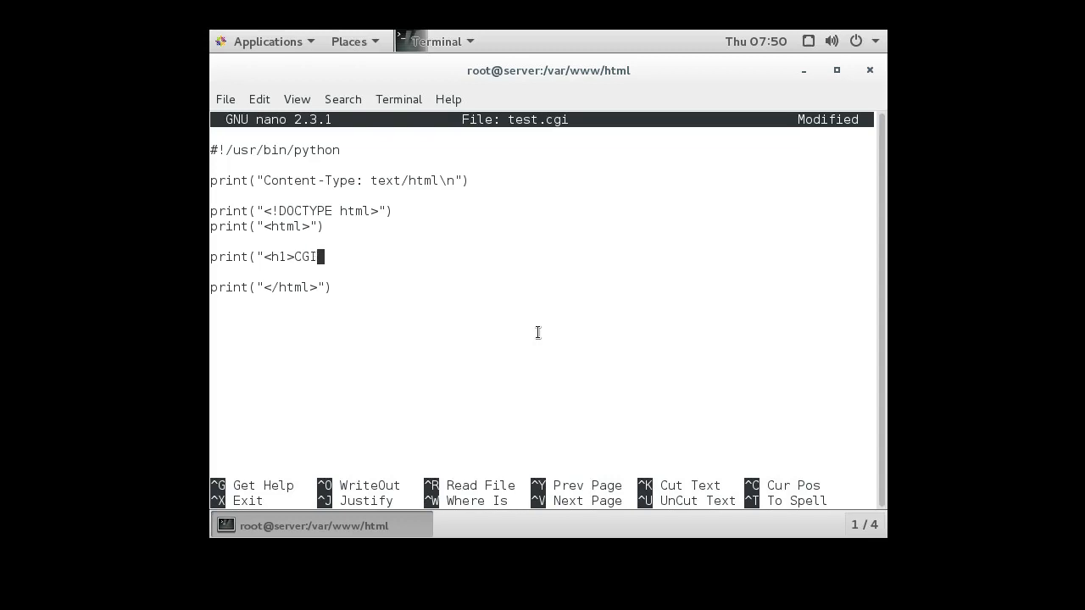
text(Works)
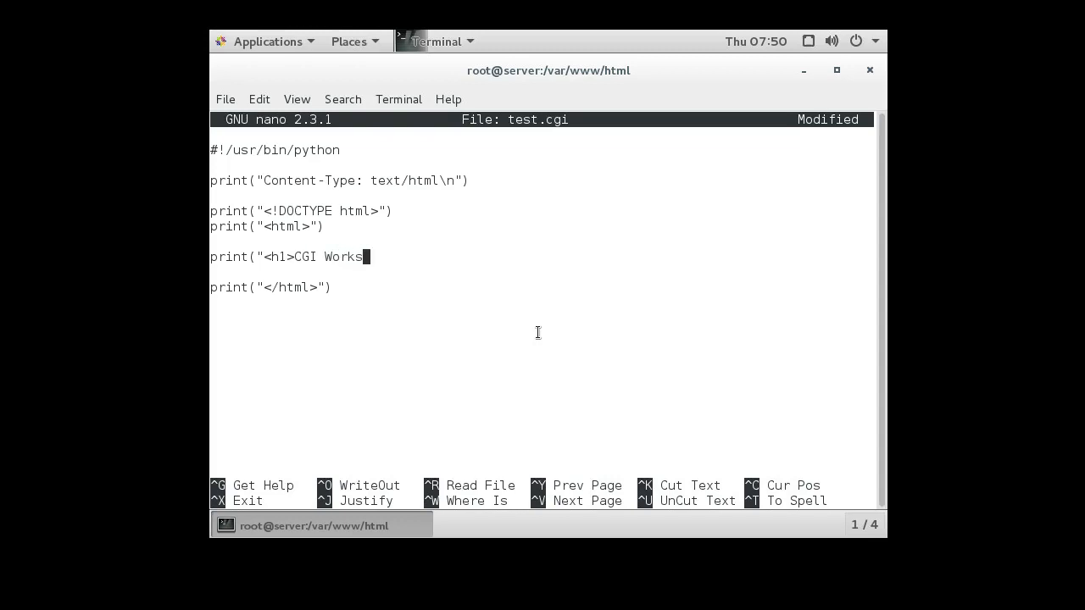
text(!</)
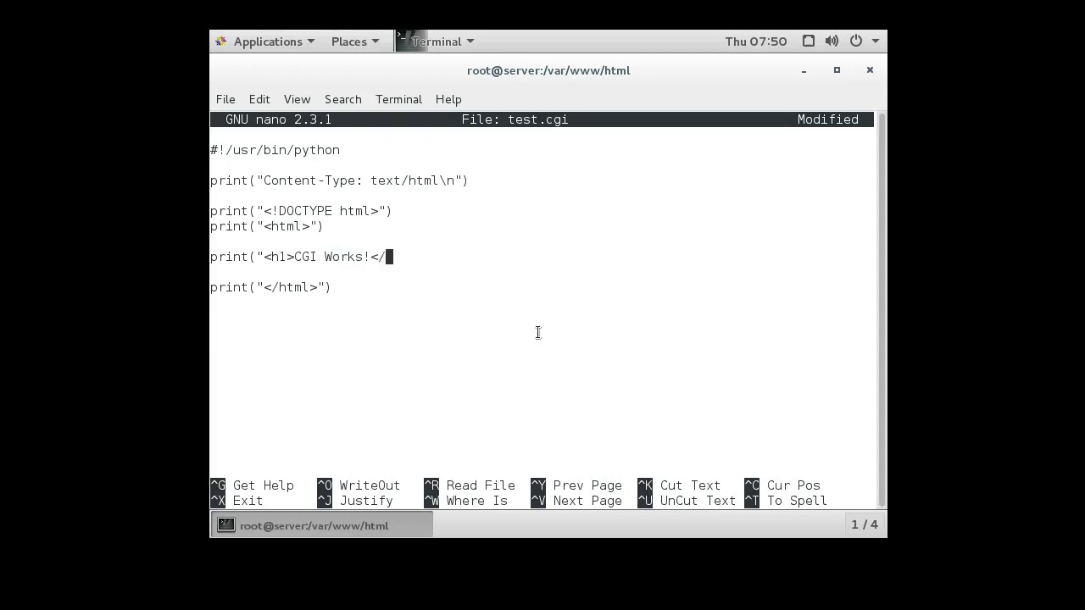
text(h1>")
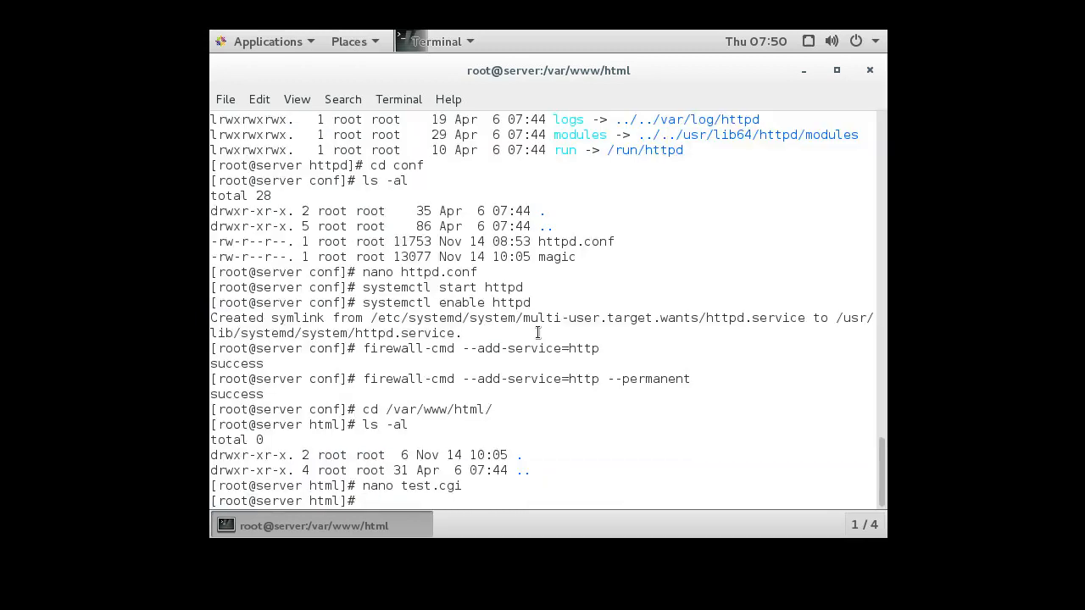
Step: List the web folder, make test.cgi executable with chmod 755 and run ./test.cgi
text(ls -al)
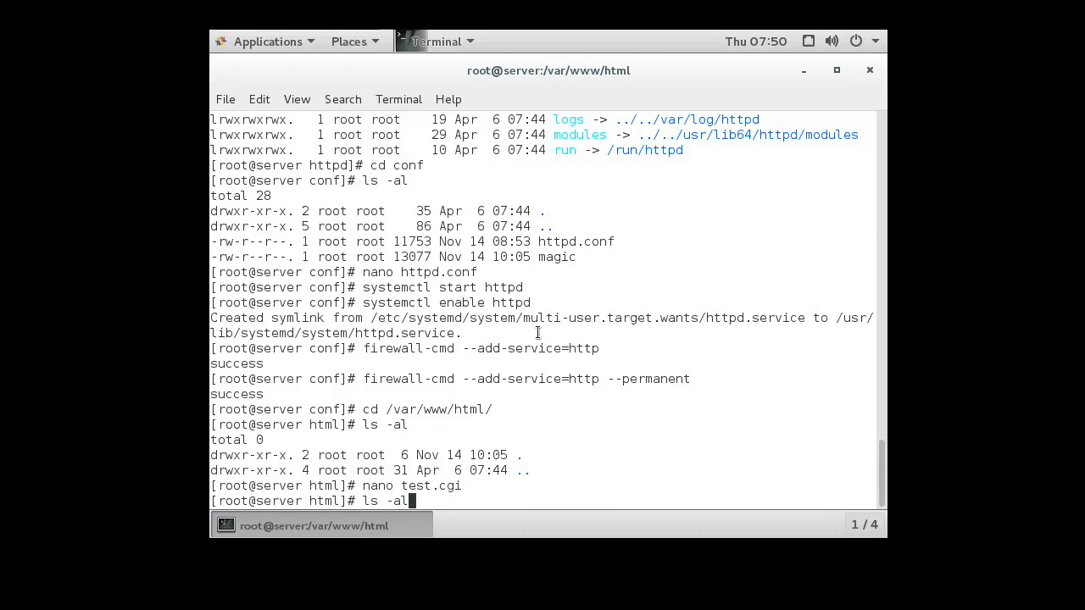
key(Return)
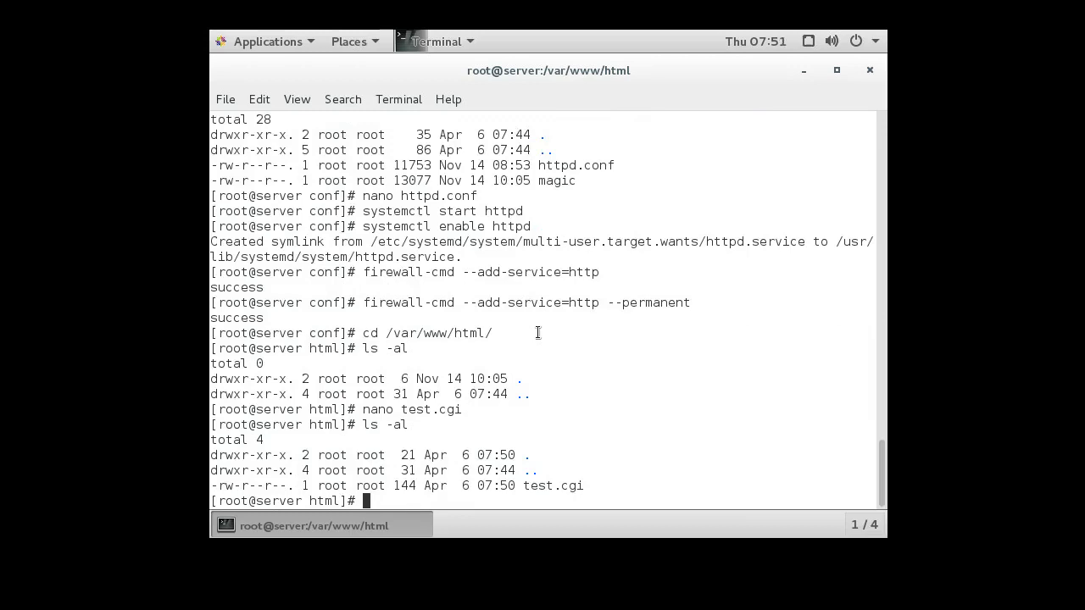
text(chmod 755 test.cgi)
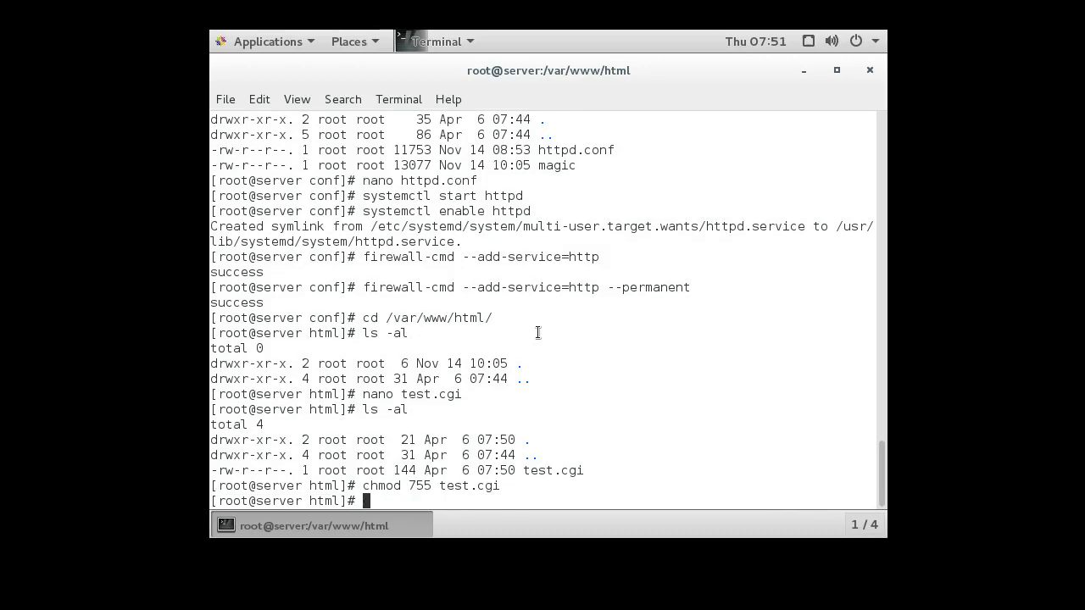
text(./)
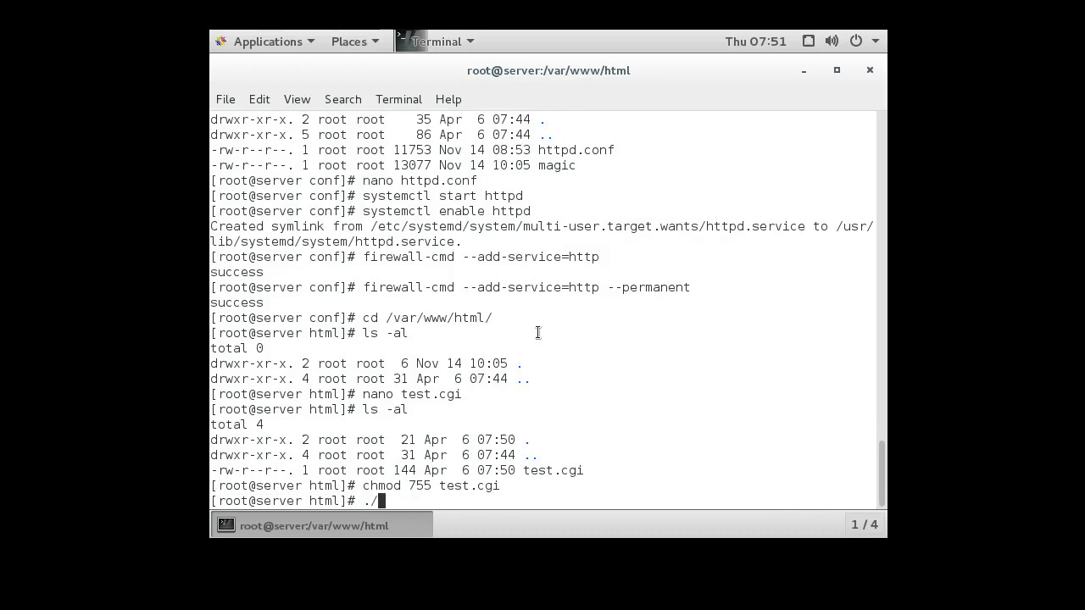
key(Return)
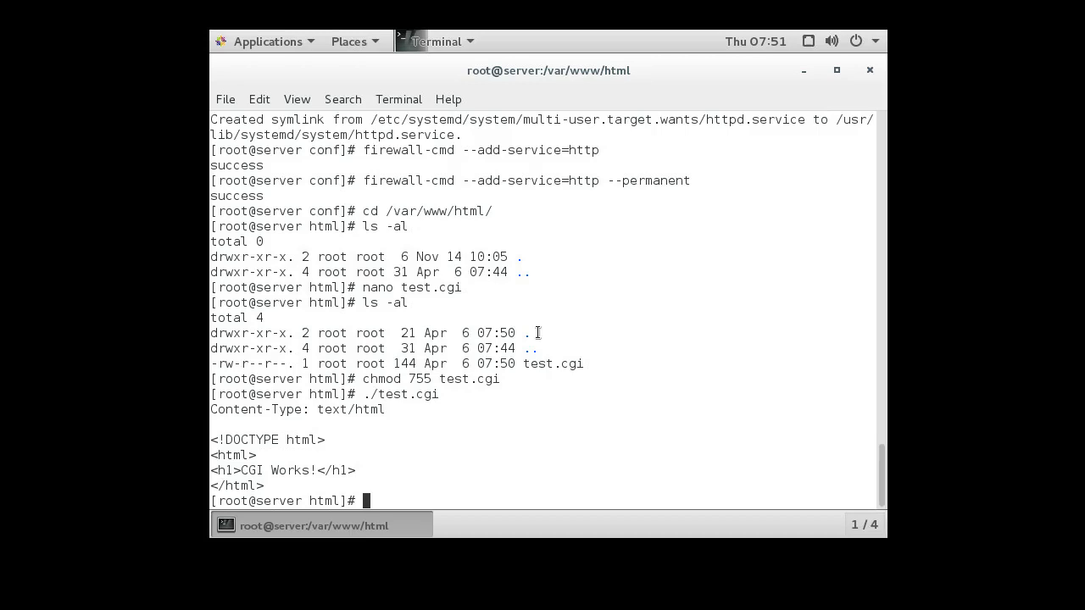
Step: List SELinux contexts with ls -alZ, then chcon test.cgi to type httpd_sys_script_exec_t
text(ls -alZ)
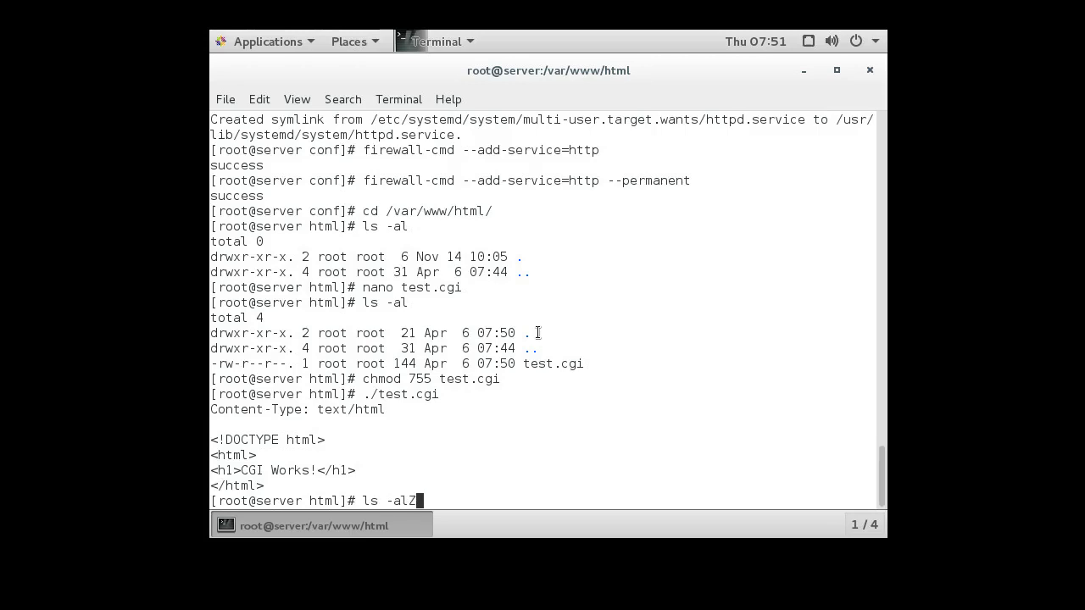
key(Return)
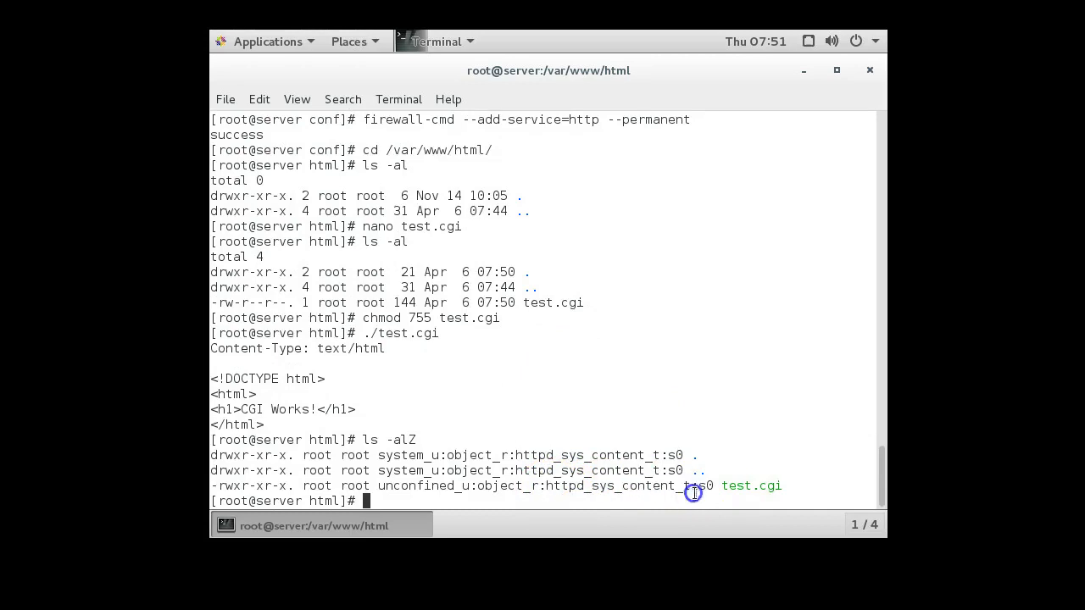
mouse_move(783, 450)
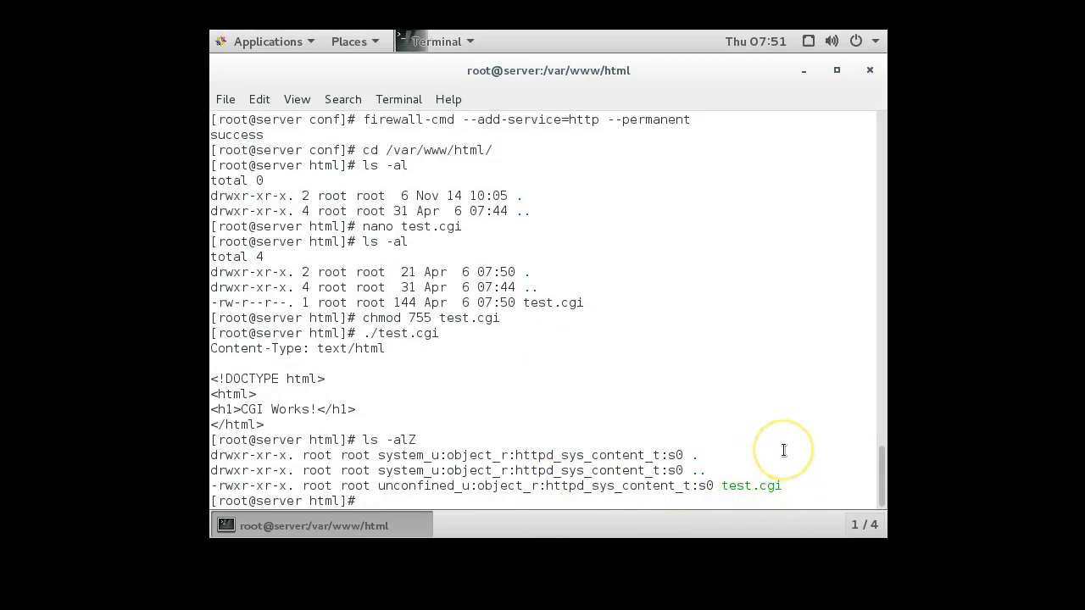
text(ch)
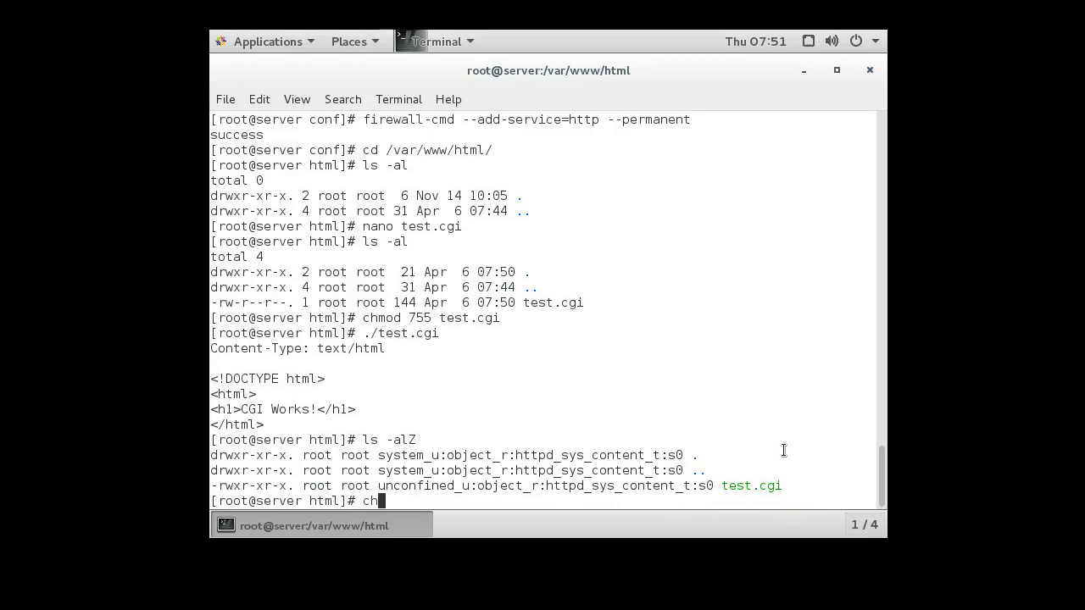
text(con -)
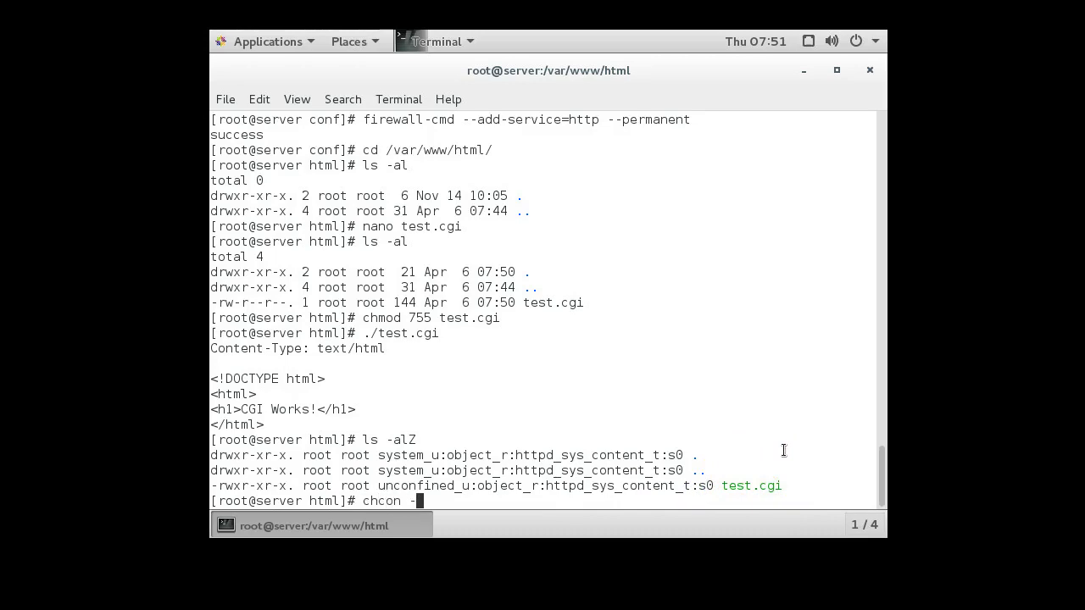
text(-t)
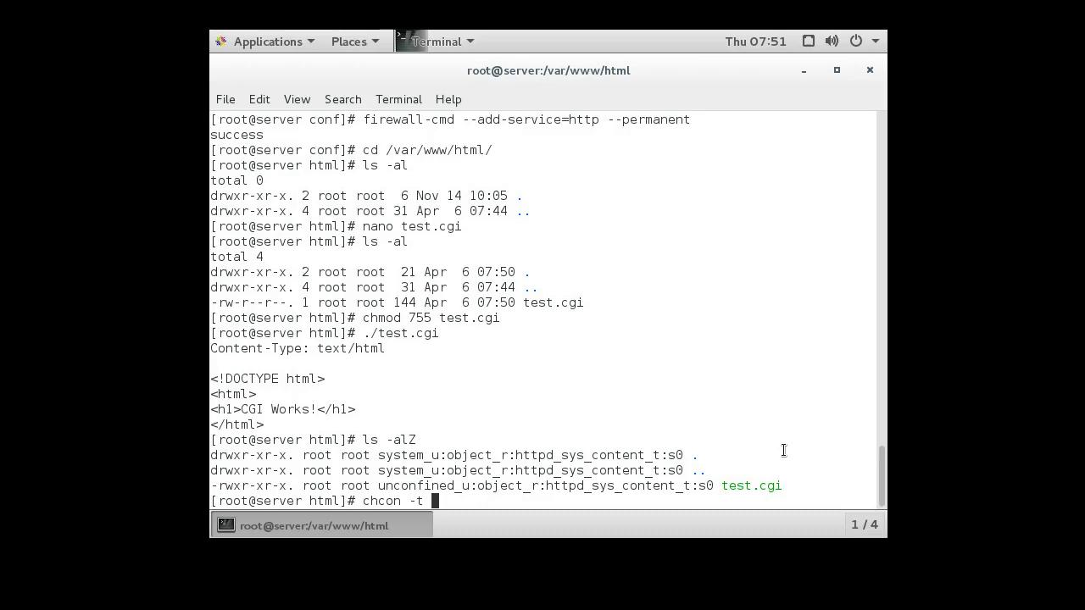
text(http)
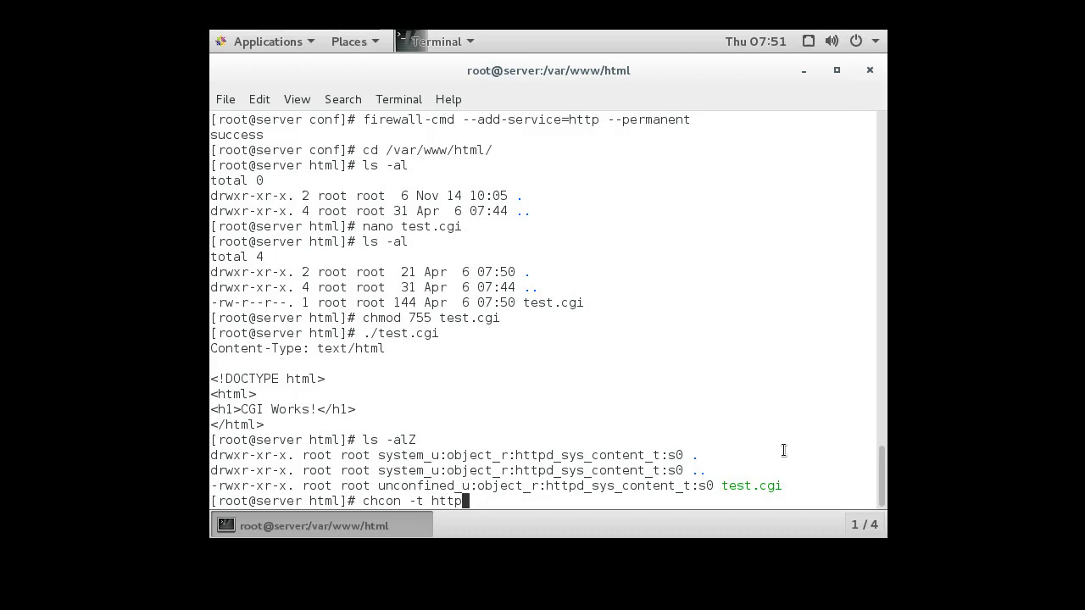
text(d_sys)
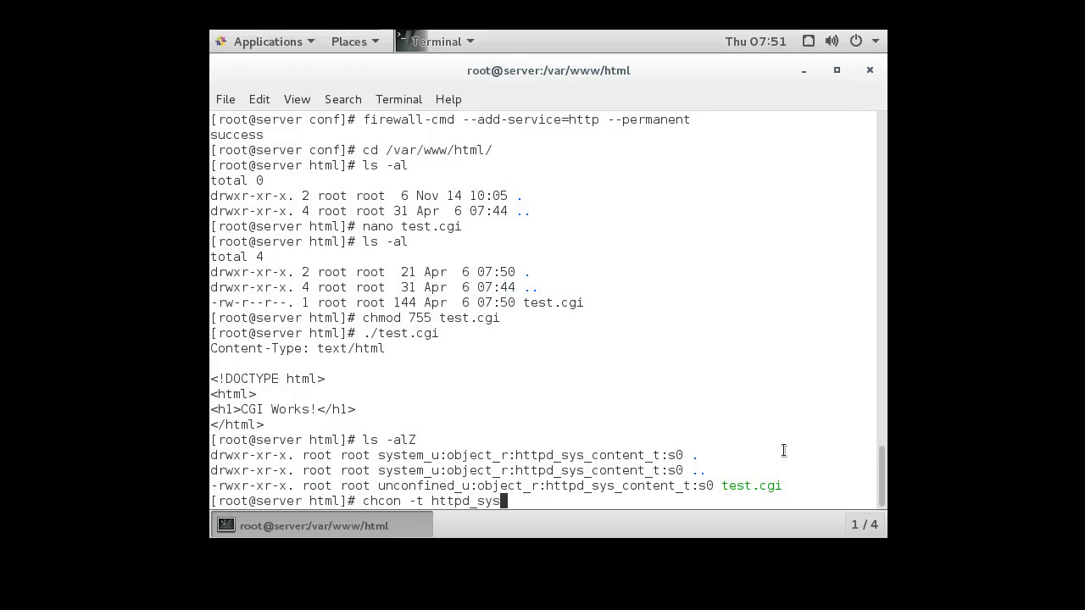
text(_script_ex)
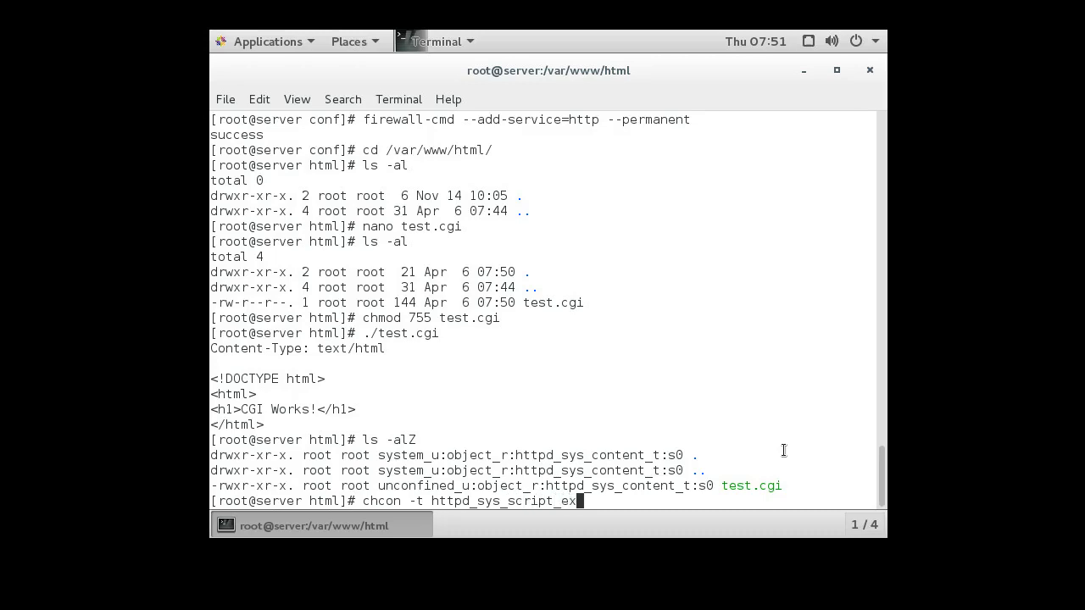
text(ec)
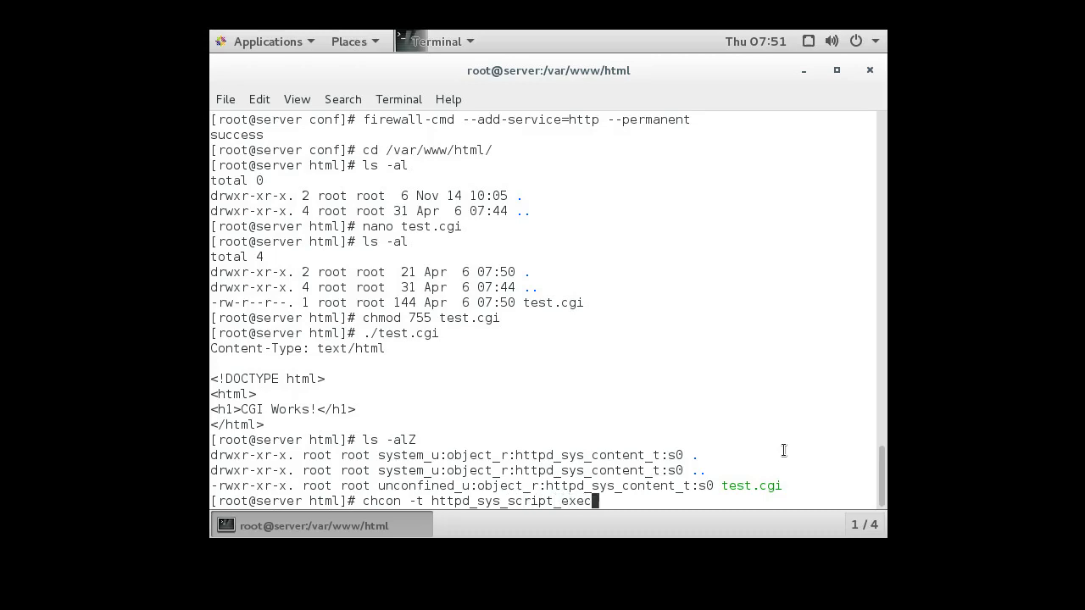
text(_t)
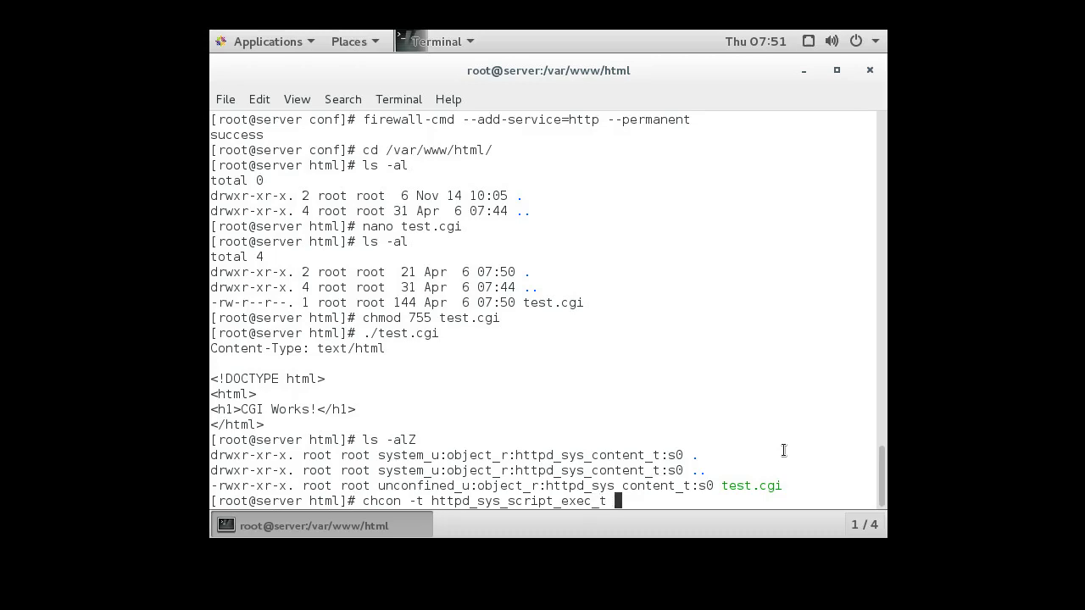
key(Return)
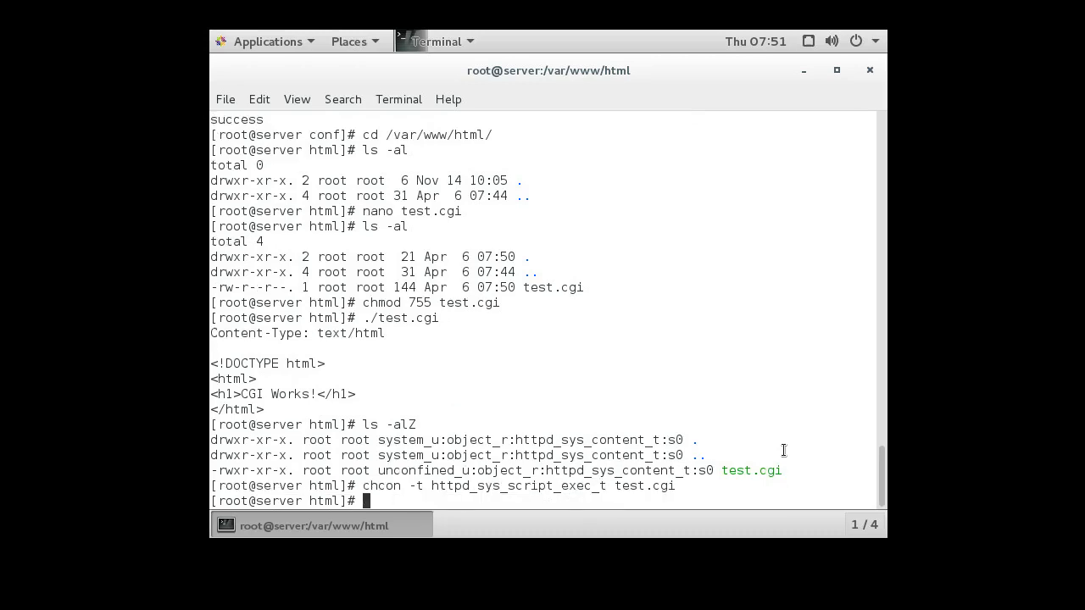
mouse_move(301, 57)
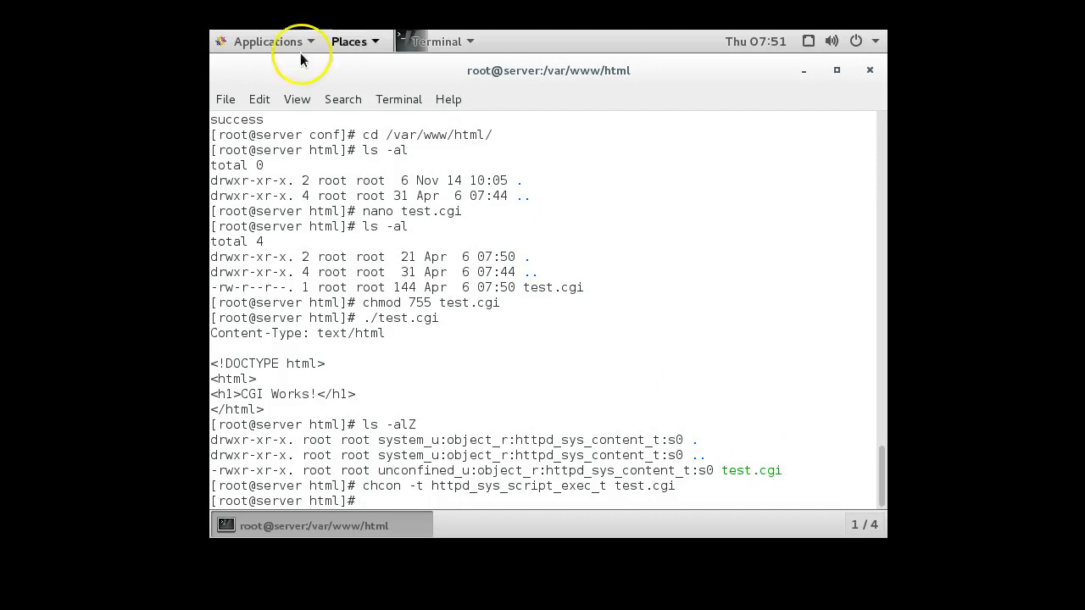
mouse_move(478, 329)
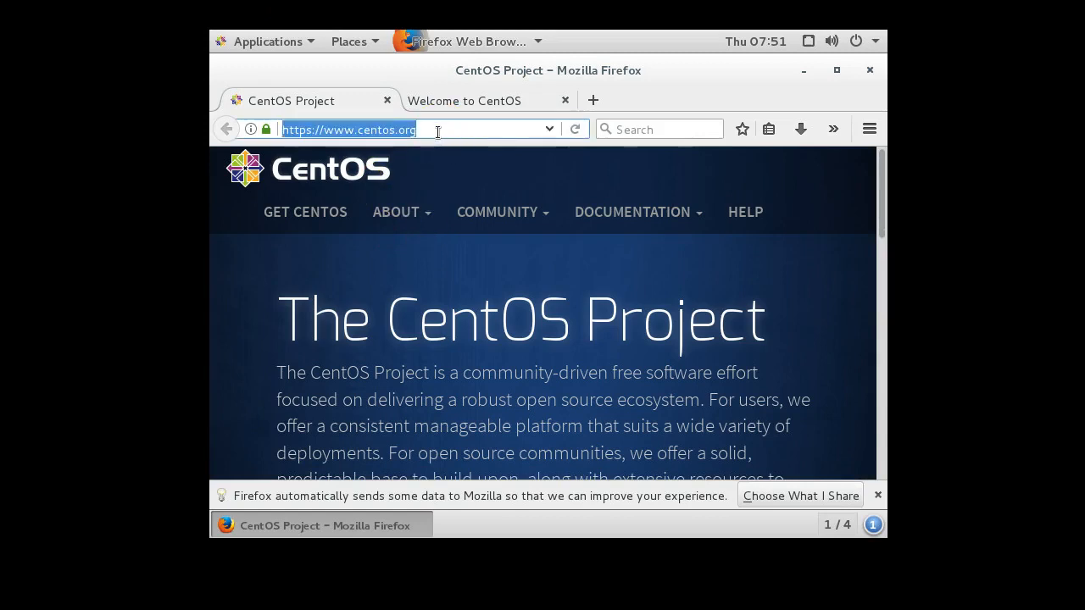
Step: Browse to server.example.com in Firefox and append /test.cgi to the address
text(server.)
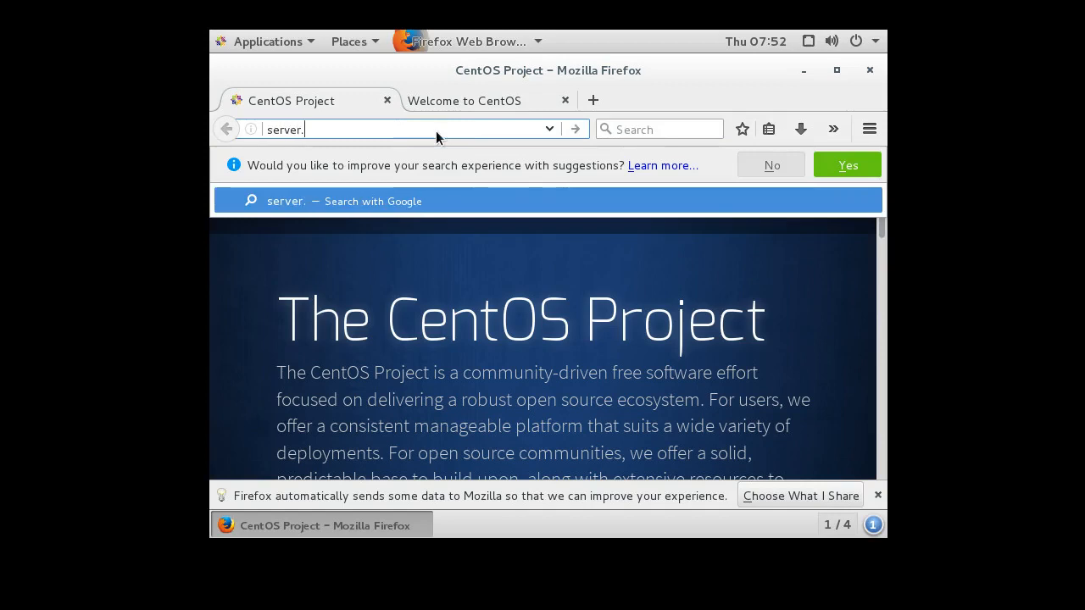
text(example.com)
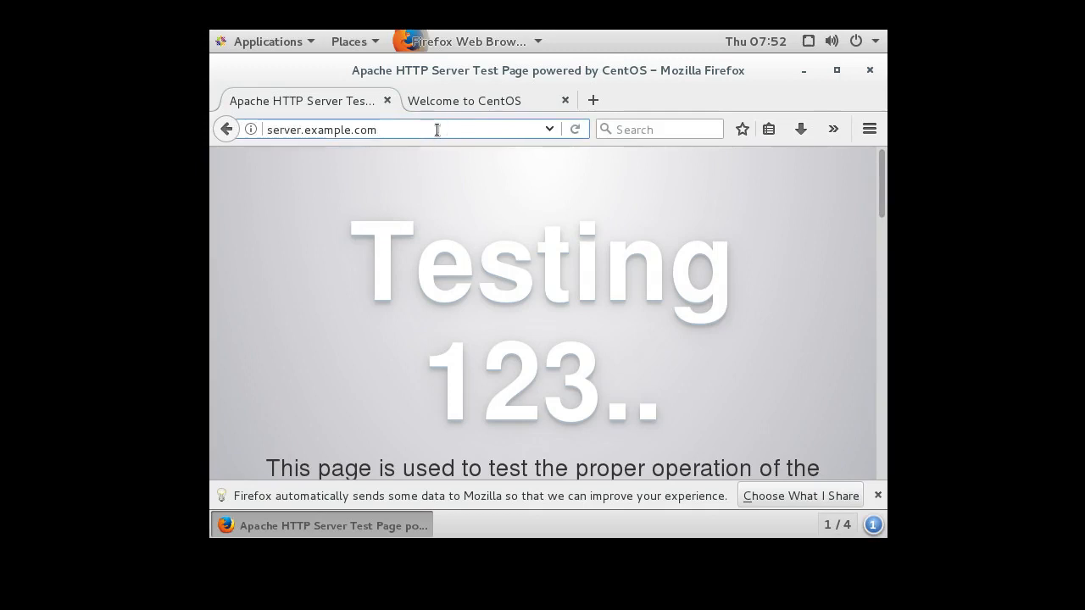
text(/te)
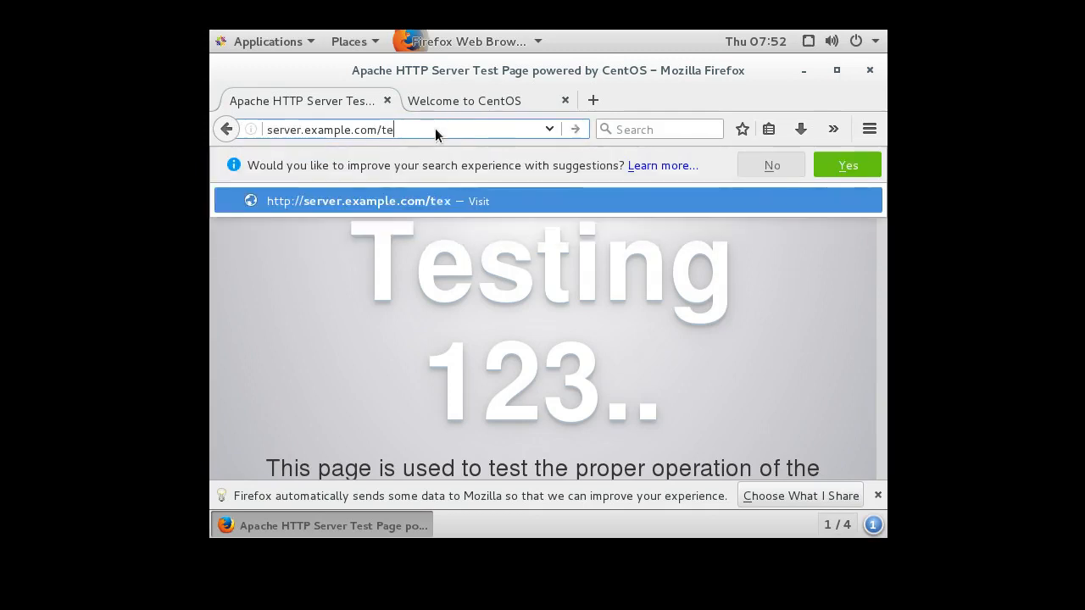
text(st.cgi)
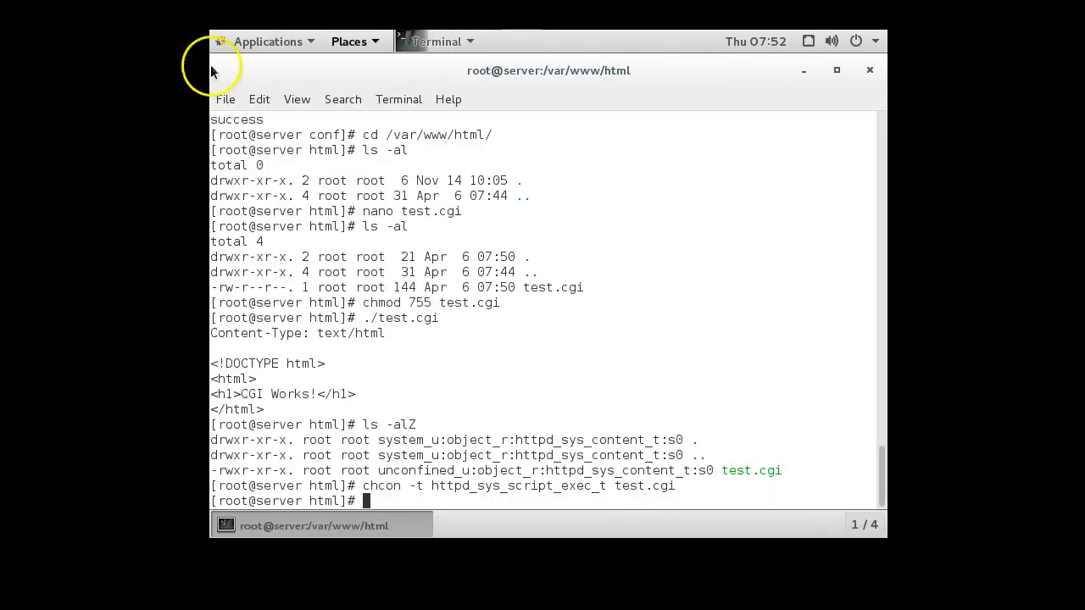
mouse_move(454, 498)
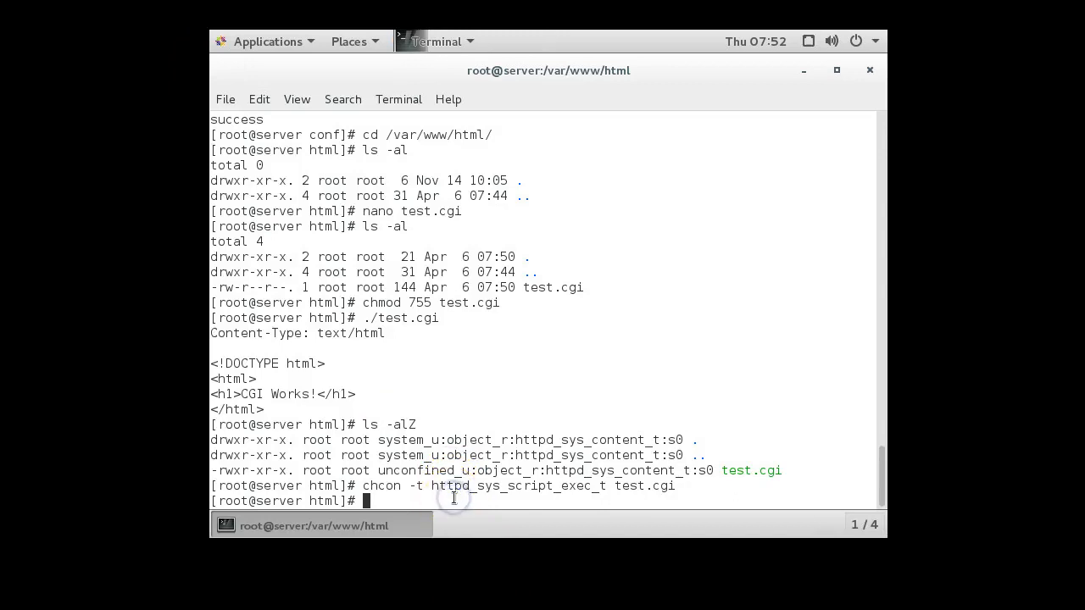
mouse_move(453, 499)
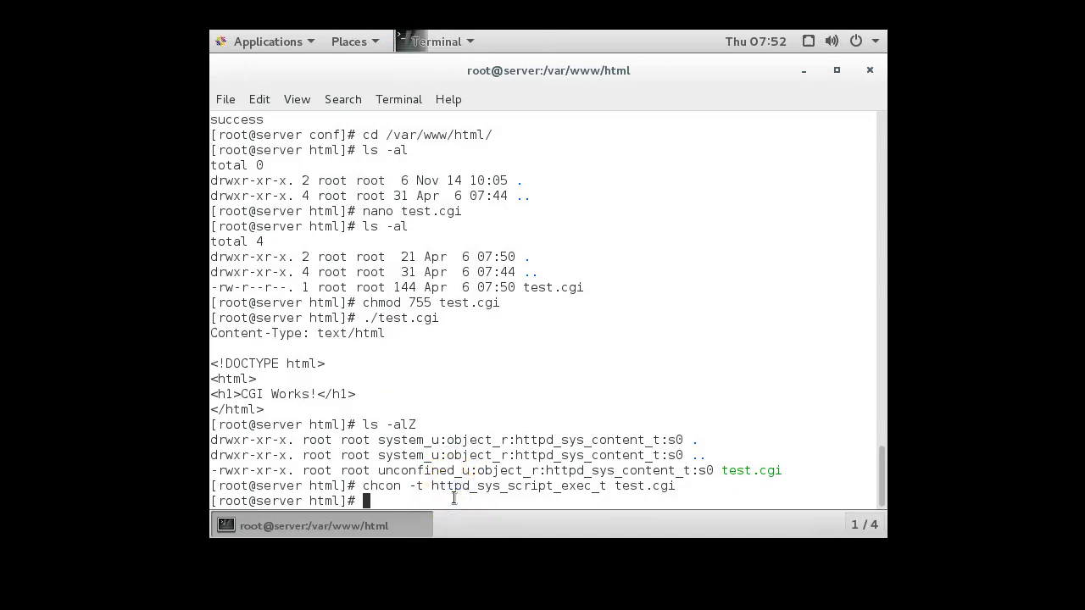
Step: Launch nano on a new index.shtml in /var/www/html
text(nano i)
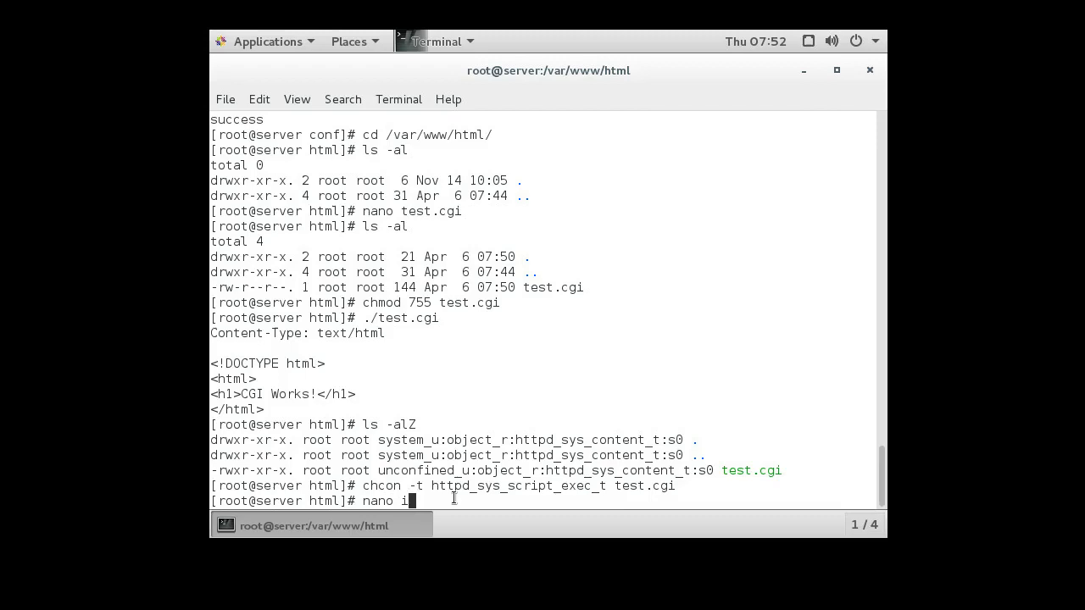
text(ndex.shtml)
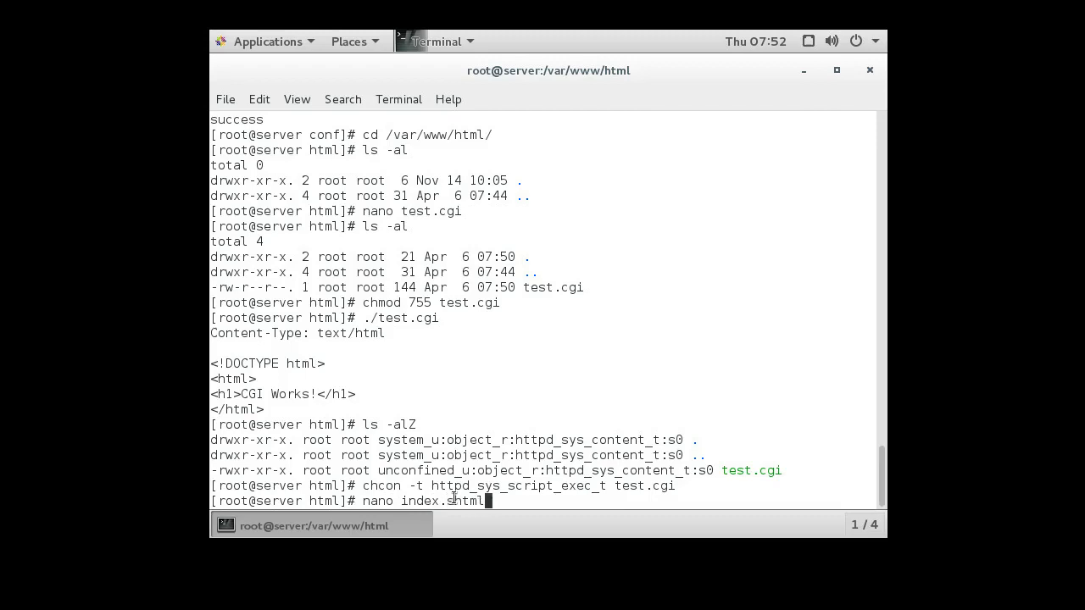
key(Return)
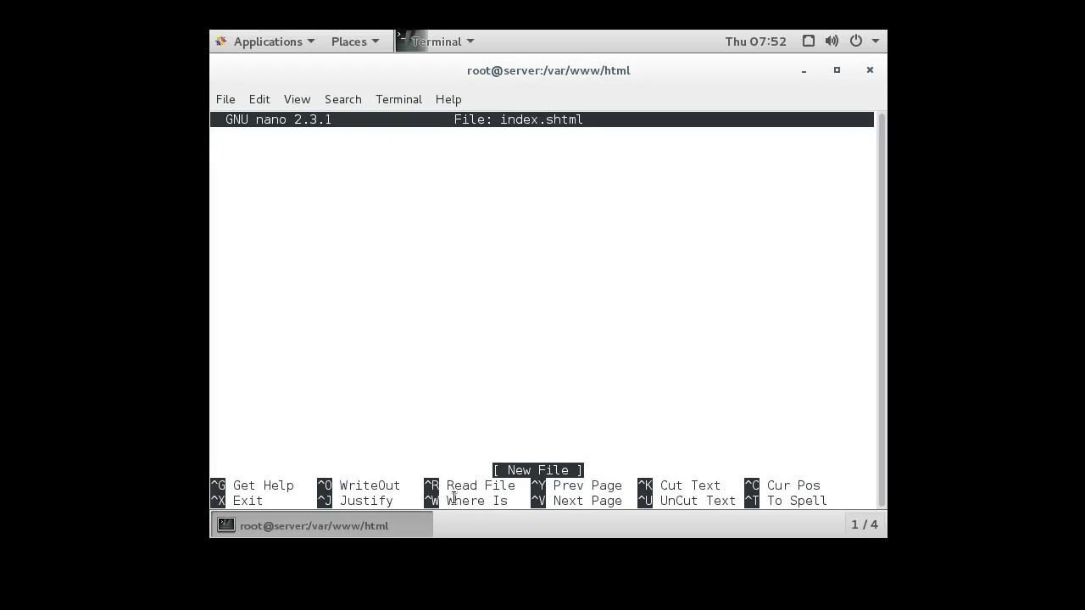
Step: Write the <!DOCTYPE html>, <html> and </html> lines into index.shtml
text(<)
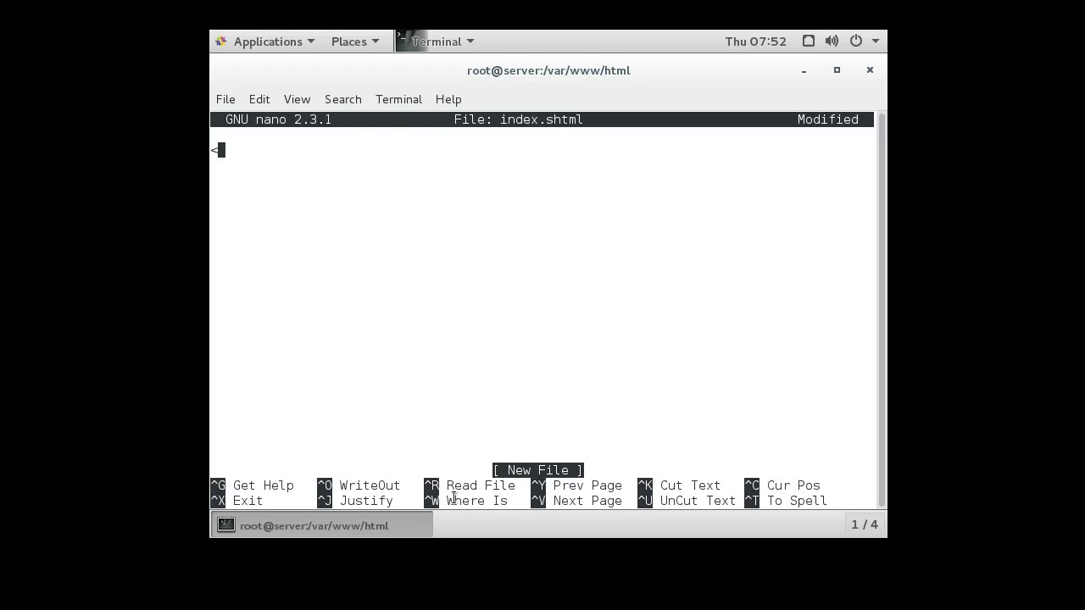
text(!DOC)
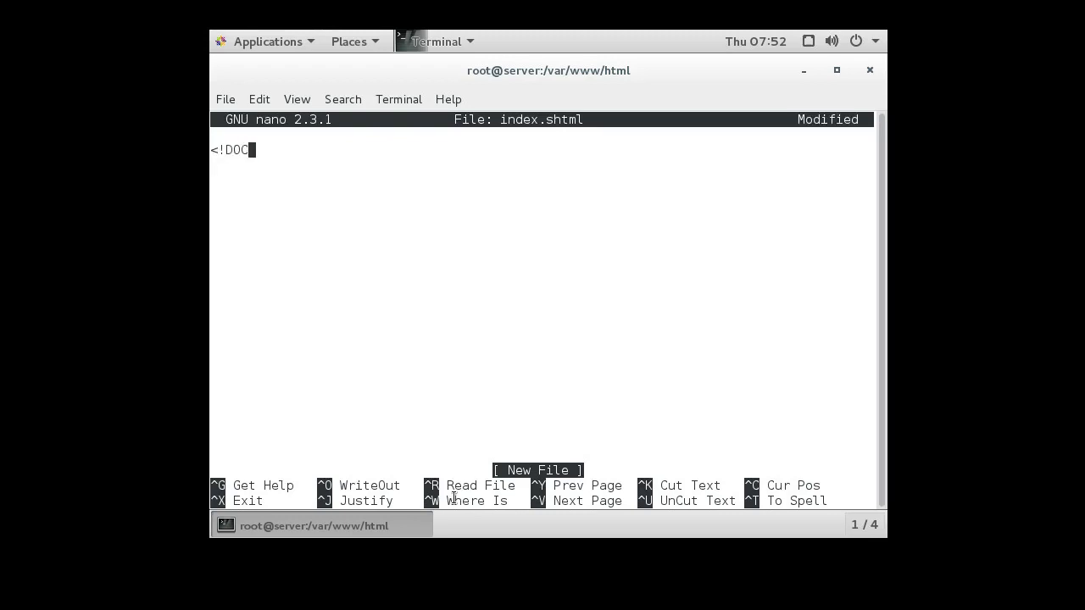
text(TYPE html>)
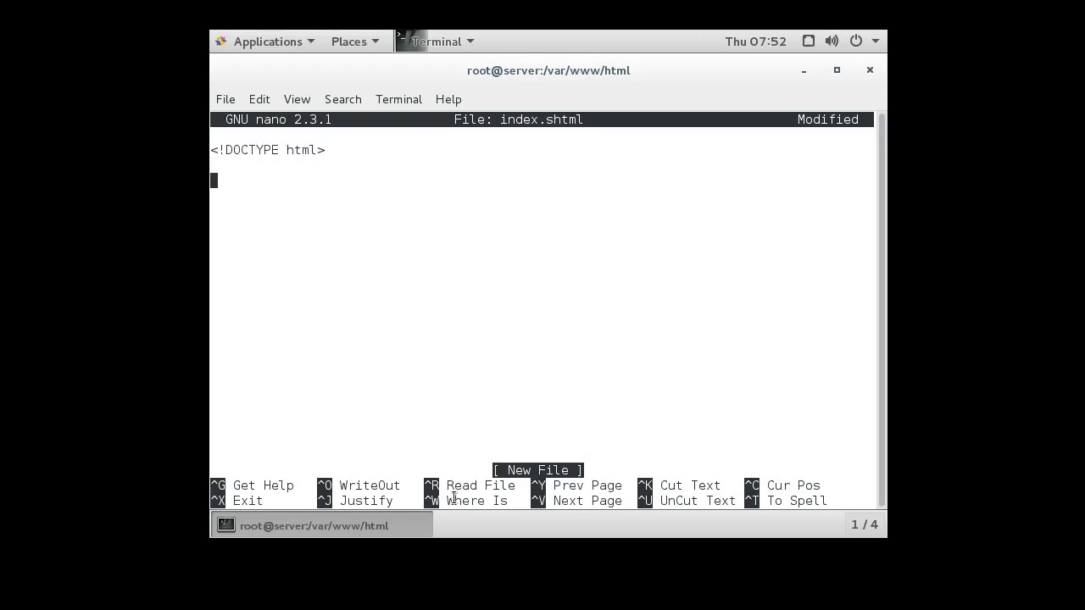
text(<h)
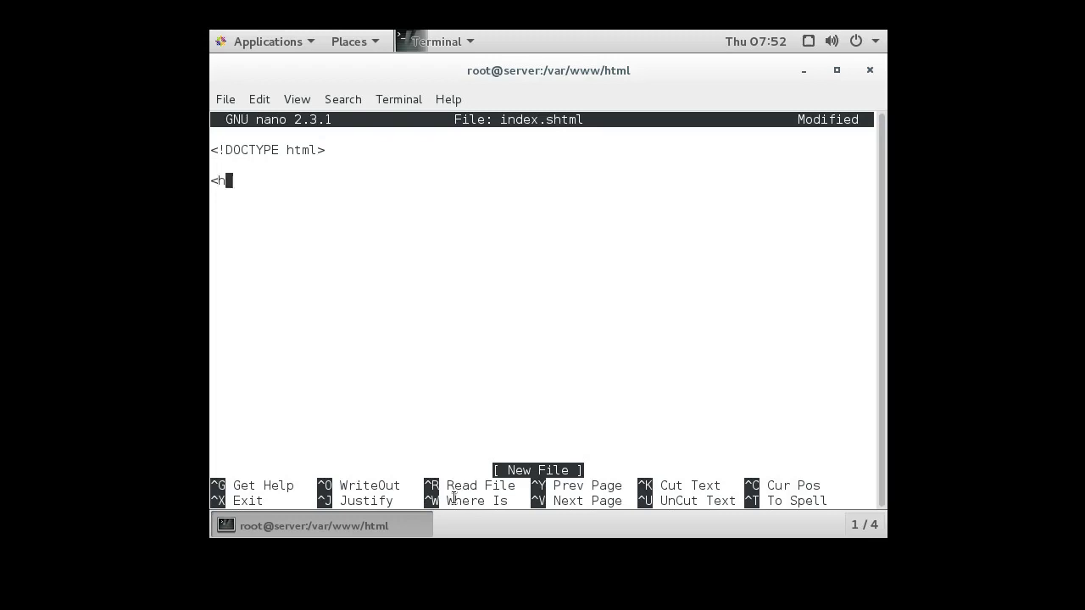
text(tml)
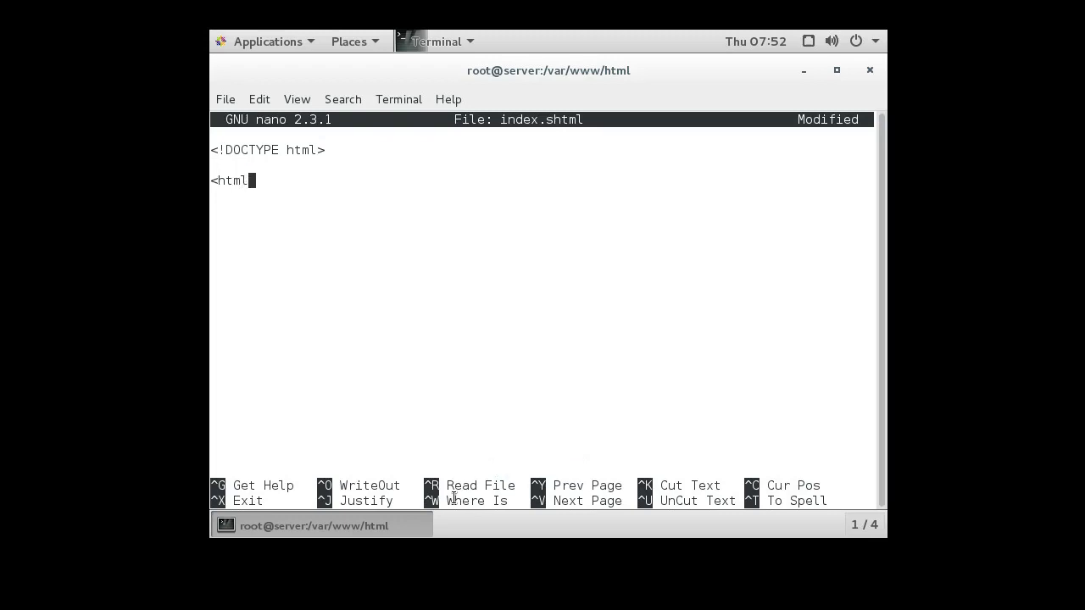
text(>)
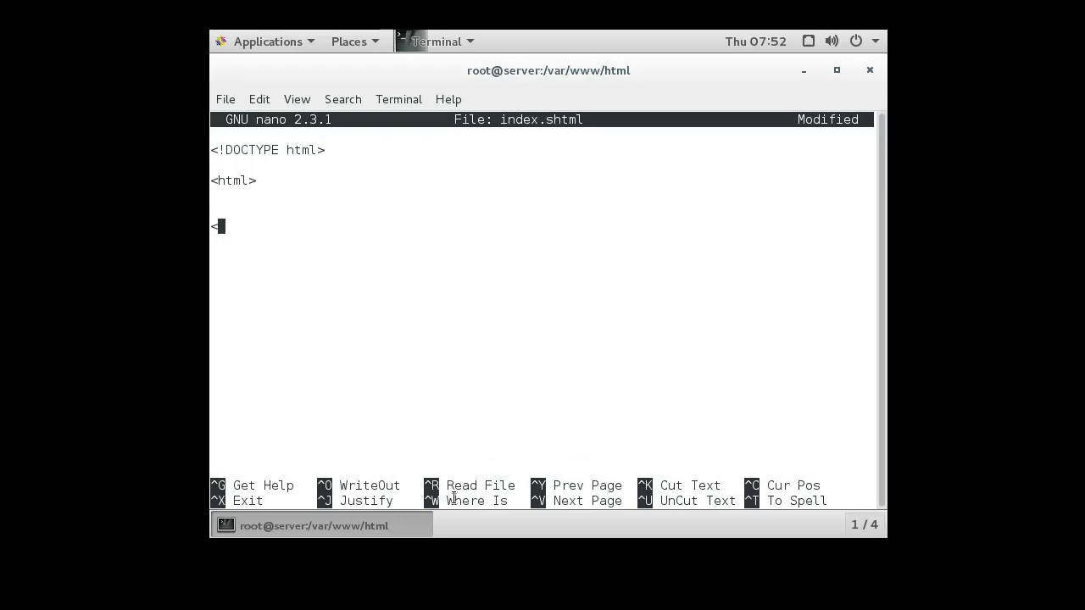
text(/html>)
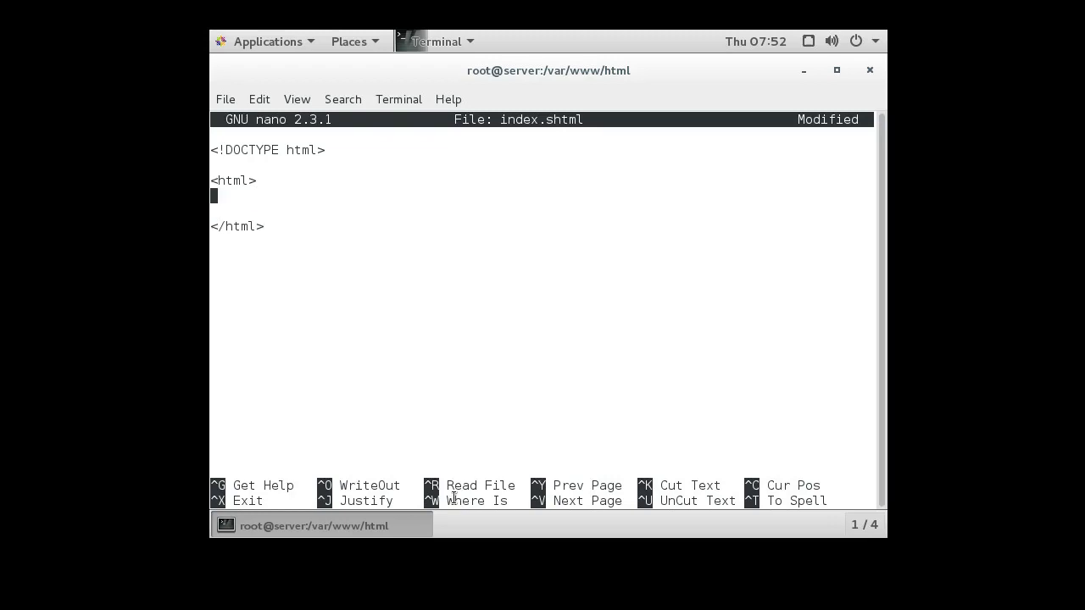
Step: Add the <!--#include file="test.cgi"--> directive and save index.shtml
text(<)
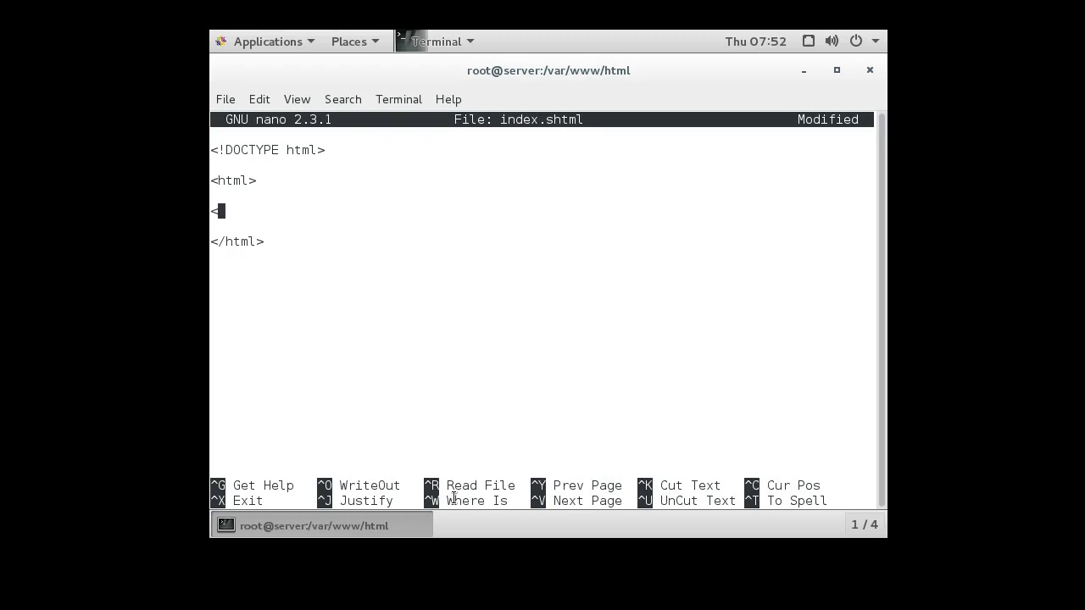
text(!)
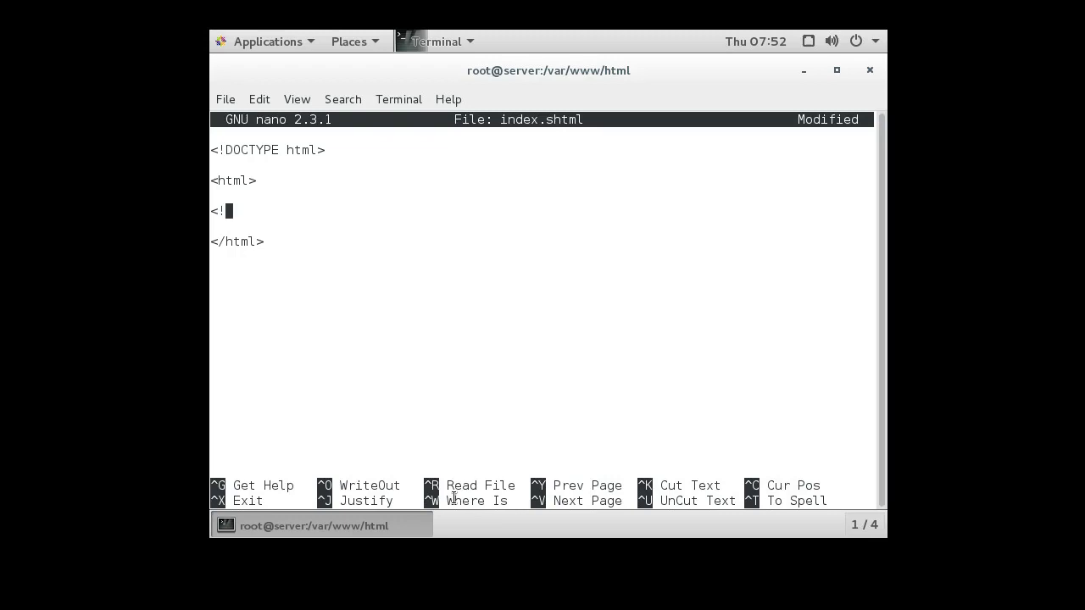
text(--)
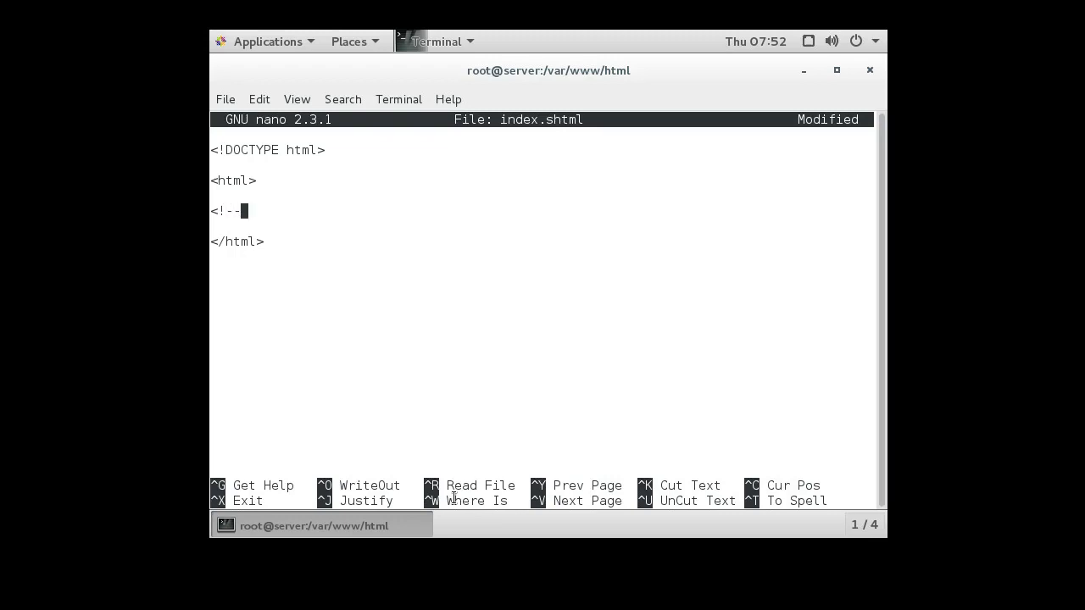
text(#inclu)
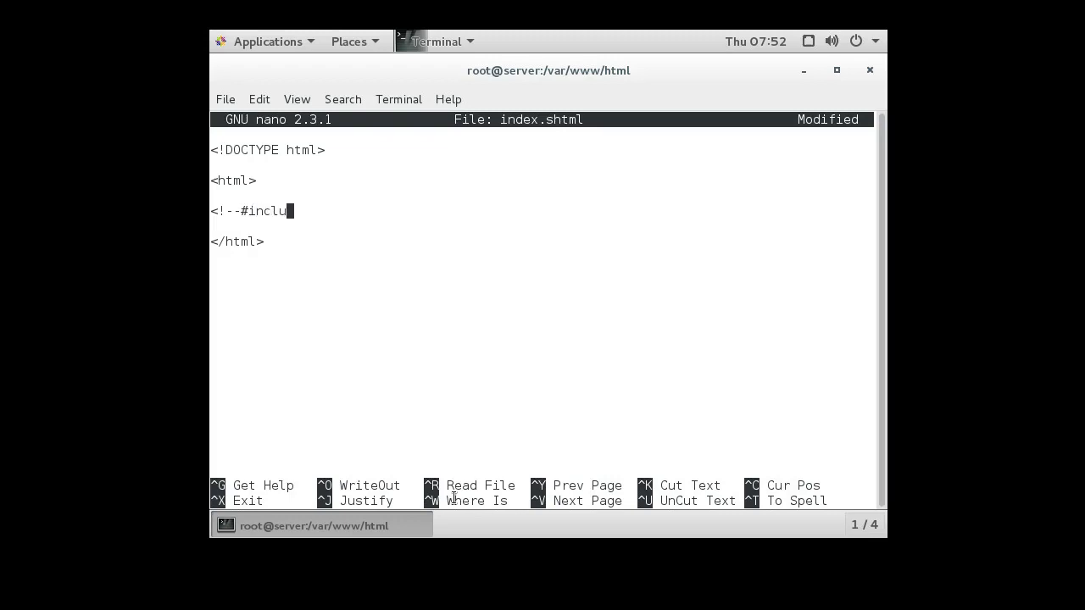
text(de)
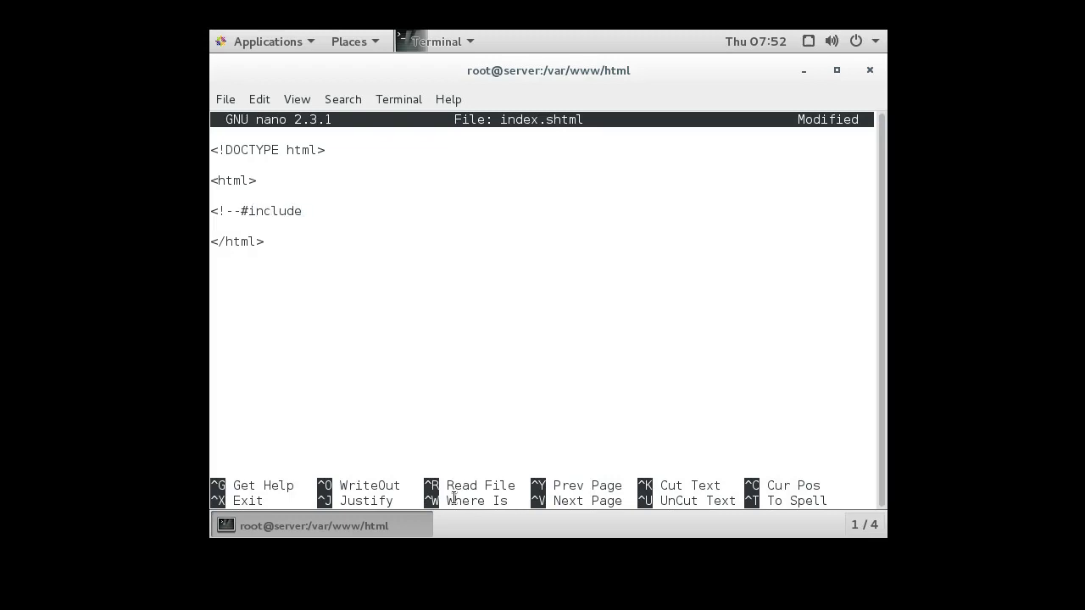
text(file)
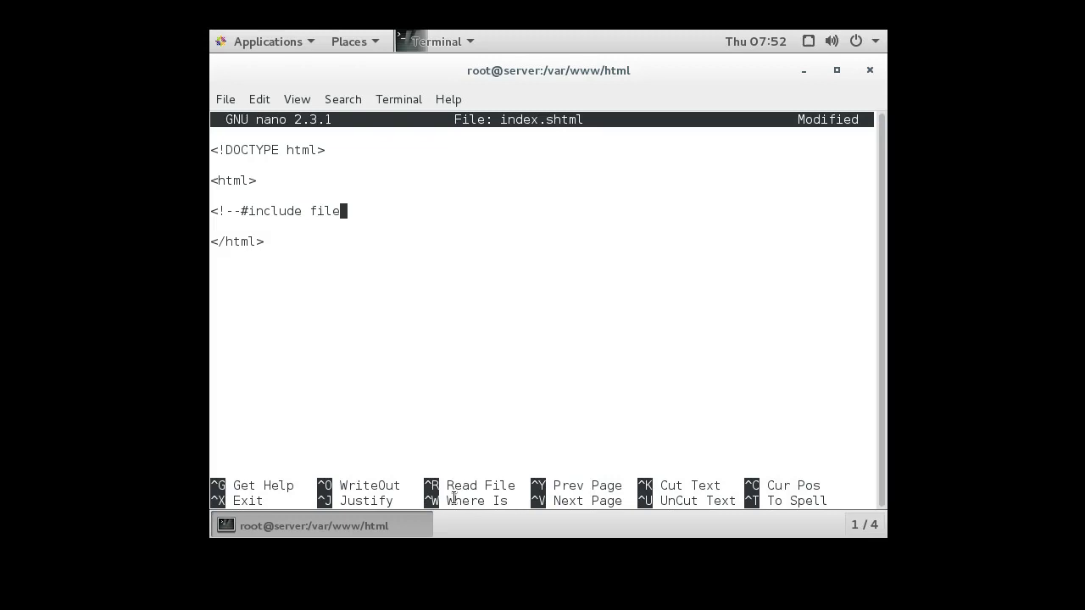
text(=")
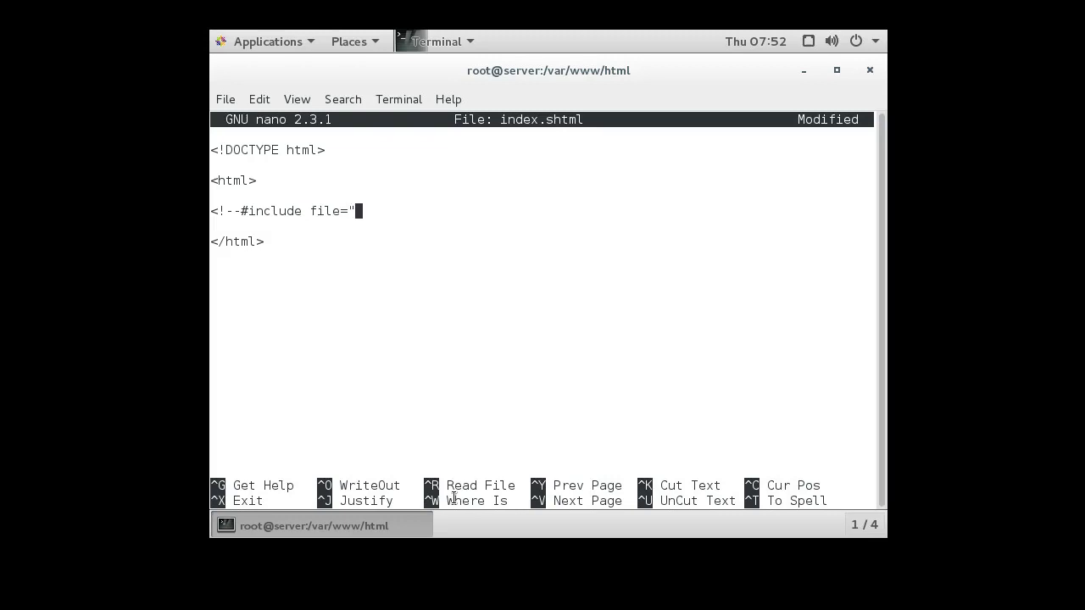
text(test.)
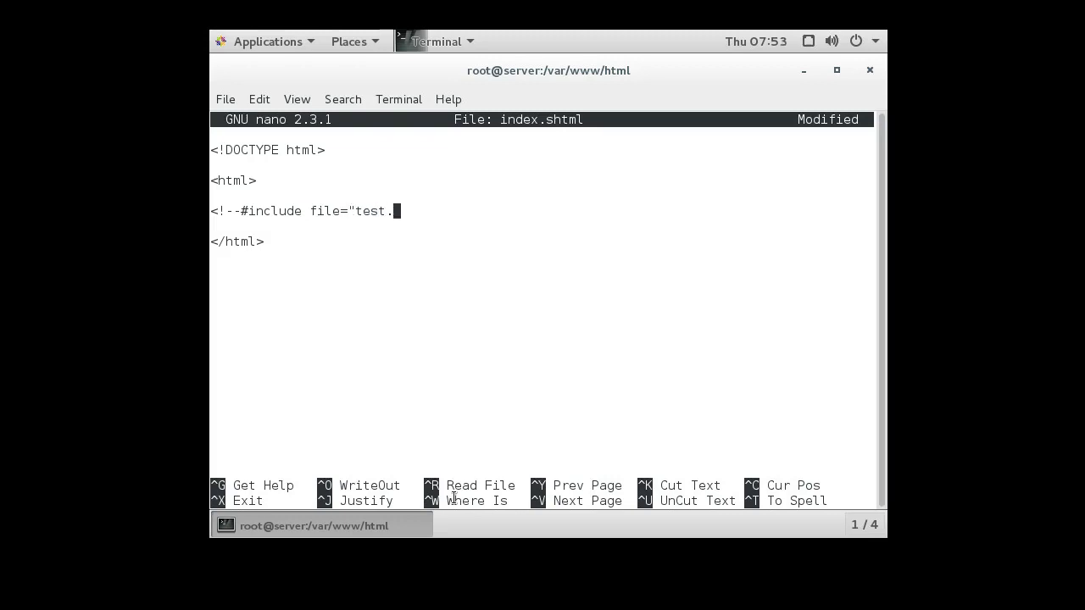
text(cgi")
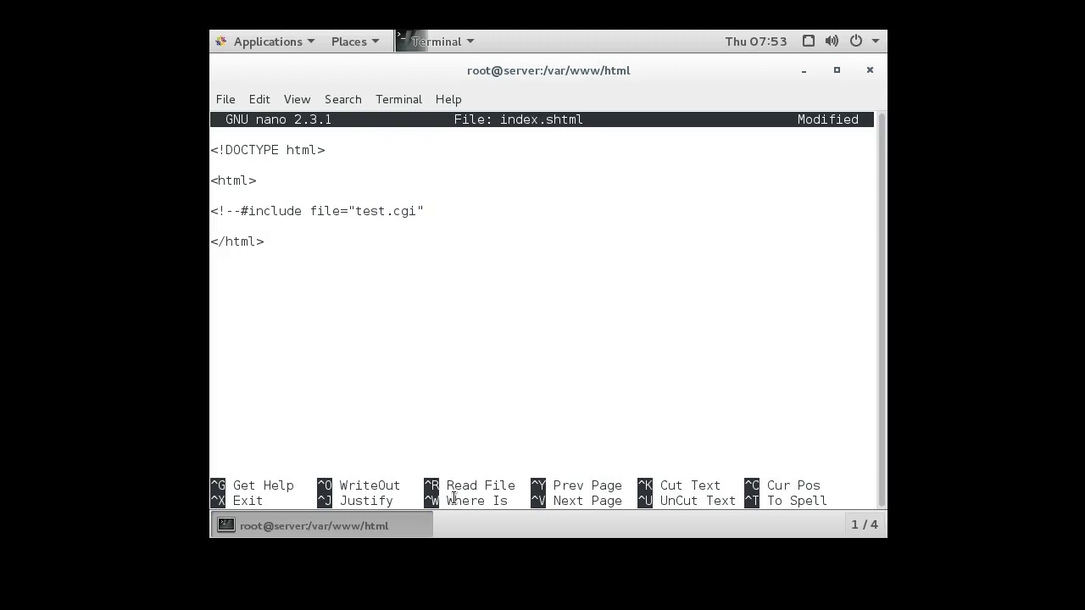
text(-->)
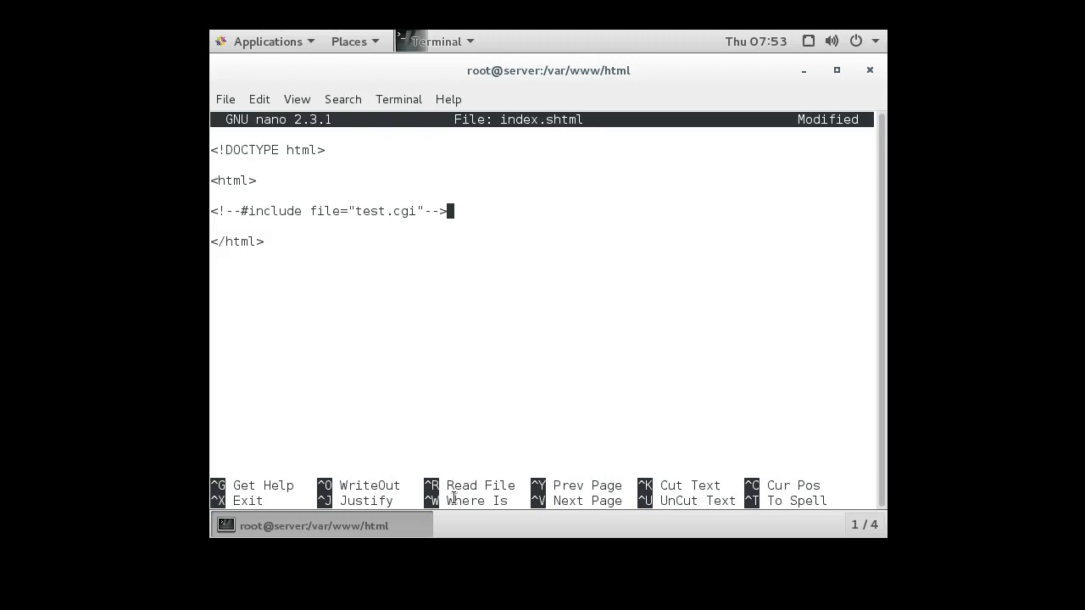
key(ctrl+o)
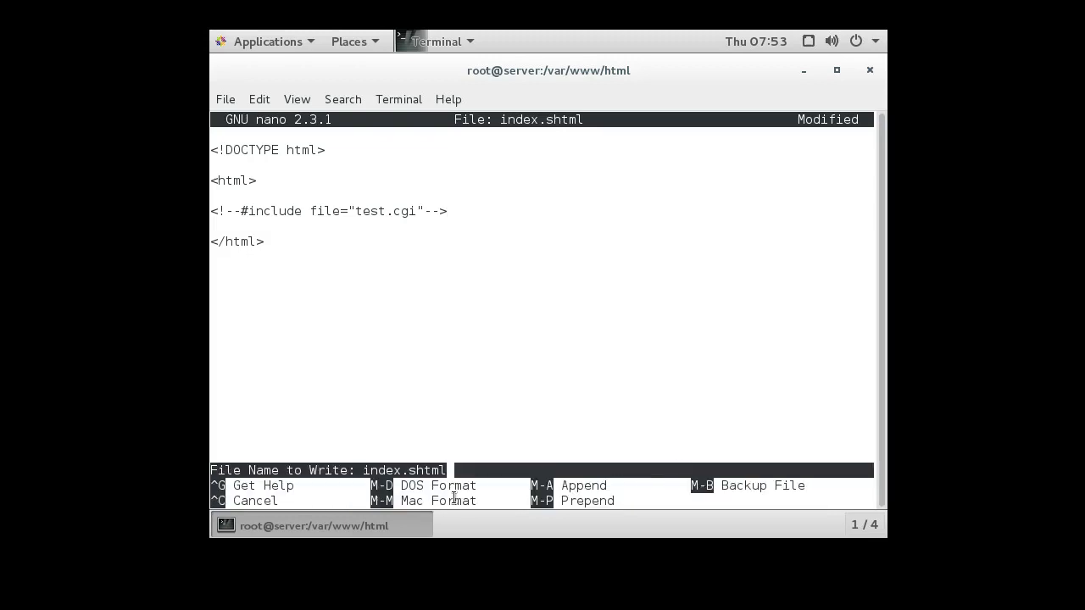
key(Return)
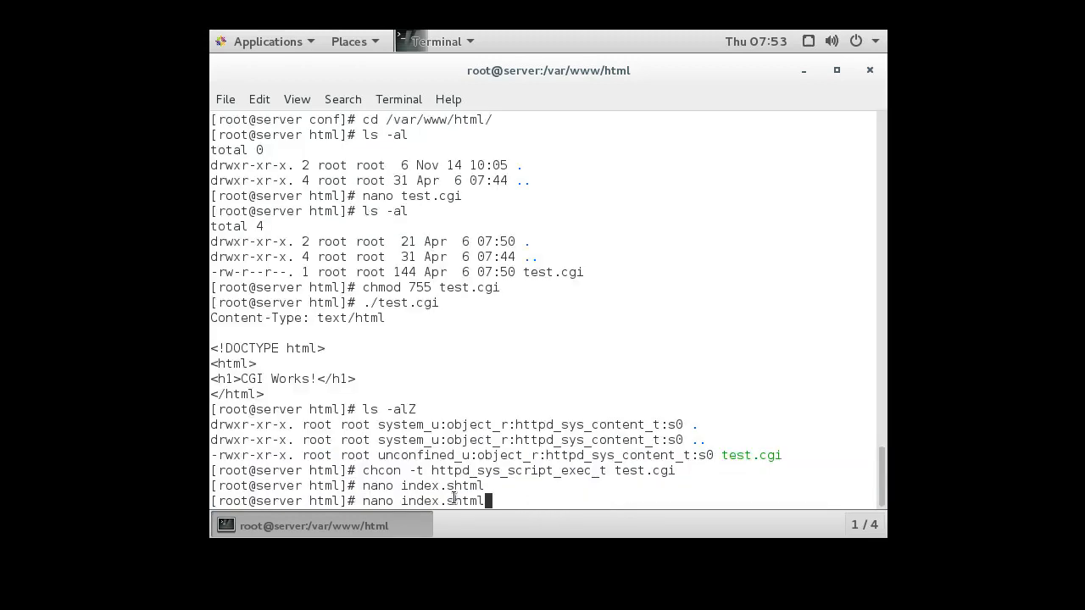
Step: Reopen index.shtml, add <h1>Running SHTML</h1> above the include line and save it
key(Return)
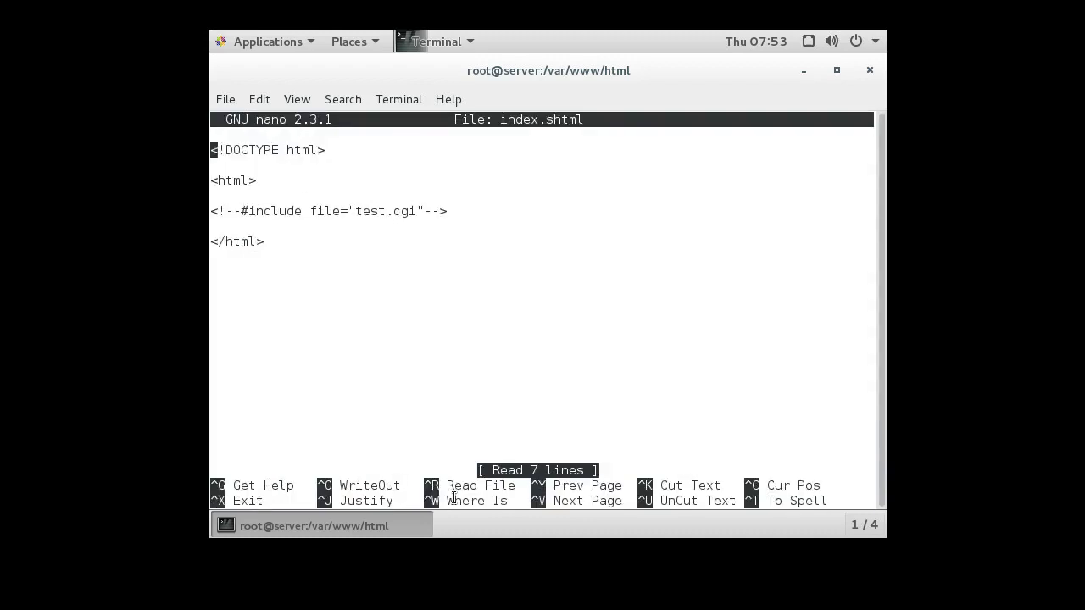
key(Return)
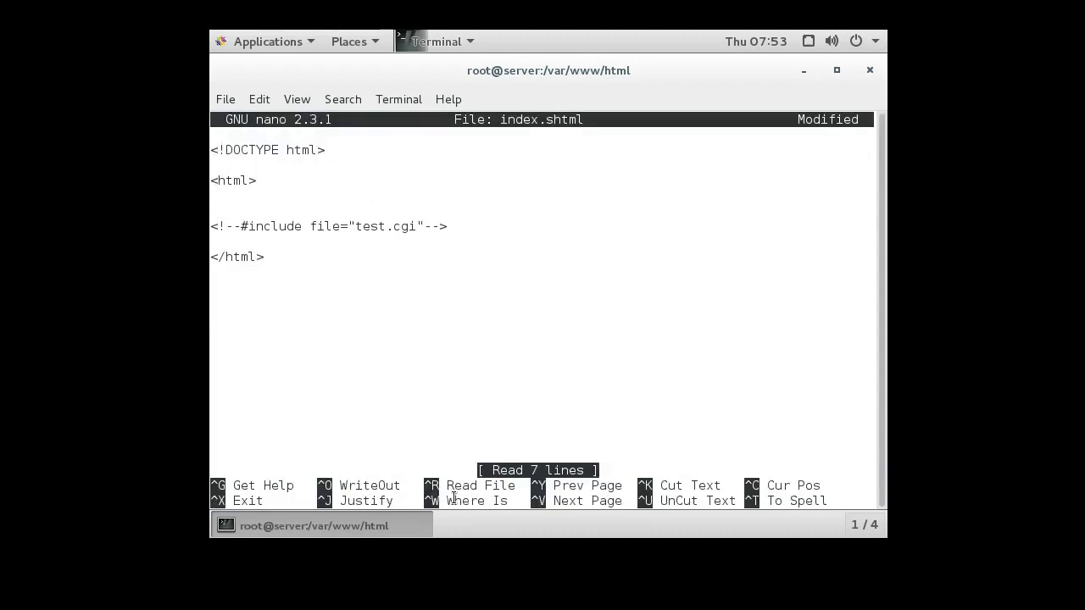
text(R)
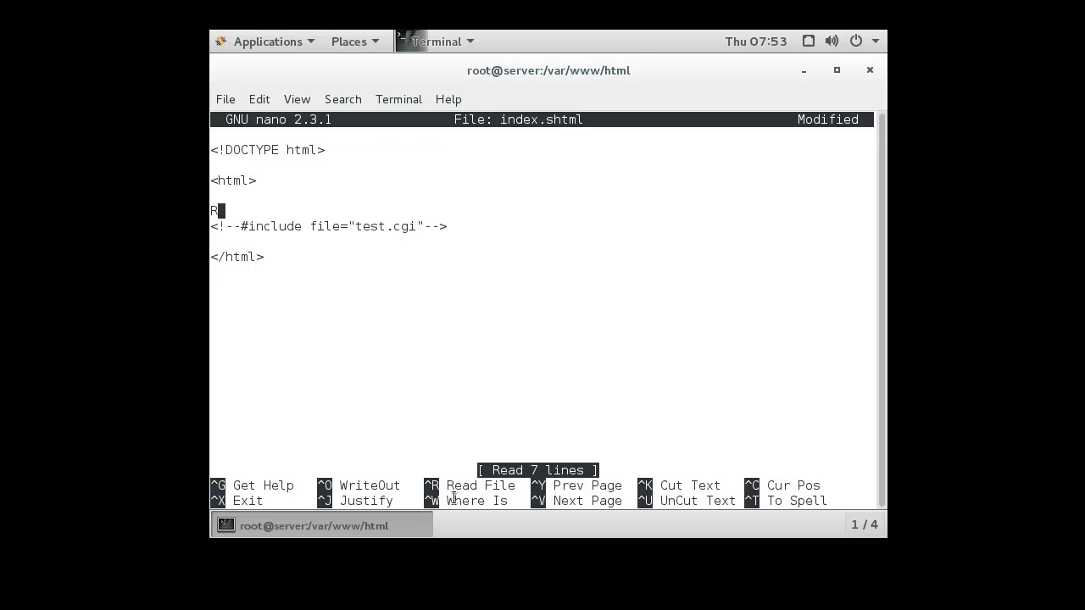
text(unning)
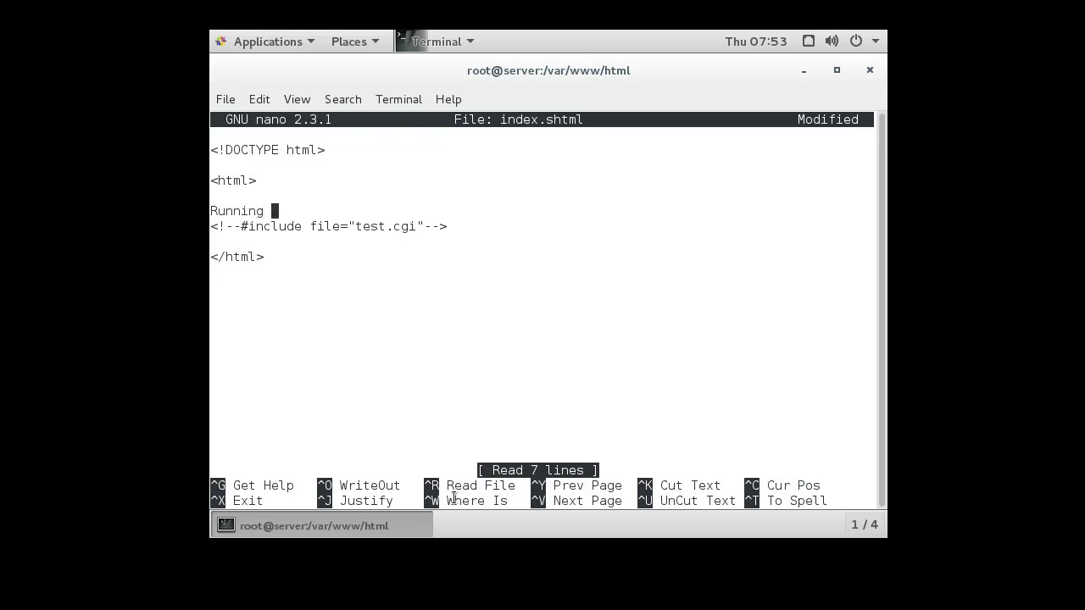
text(SHTML)
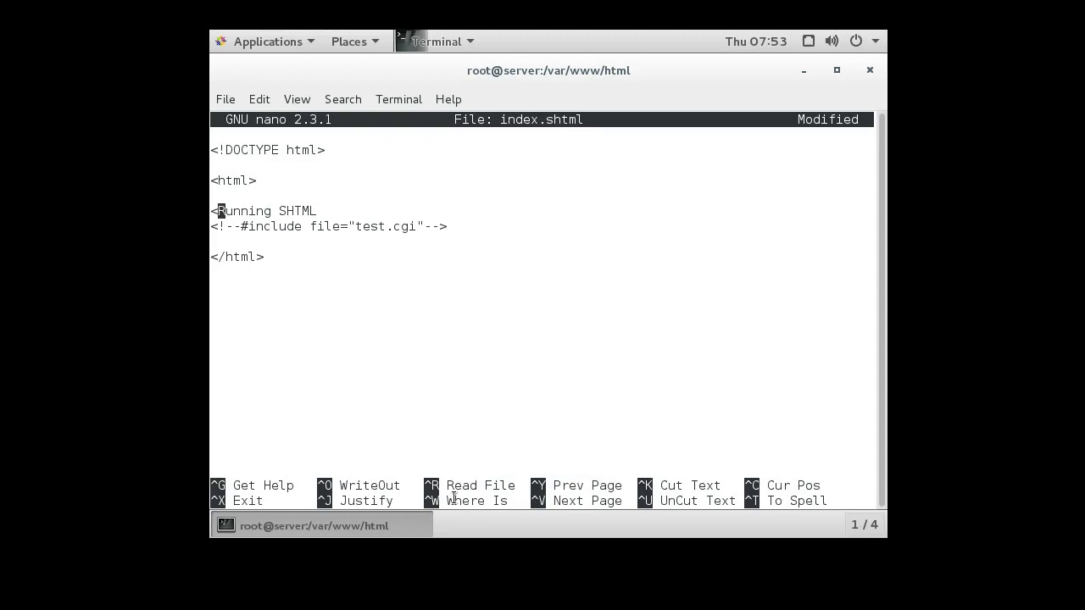
text(h1>)
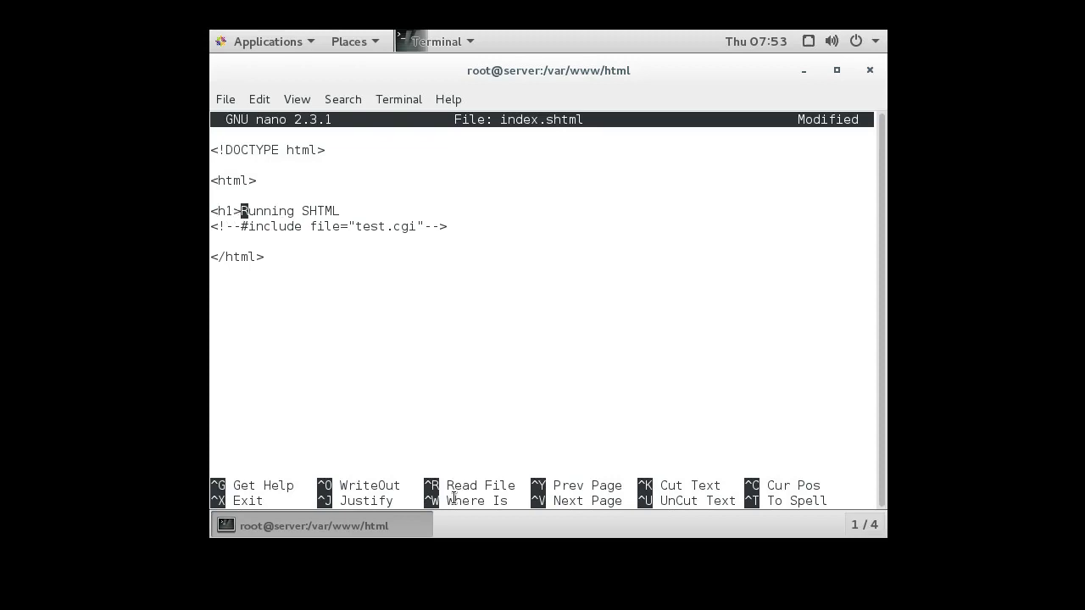
text(</)
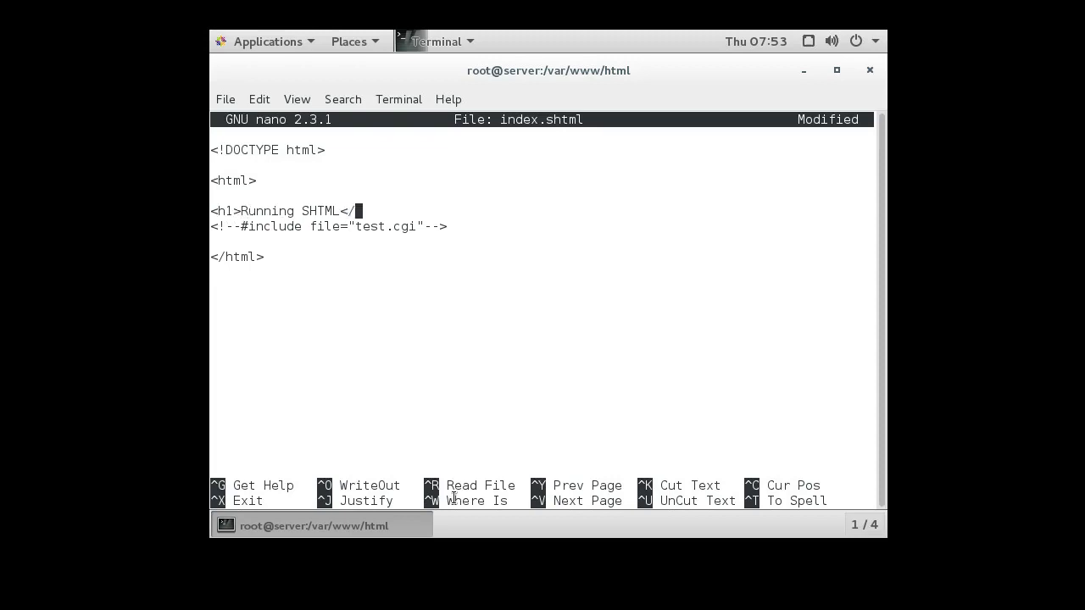
text(h1>)
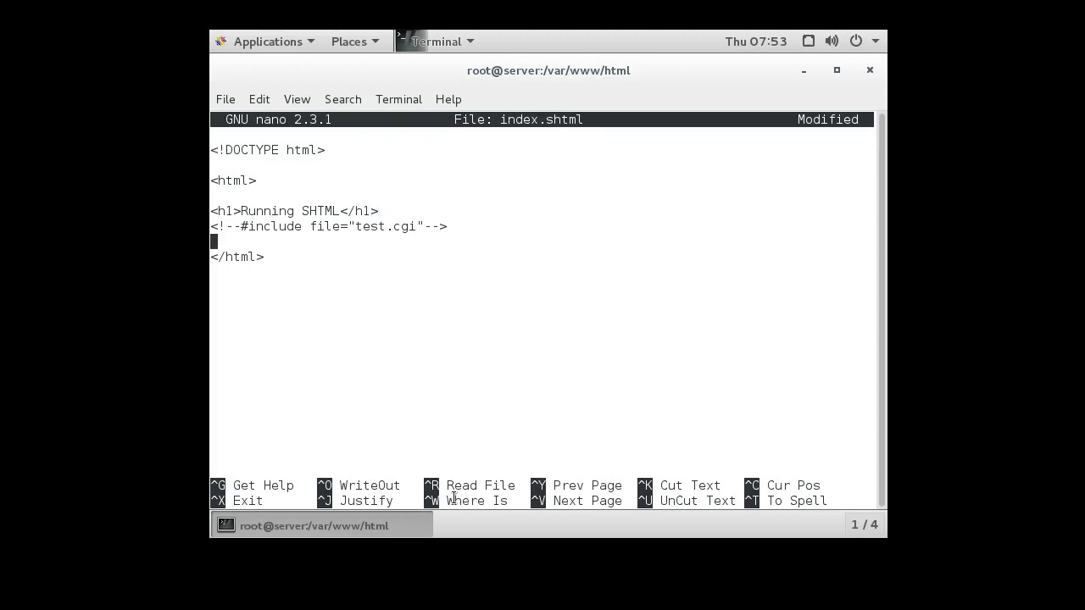
key(ctrl+o)
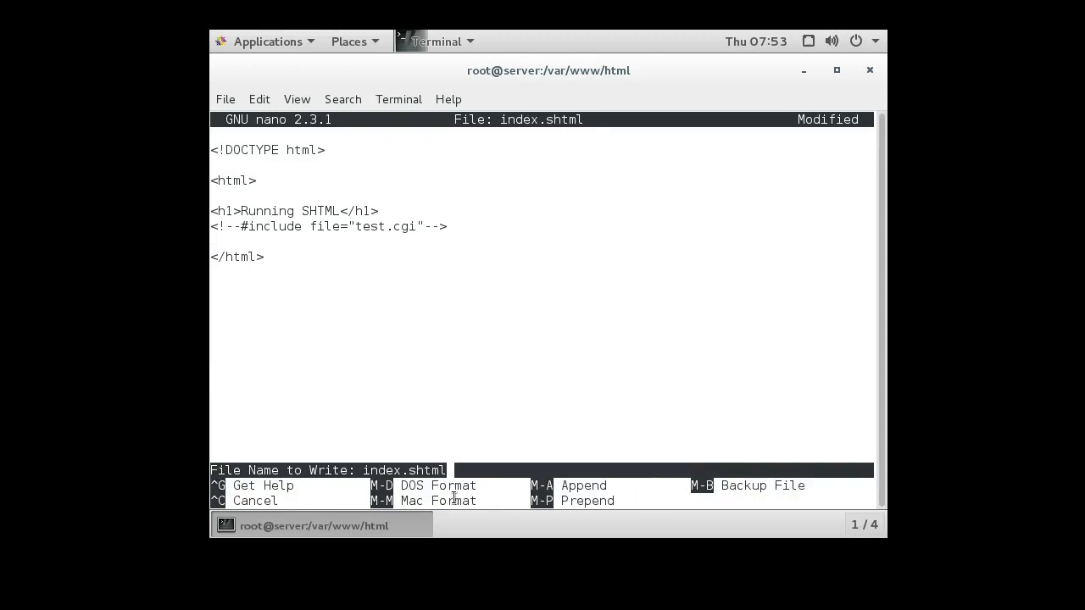
key(Return)
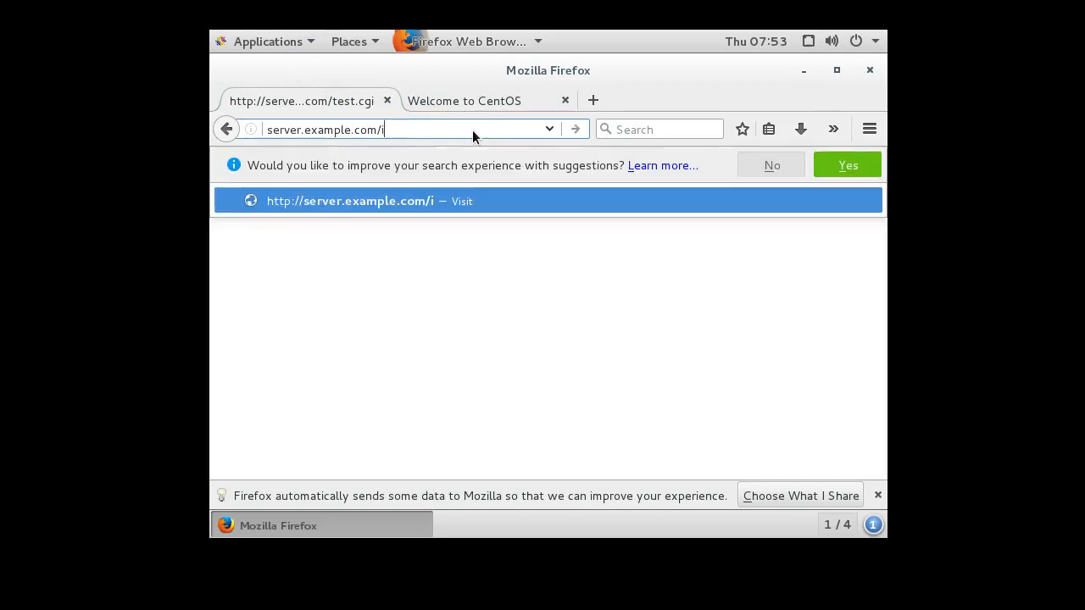
Step: Load server.example.com/index.shtml in Firefox to show both headings rendered
text(ndex.sht)
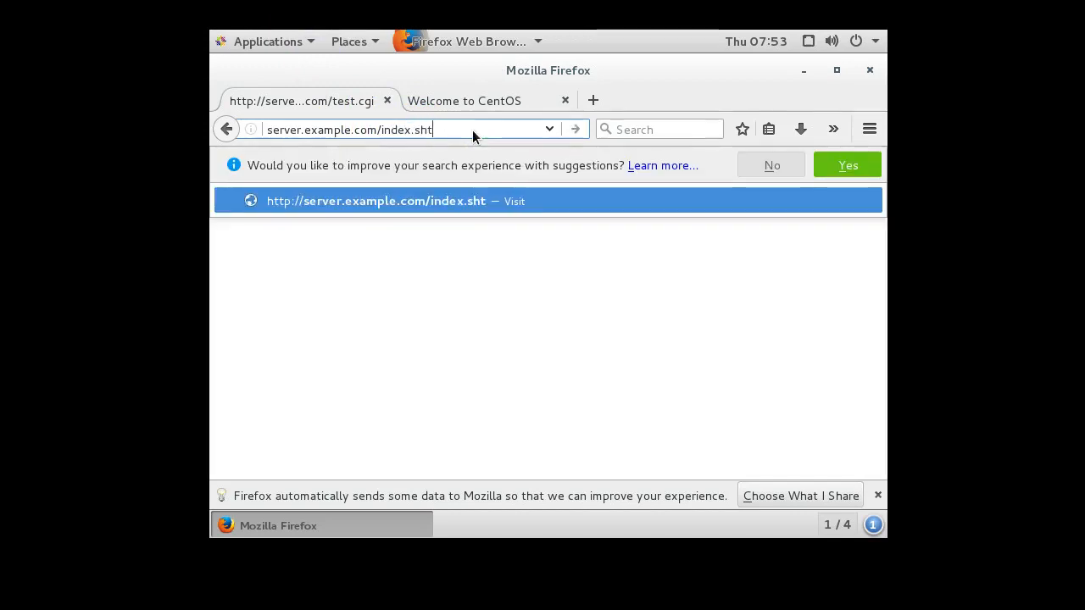
key(Return)
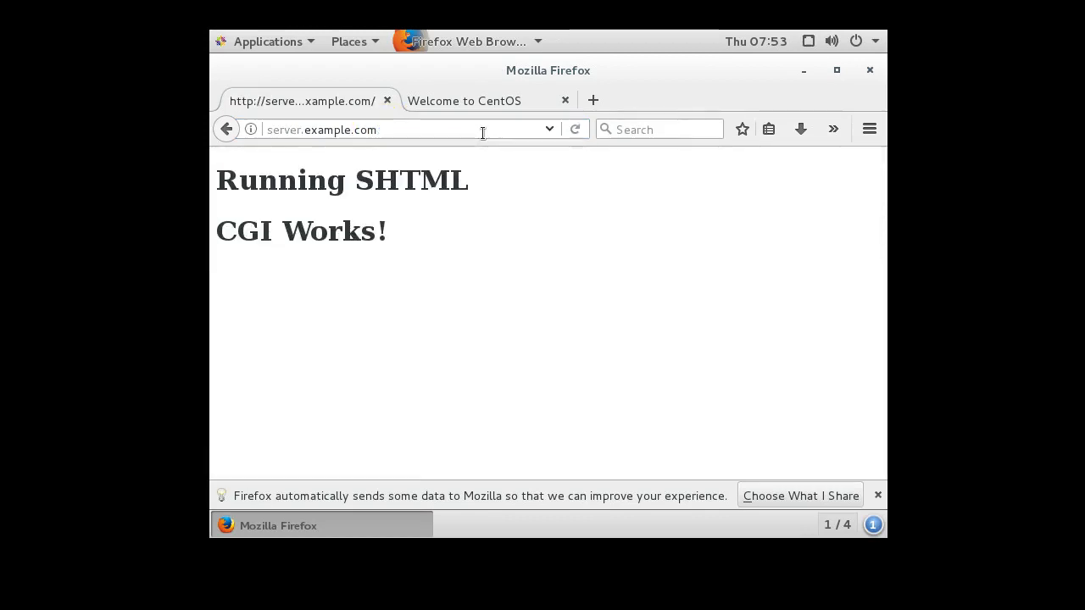
mouse_move(386, 140)
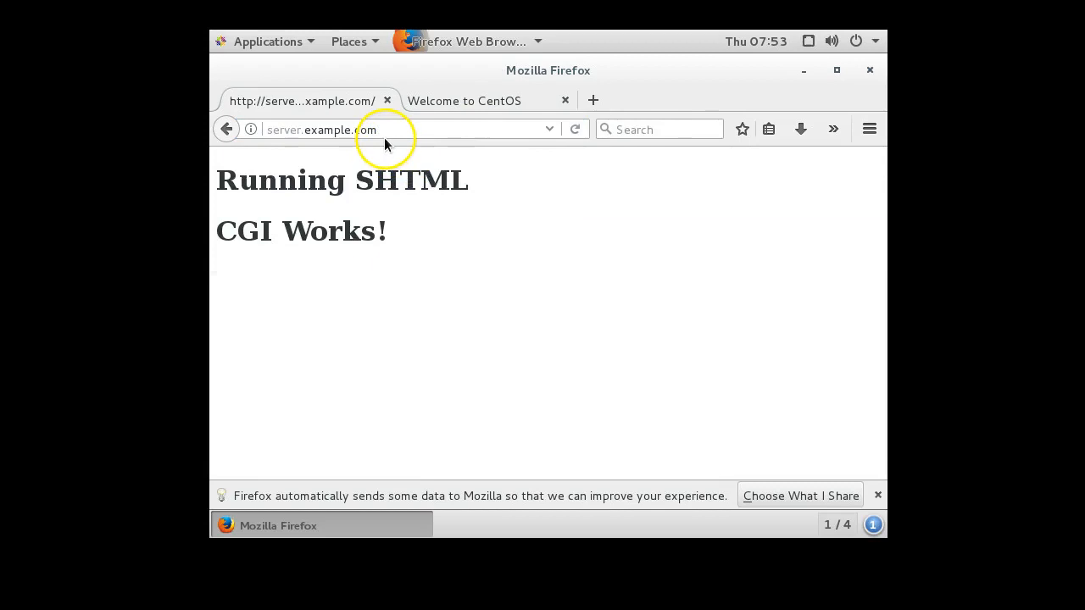
mouse_move(393, 133)
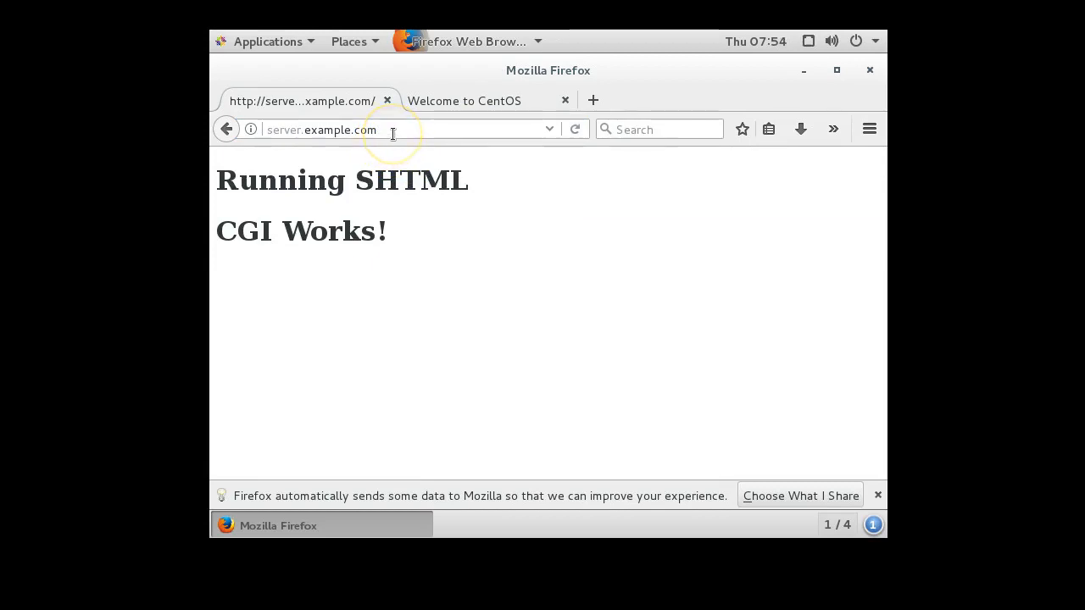